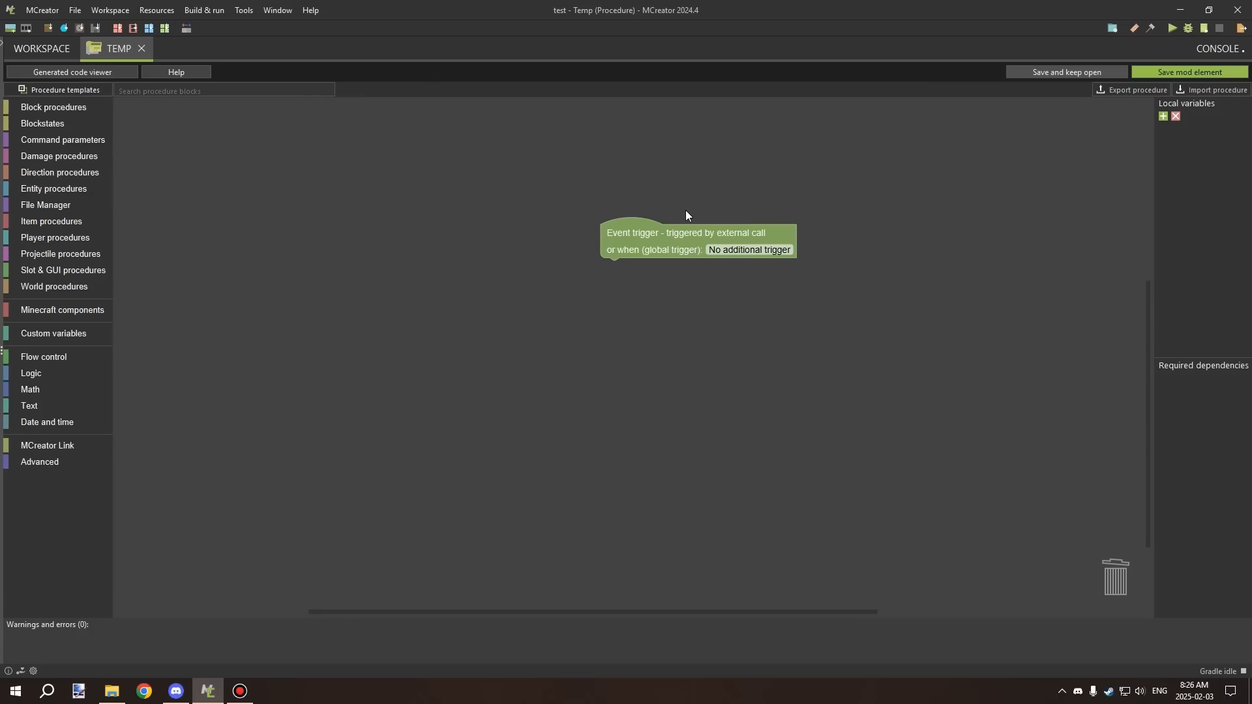
pyautogui.moveTo(599, 197)
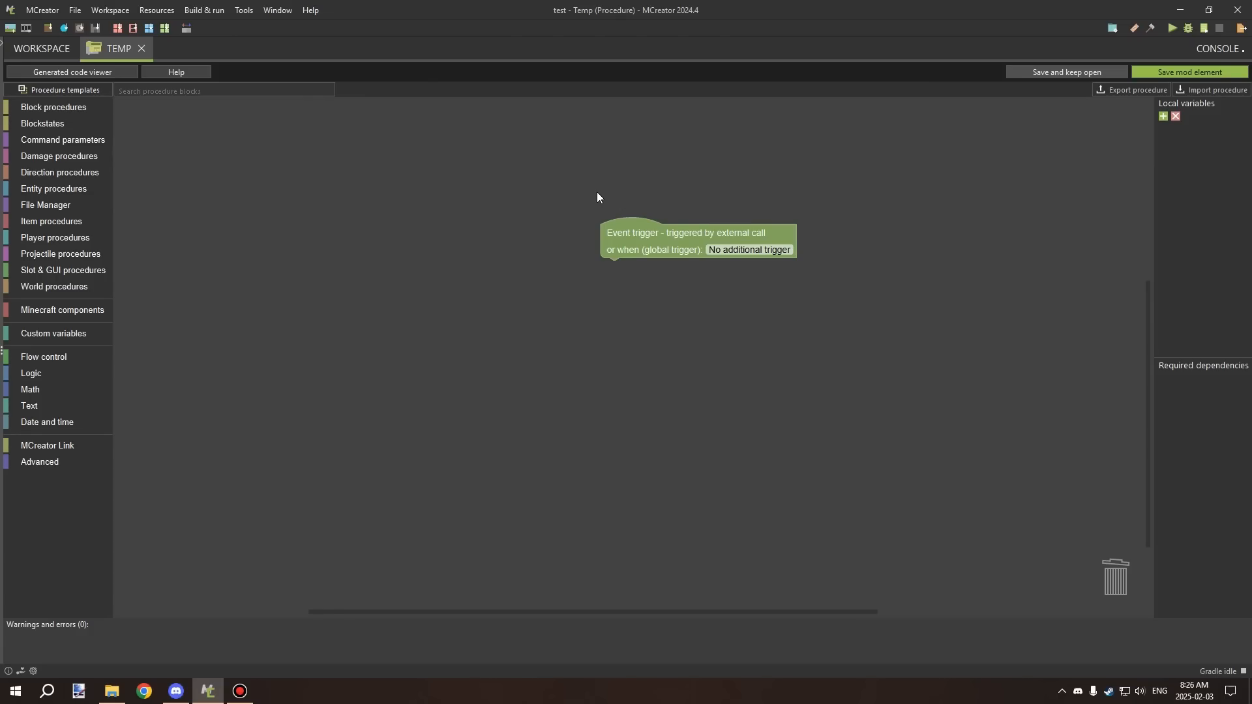
pyautogui.moveTo(439, 223)
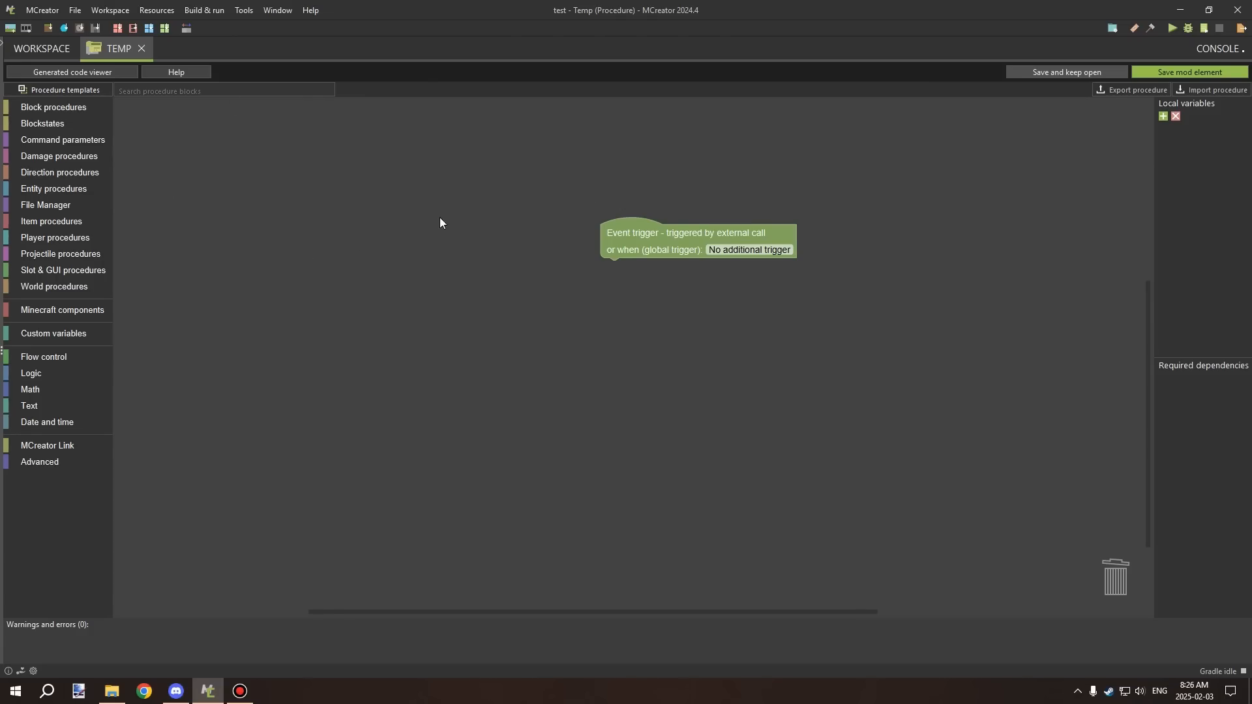
pyautogui.moveTo(380, 141)
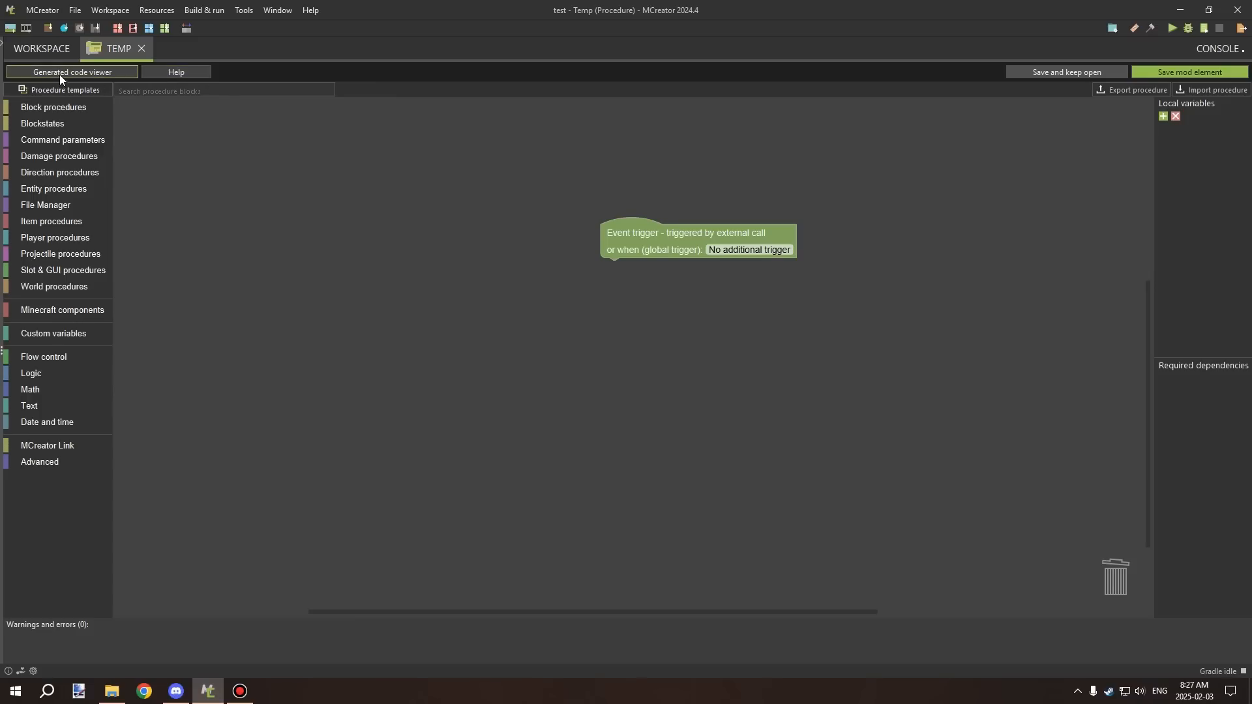
pyautogui.moveTo(145, 56)
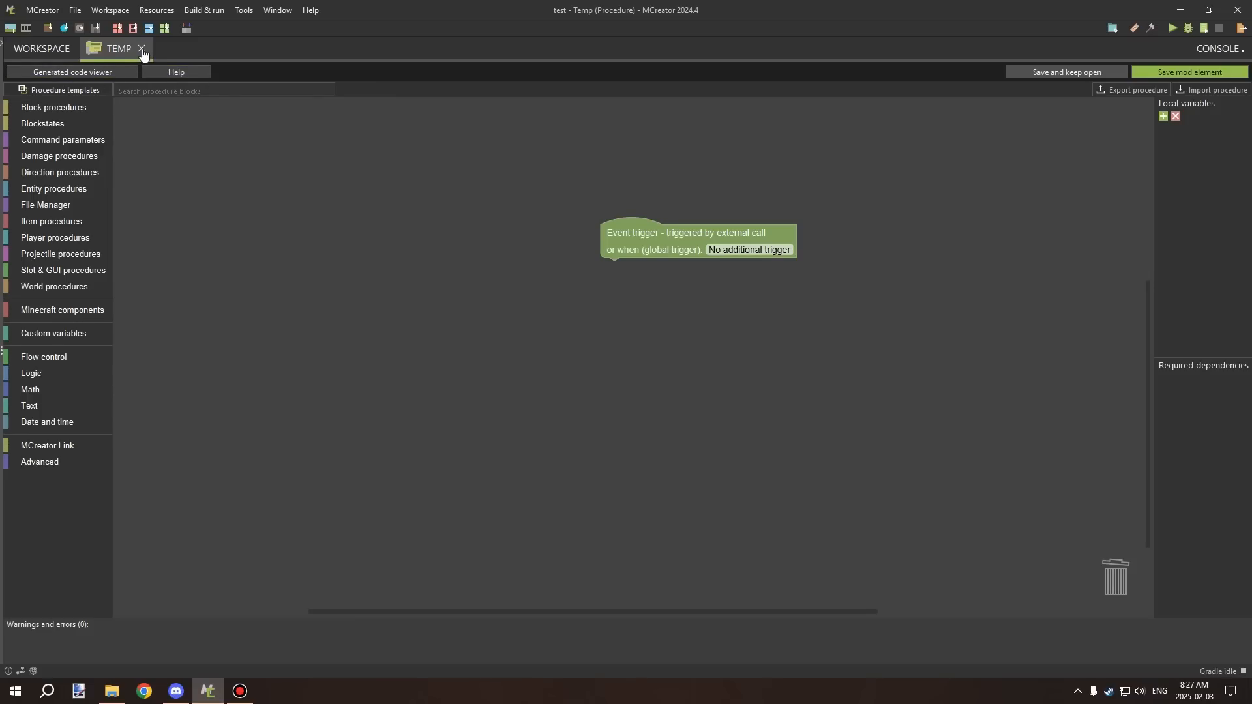
# Close the Temp editor and create a new procedure element named Test.
pyautogui.click(141, 49)
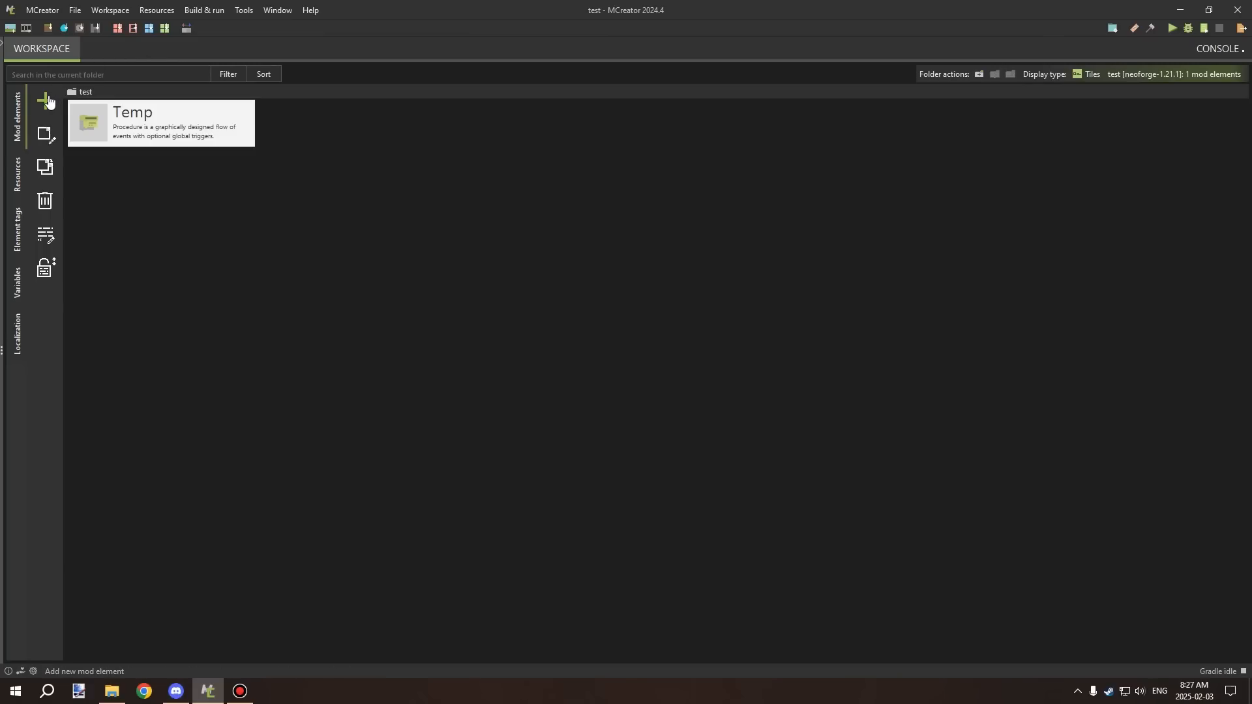
pyautogui.click(45, 100)
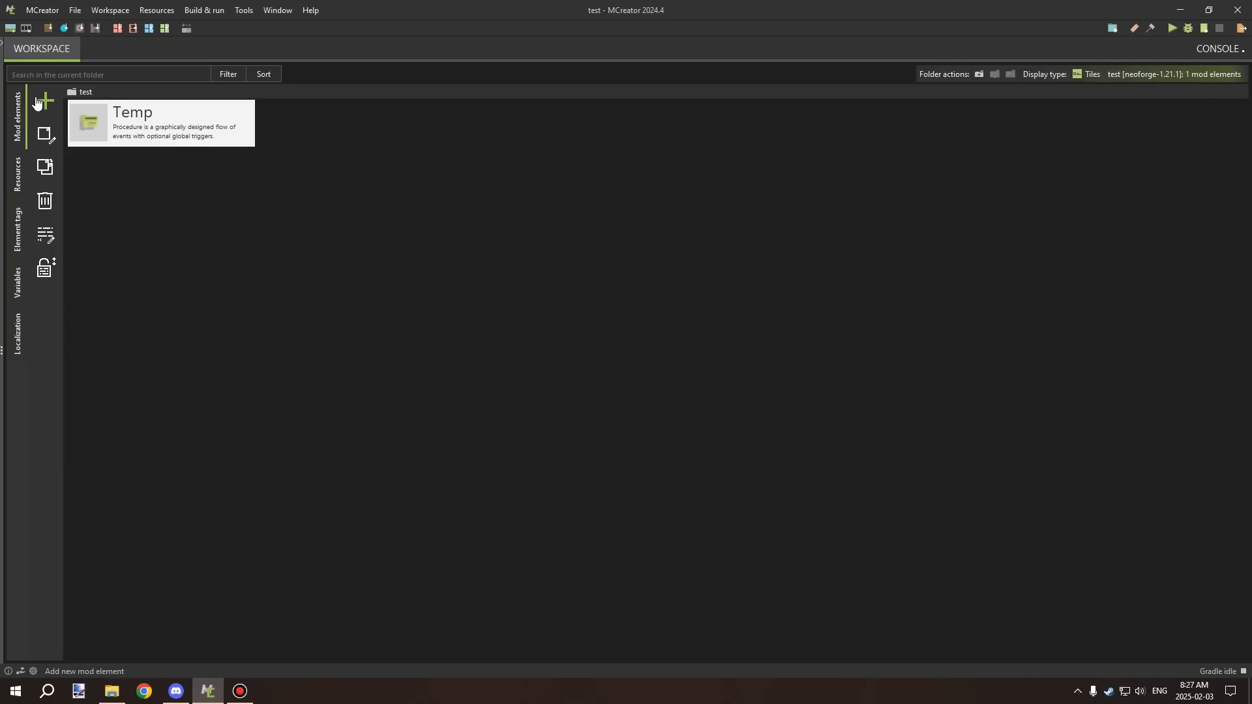
pyautogui.click(44, 100)
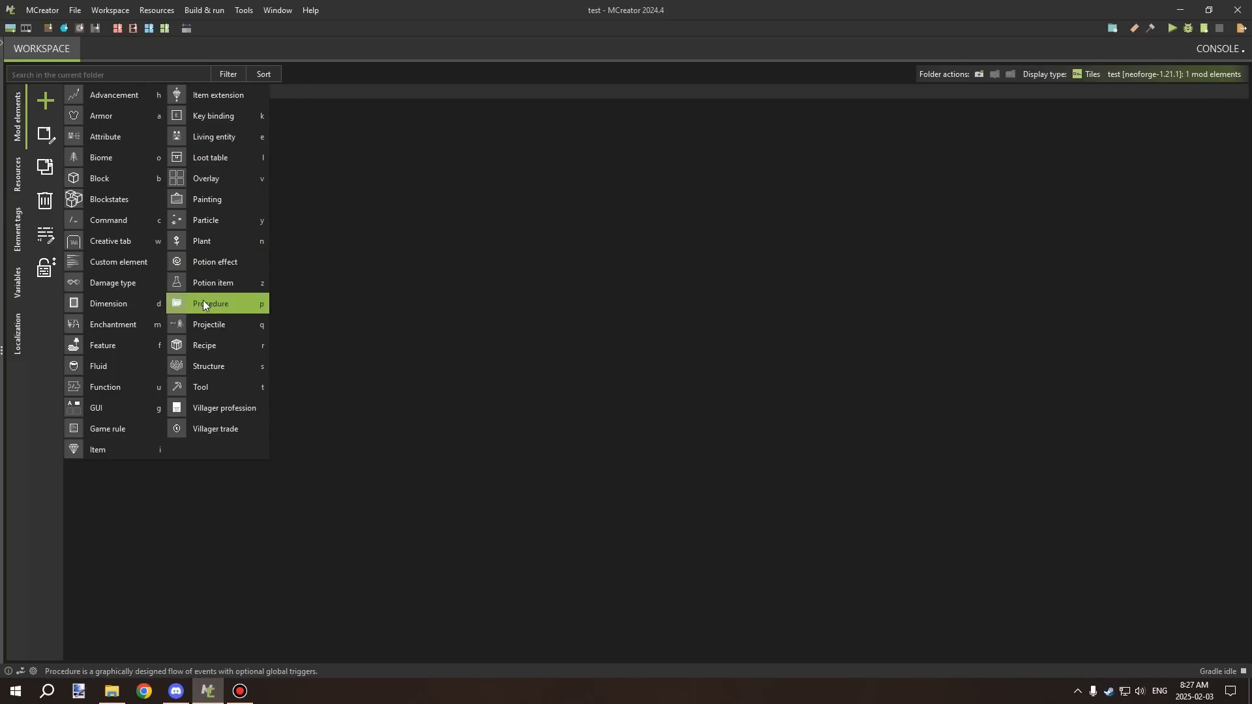
pyautogui.moveTo(210, 305)
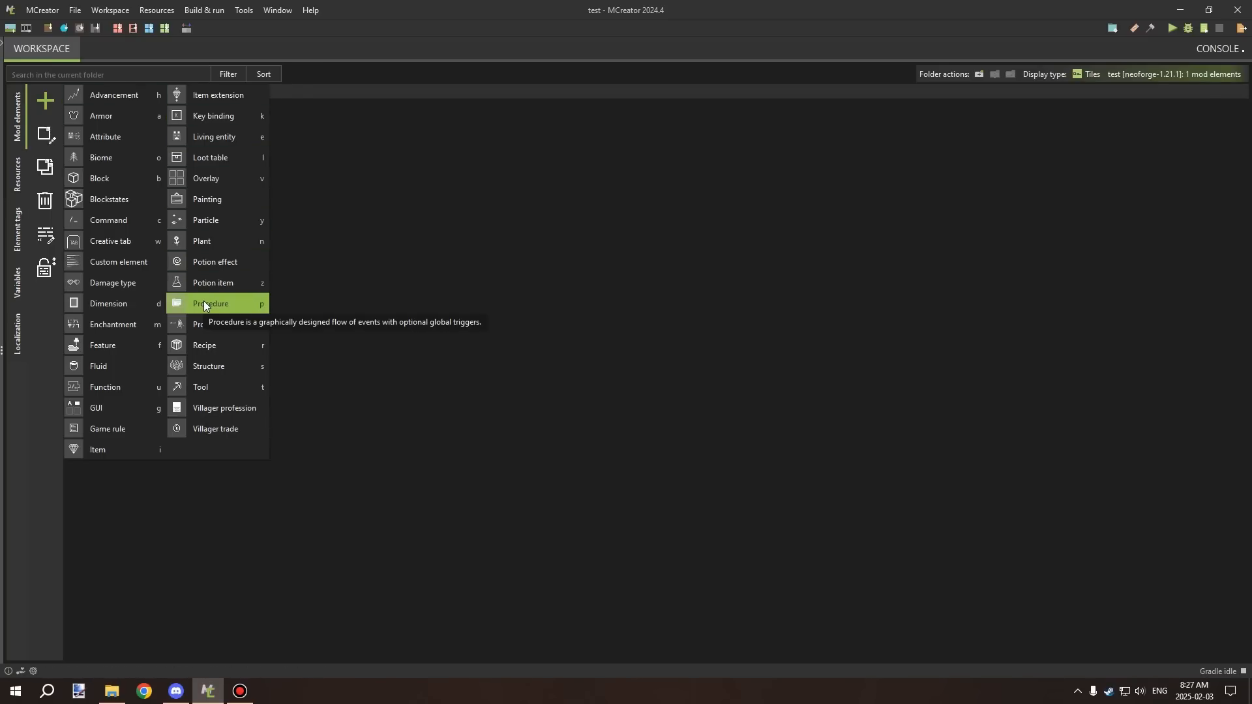
pyautogui.click(209, 303)
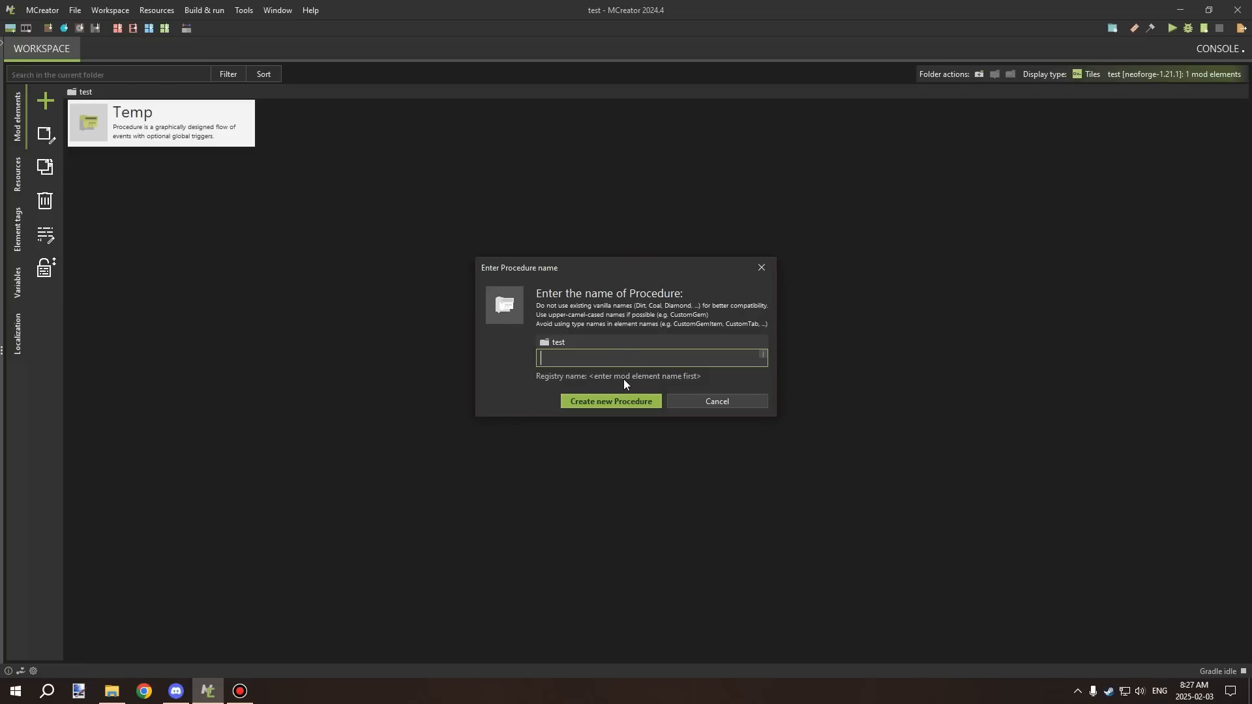
pyautogui.write('Te')
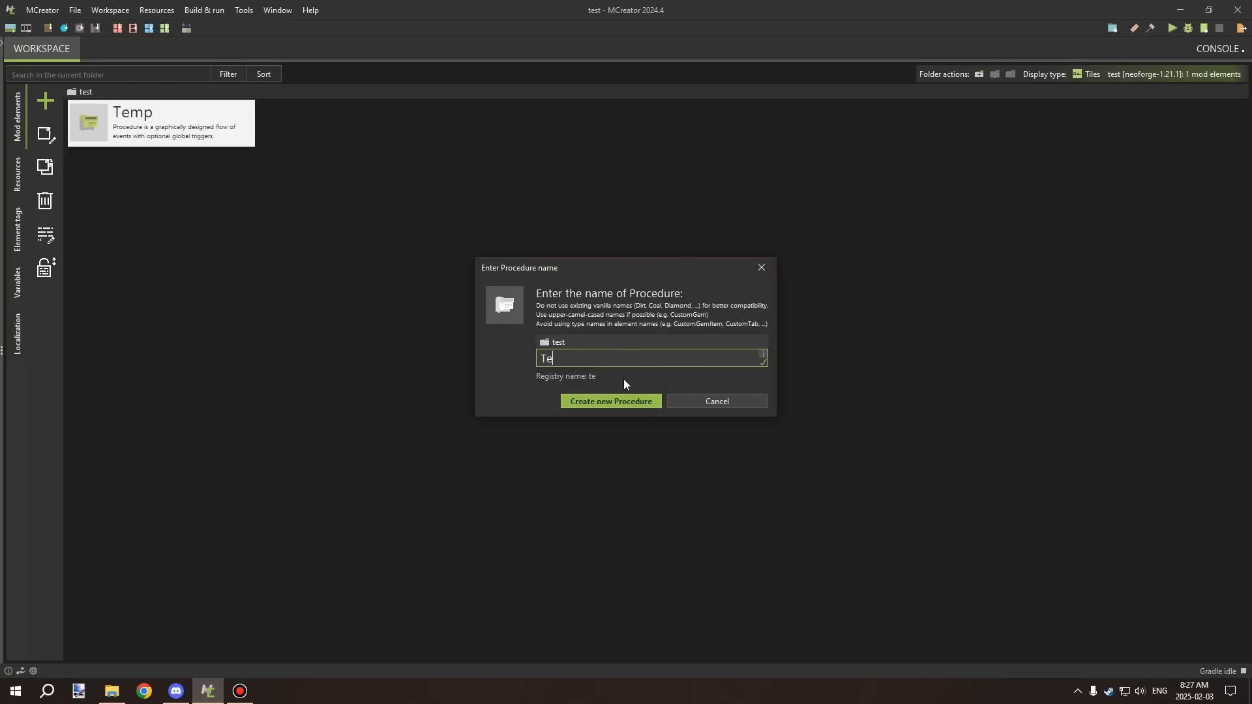
pyautogui.click(715, 400)
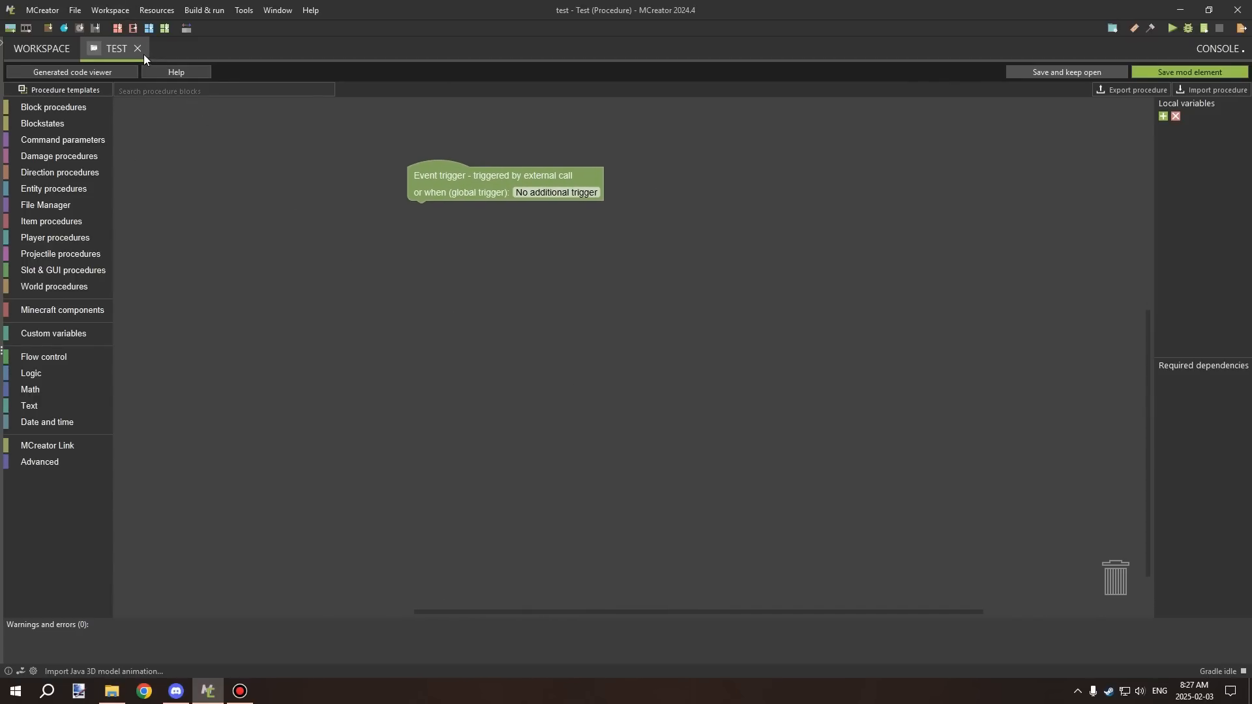
# Close the Test editor and create a new block element named Fff.
pyautogui.click(138, 47)
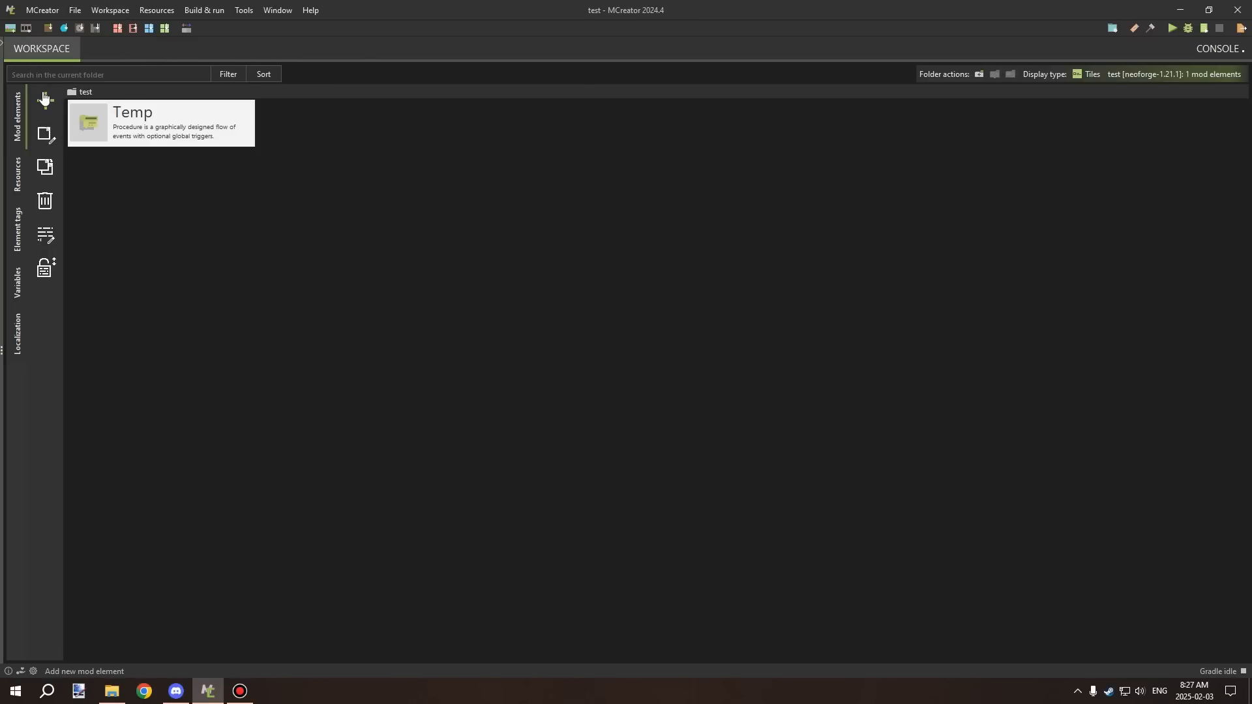
pyautogui.click(43, 100)
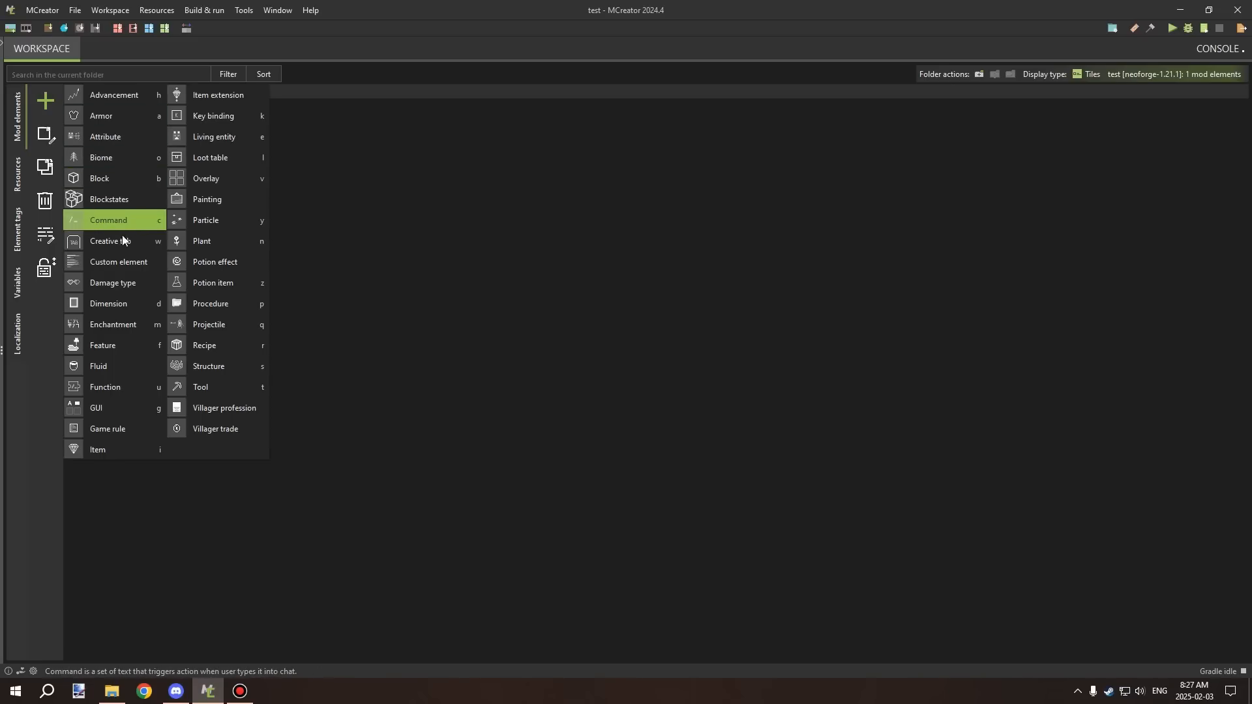
pyautogui.moveTo(119, 157)
pyautogui.write('Fff')
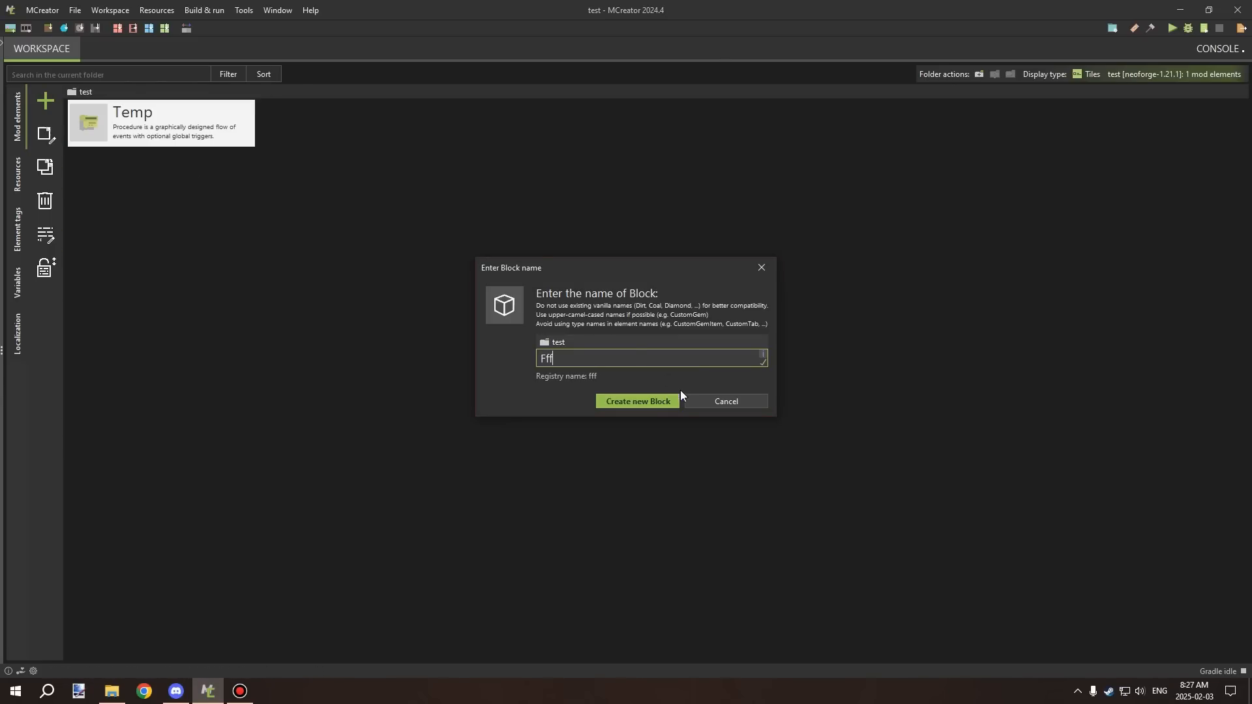
pyautogui.click(636, 401)
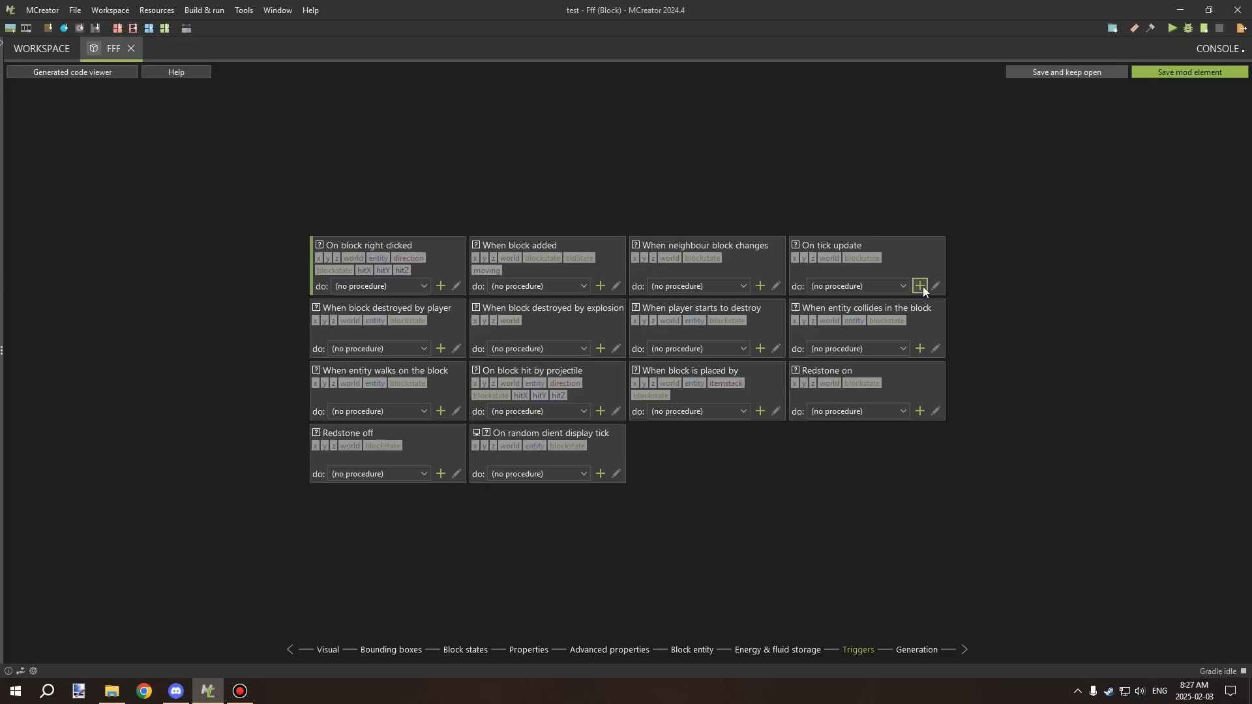
# Add an FffOnTickUpdate procedure for the block's On tick update trigger, then close it.
pyautogui.click(919, 286)
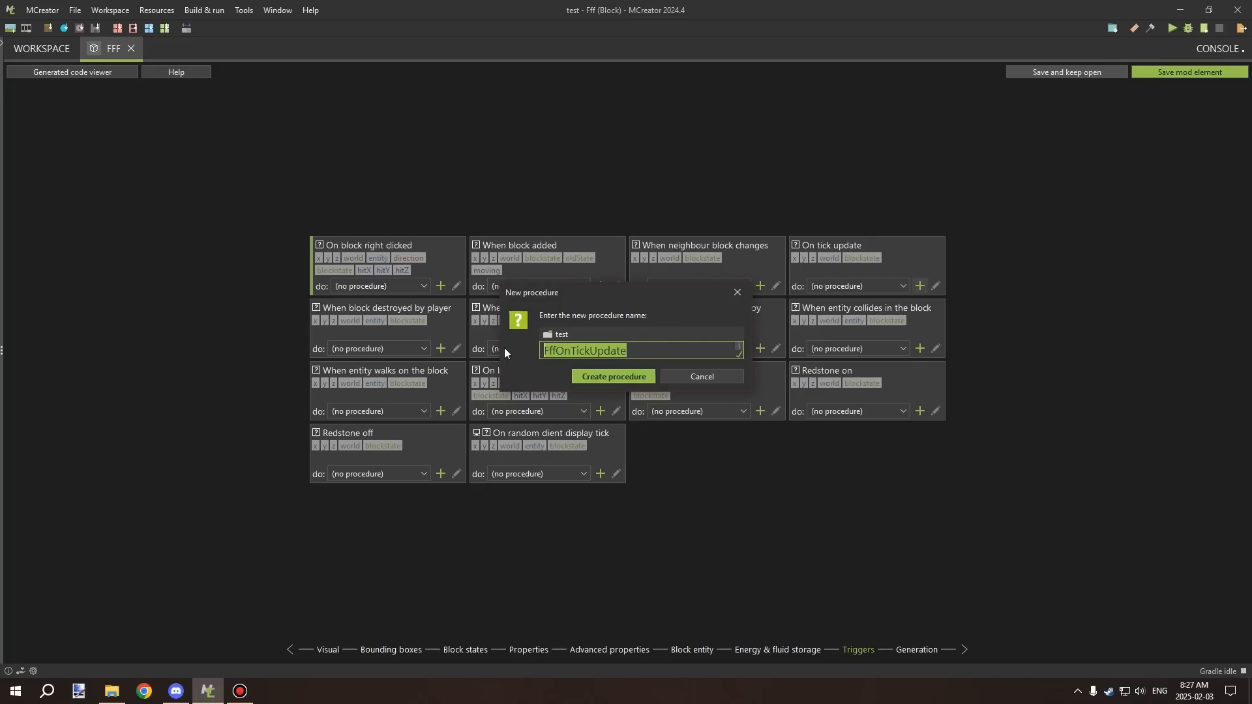
pyautogui.moveTo(612, 376)
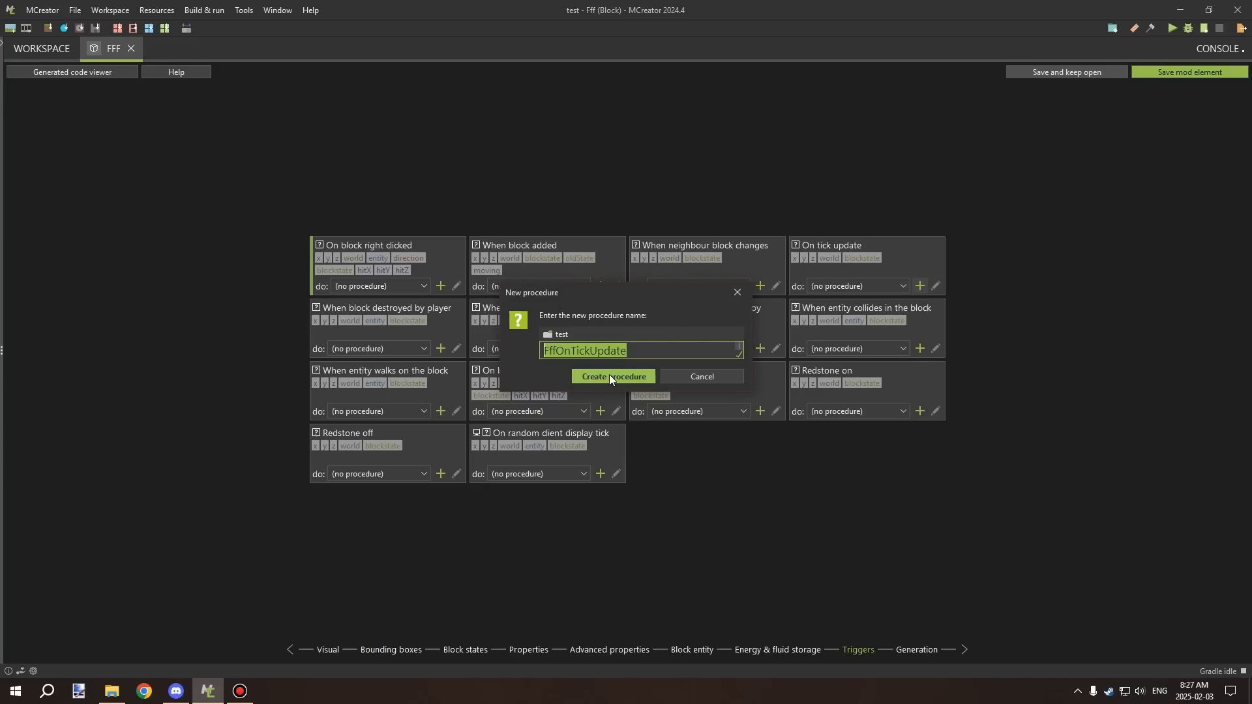
pyautogui.click(612, 376)
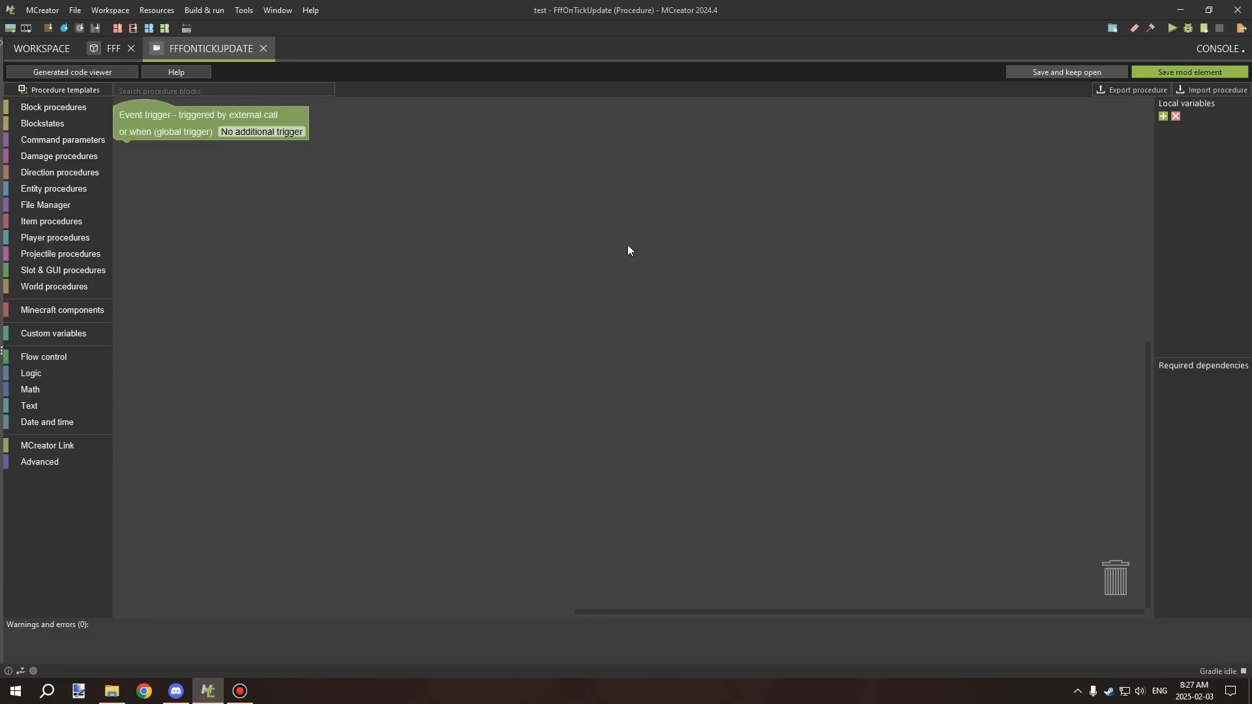
pyautogui.click(263, 48)
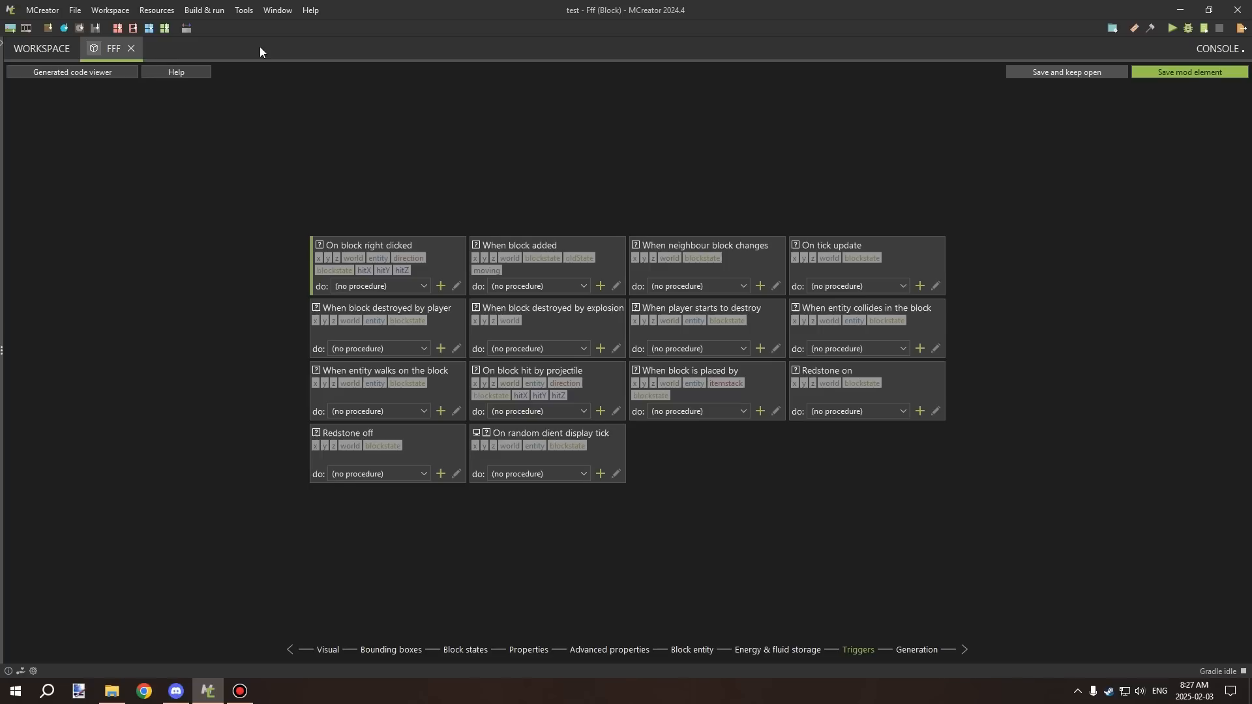
pyautogui.moveTo(232, 65)
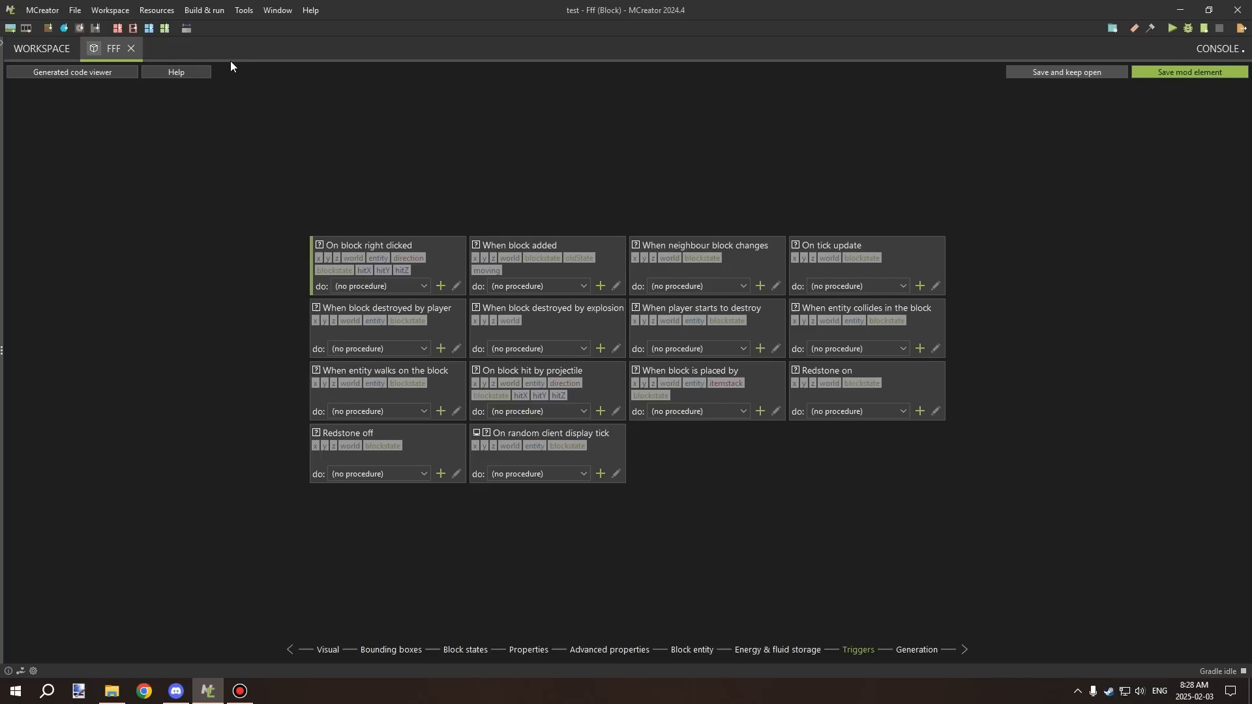
pyautogui.moveTo(242, 78)
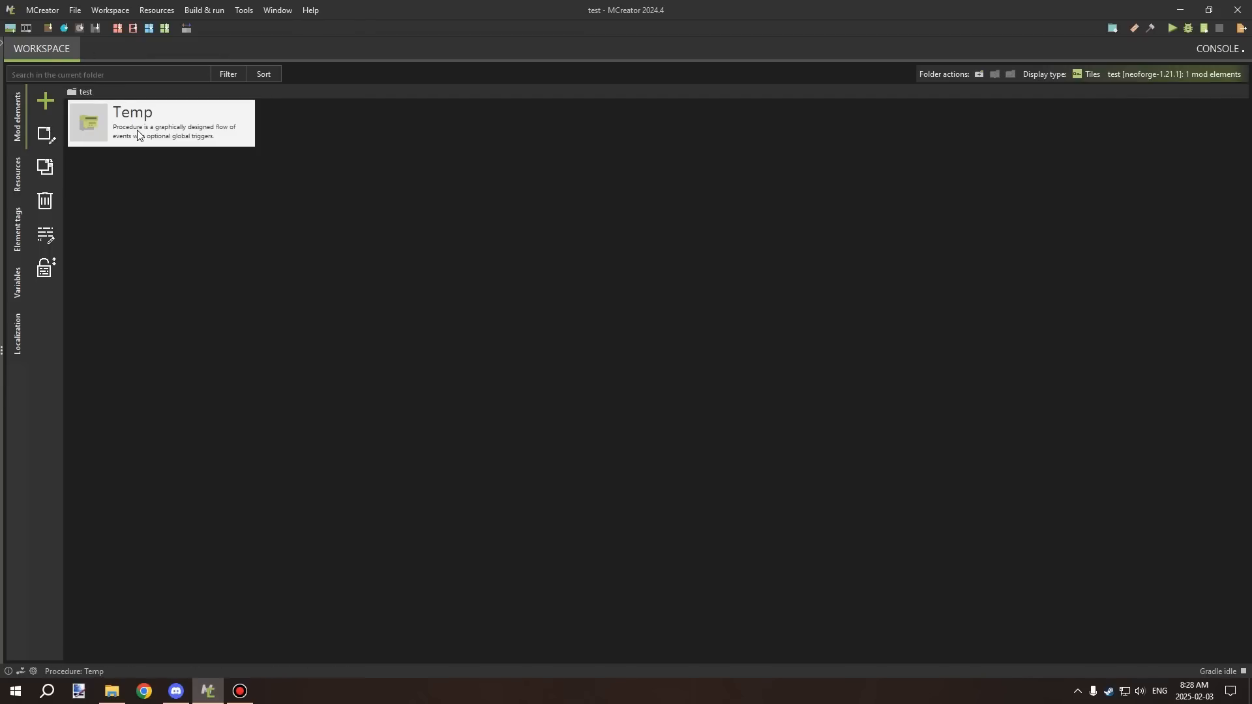
pyautogui.doubleClick(160, 123)
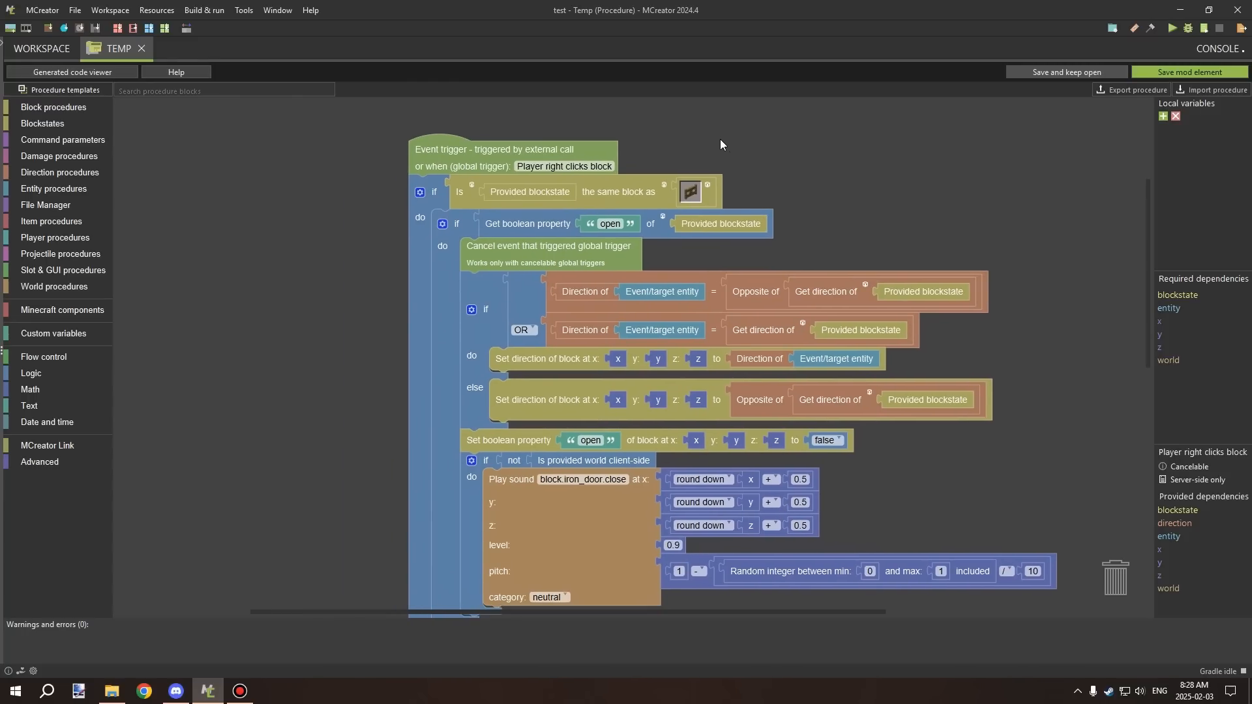
pyautogui.moveTo(451, 168)
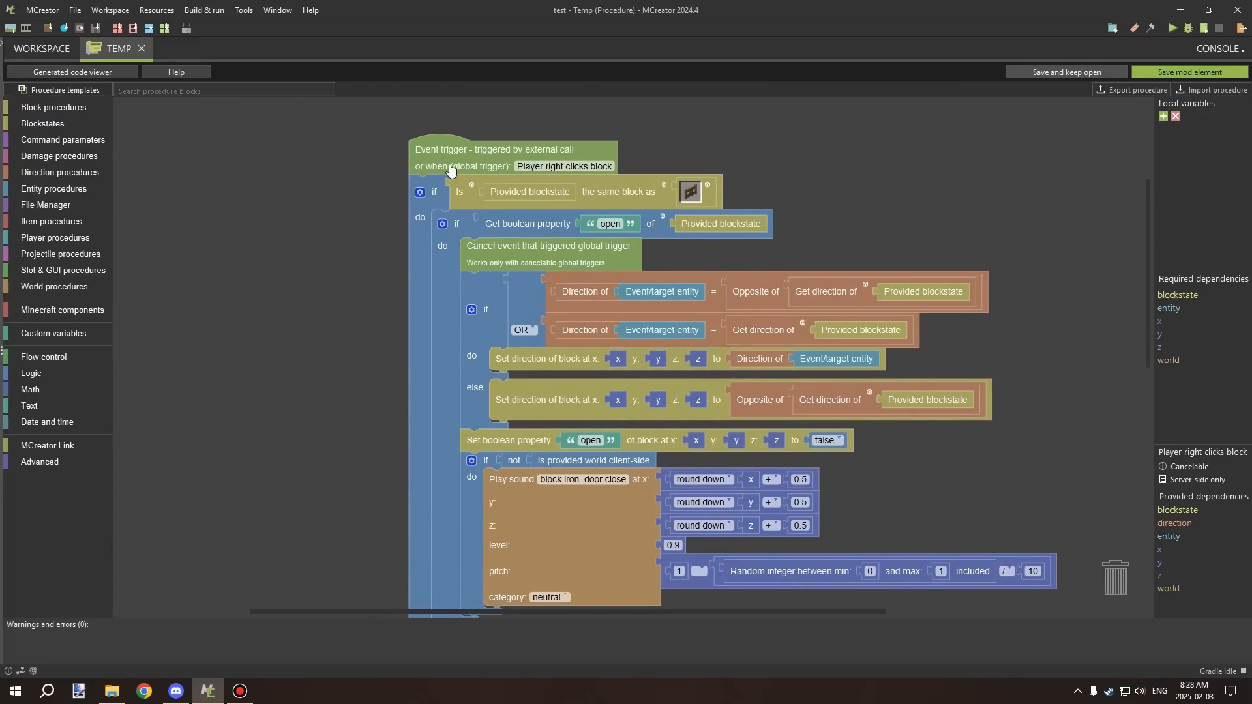
pyautogui.moveTo(53, 189)
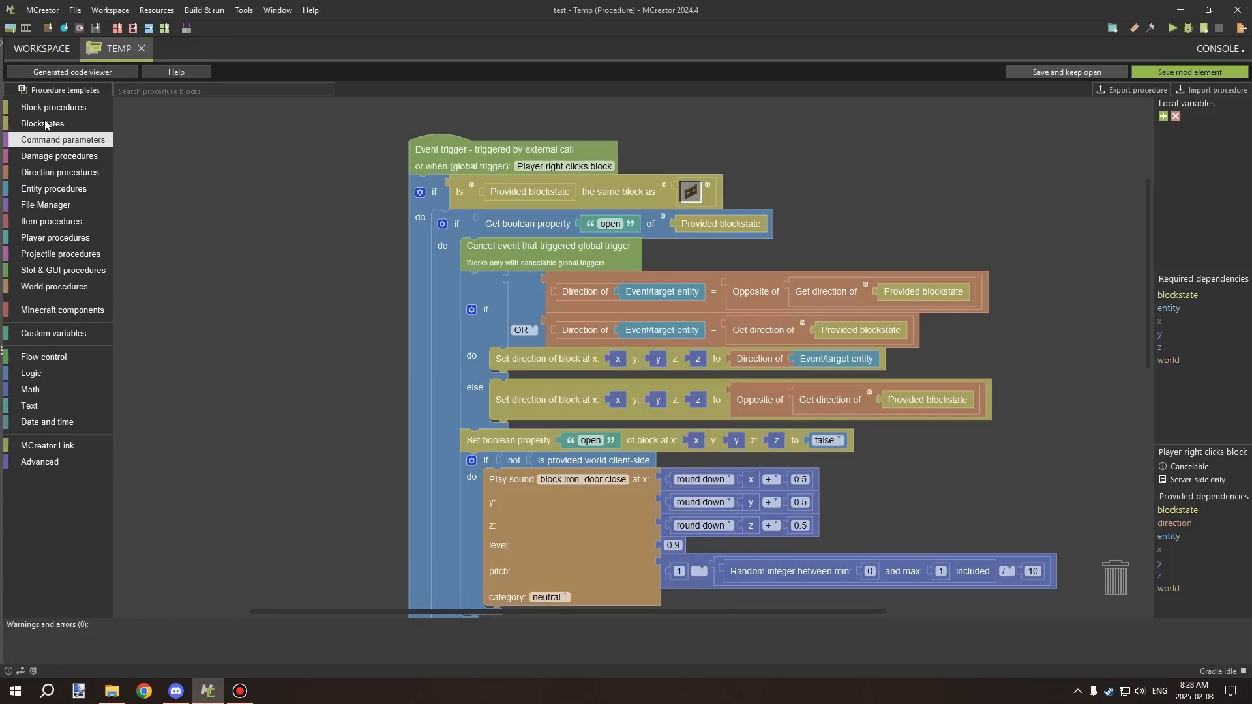
pyautogui.click(53, 107)
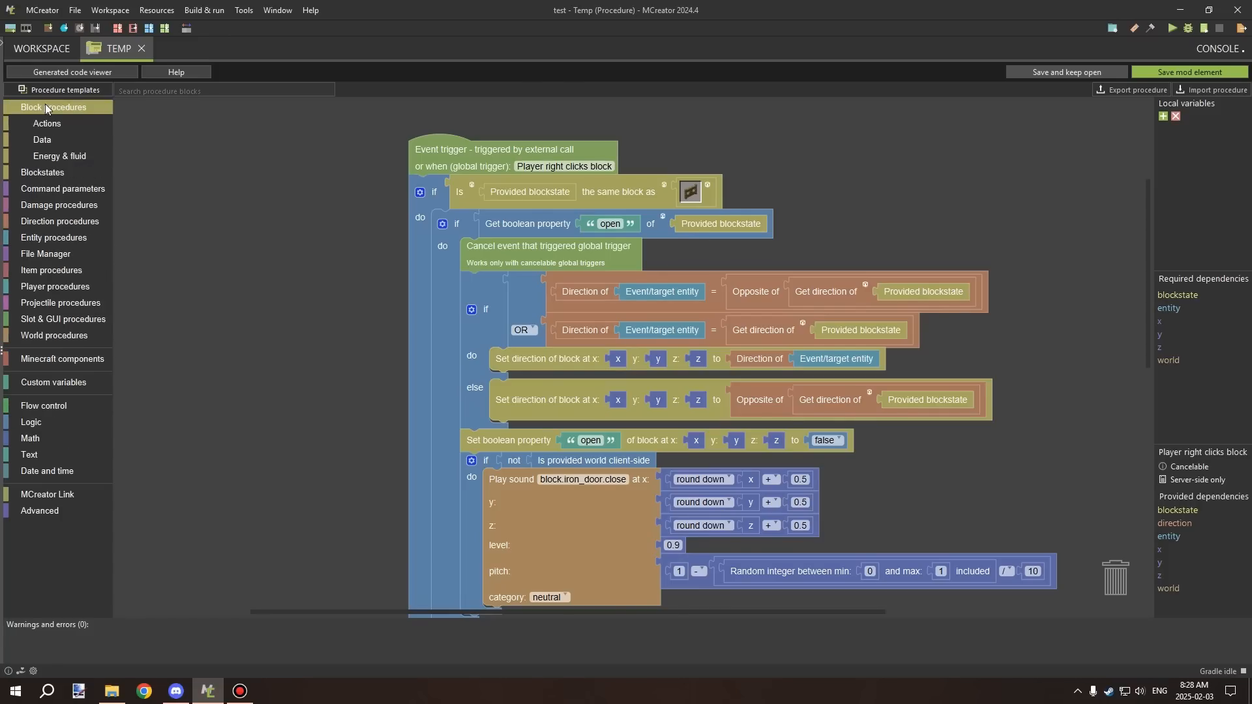
pyautogui.click(47, 123)
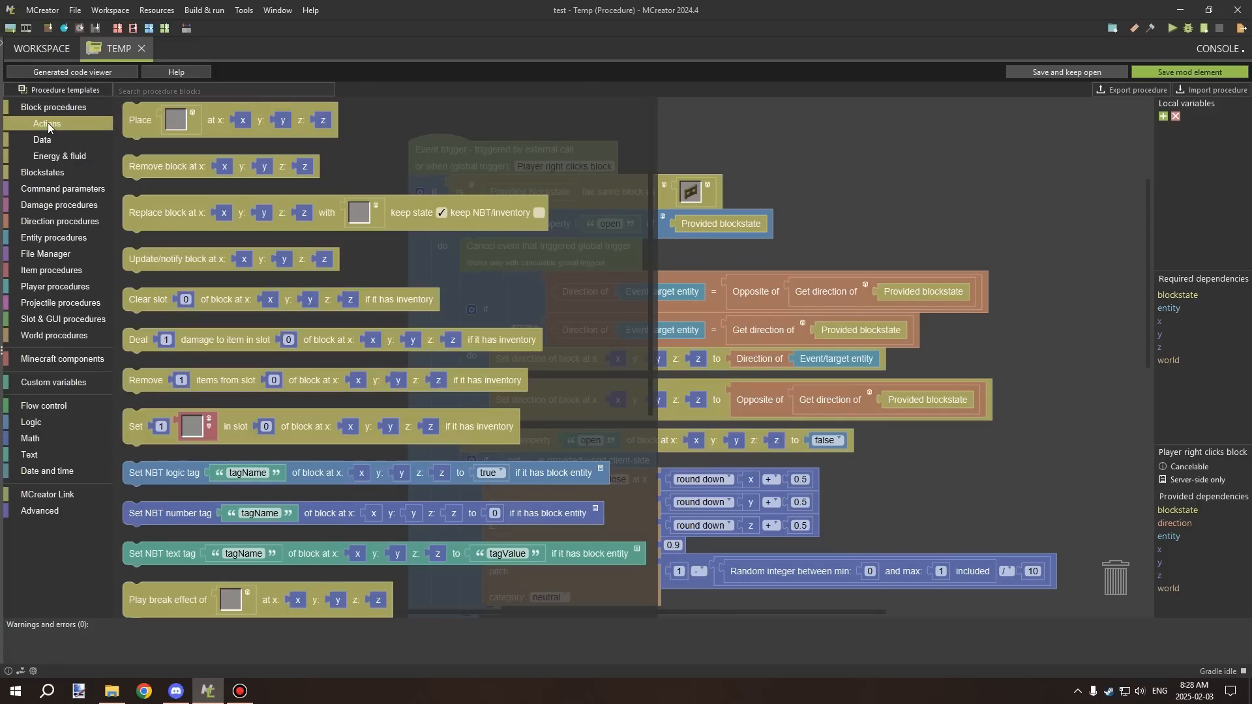
pyautogui.scroll(-3)
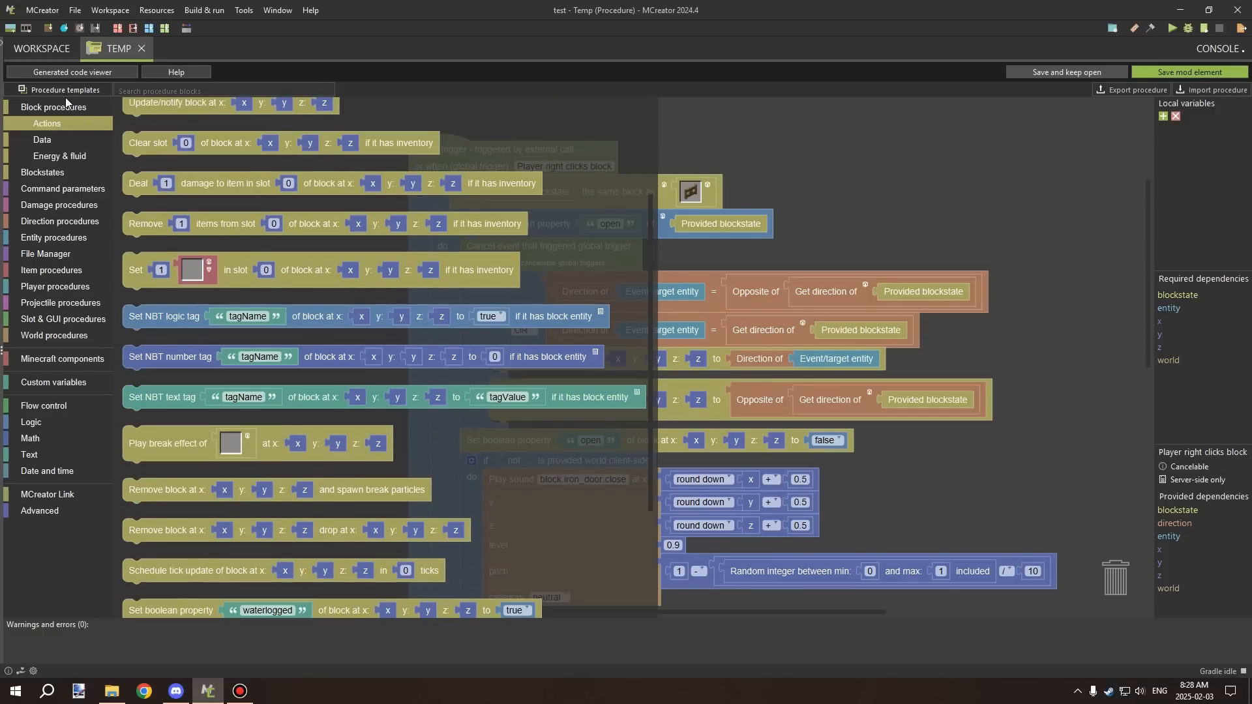
pyautogui.click(53, 107)
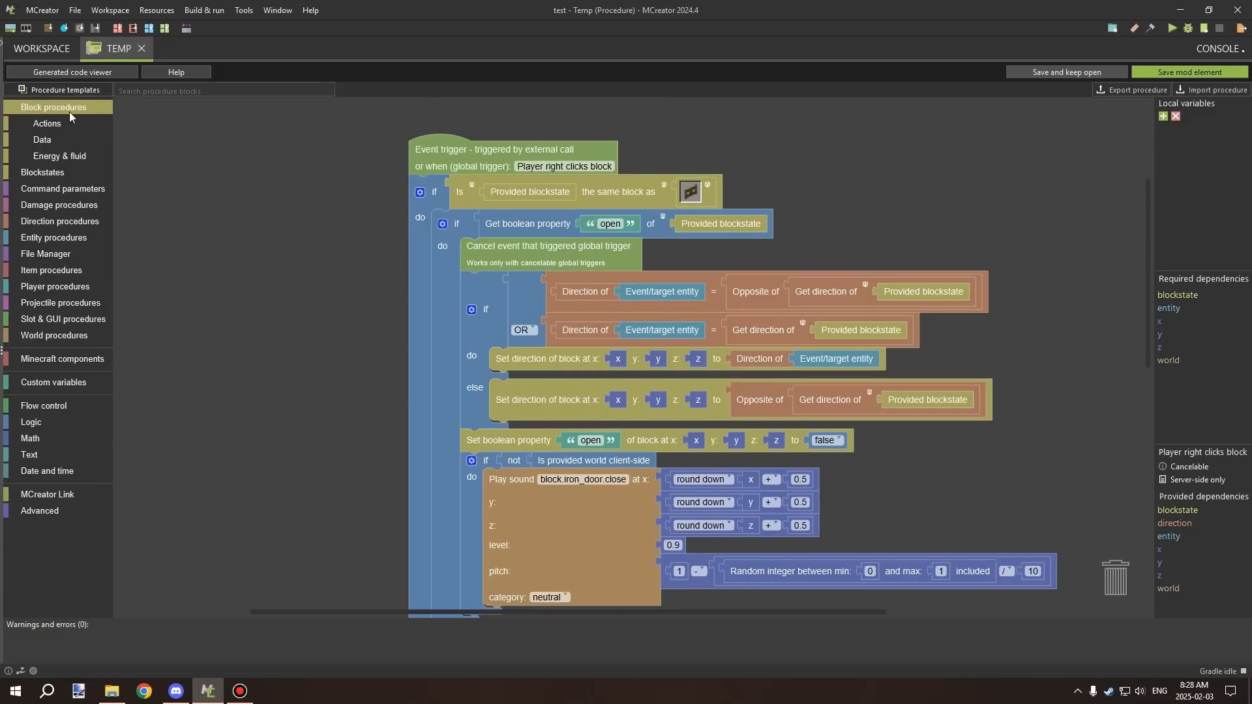
pyautogui.click(47, 124)
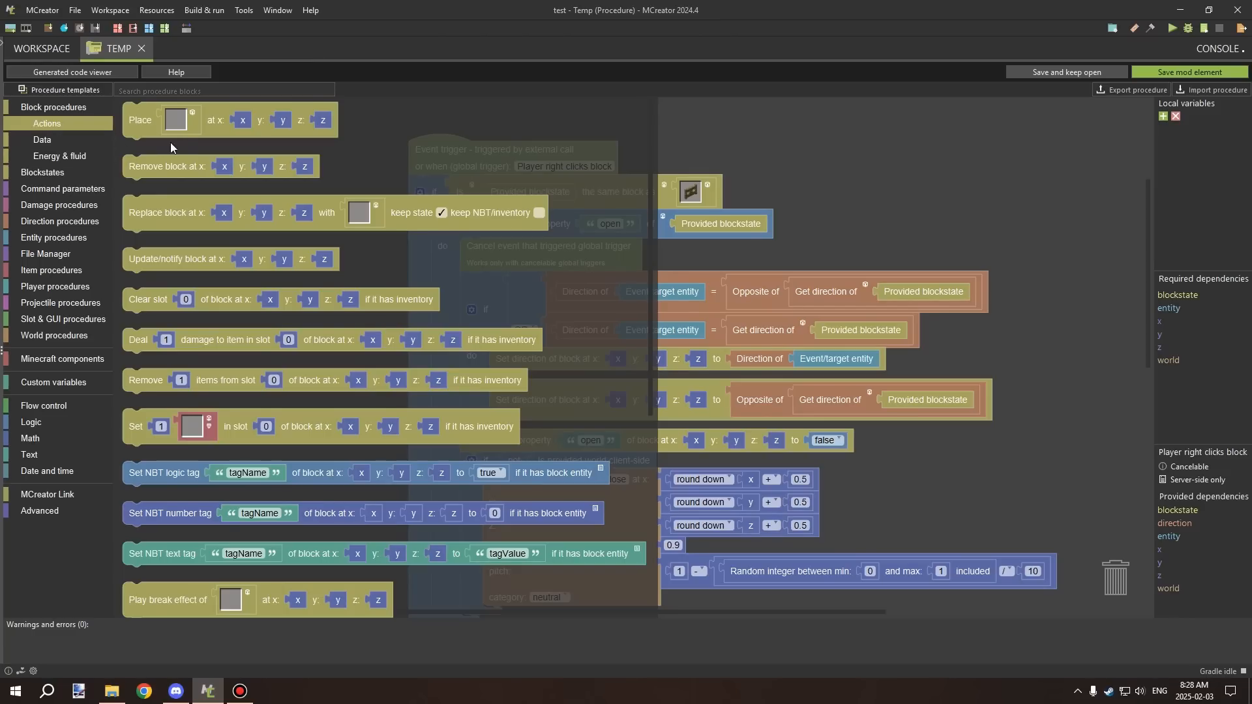
pyautogui.scroll(-3)
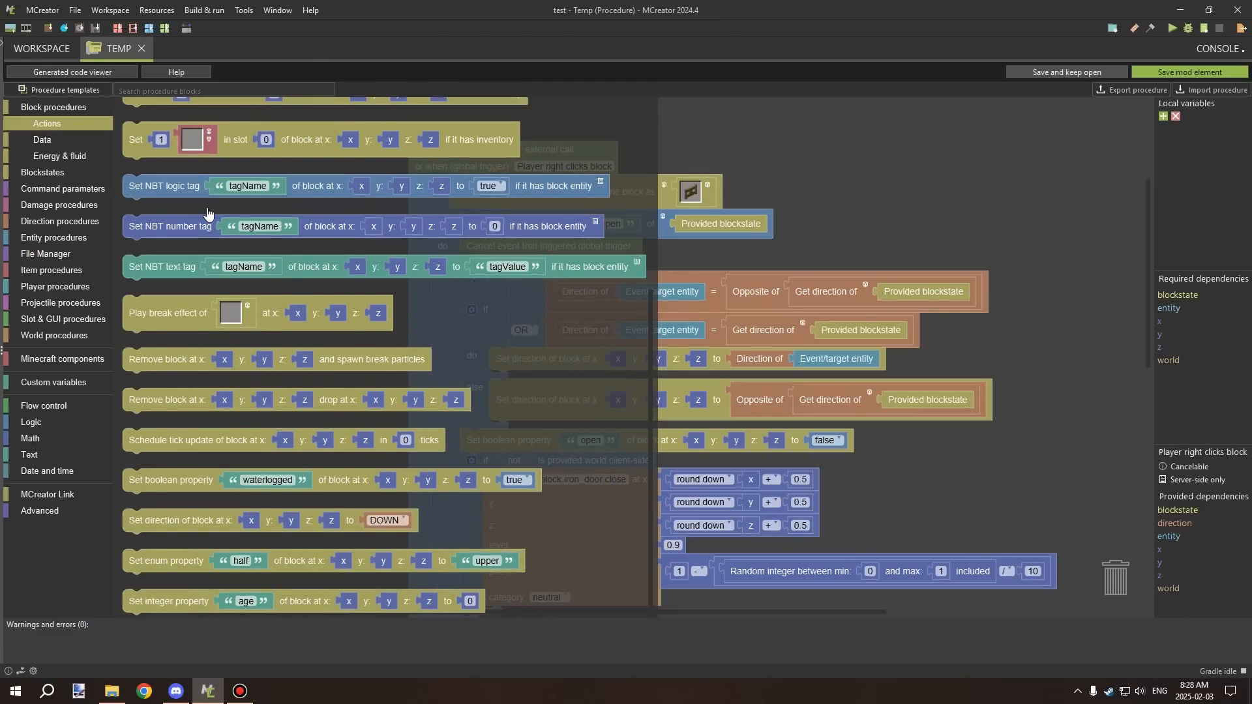
pyautogui.scroll(-3)
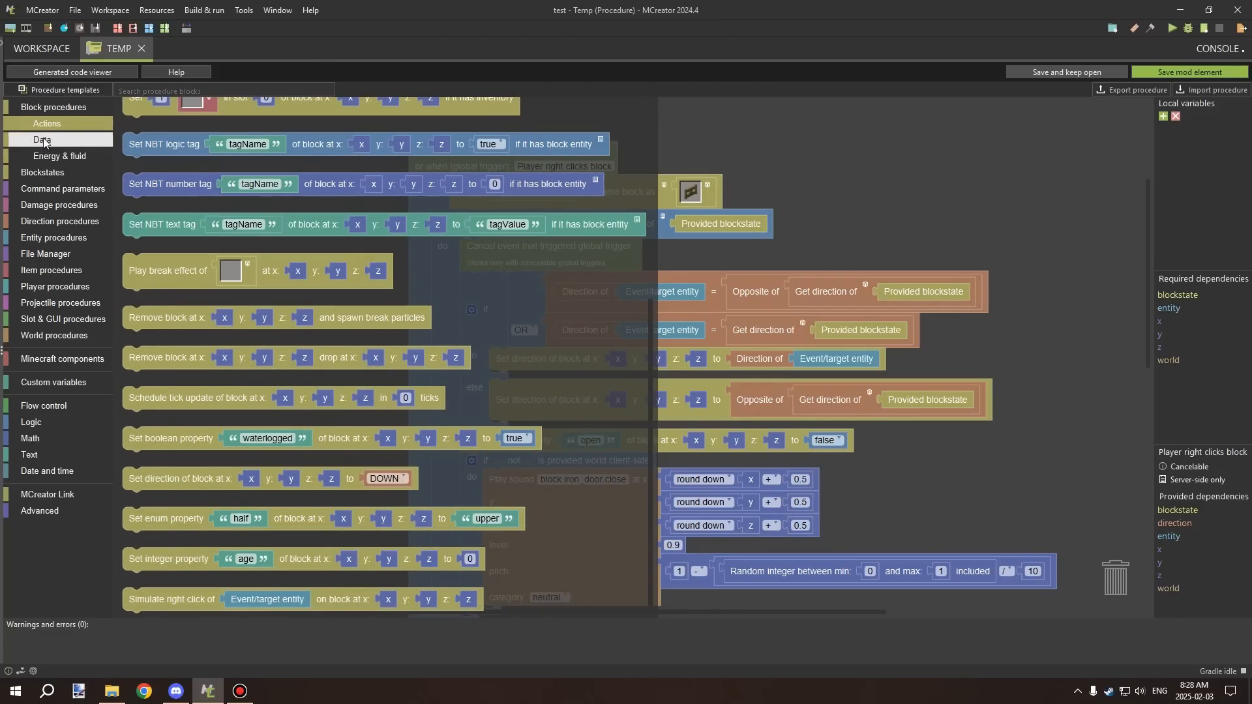
pyautogui.click(42, 139)
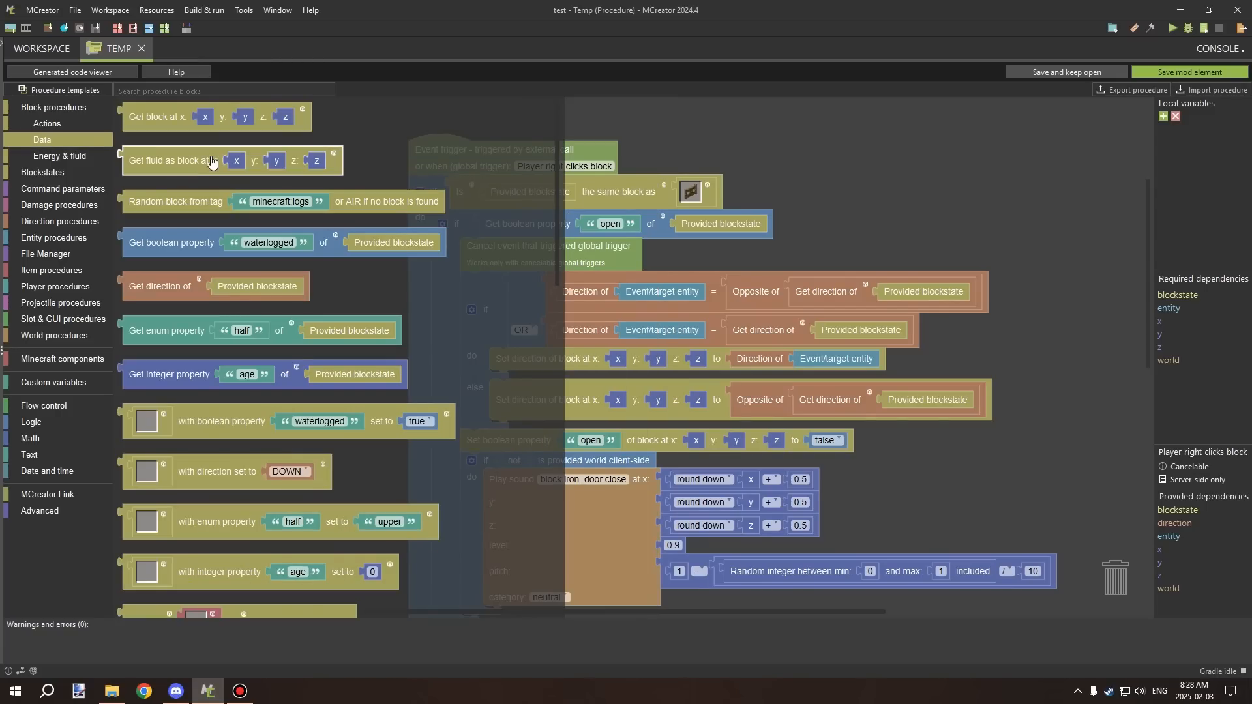
pyautogui.scroll(-3)
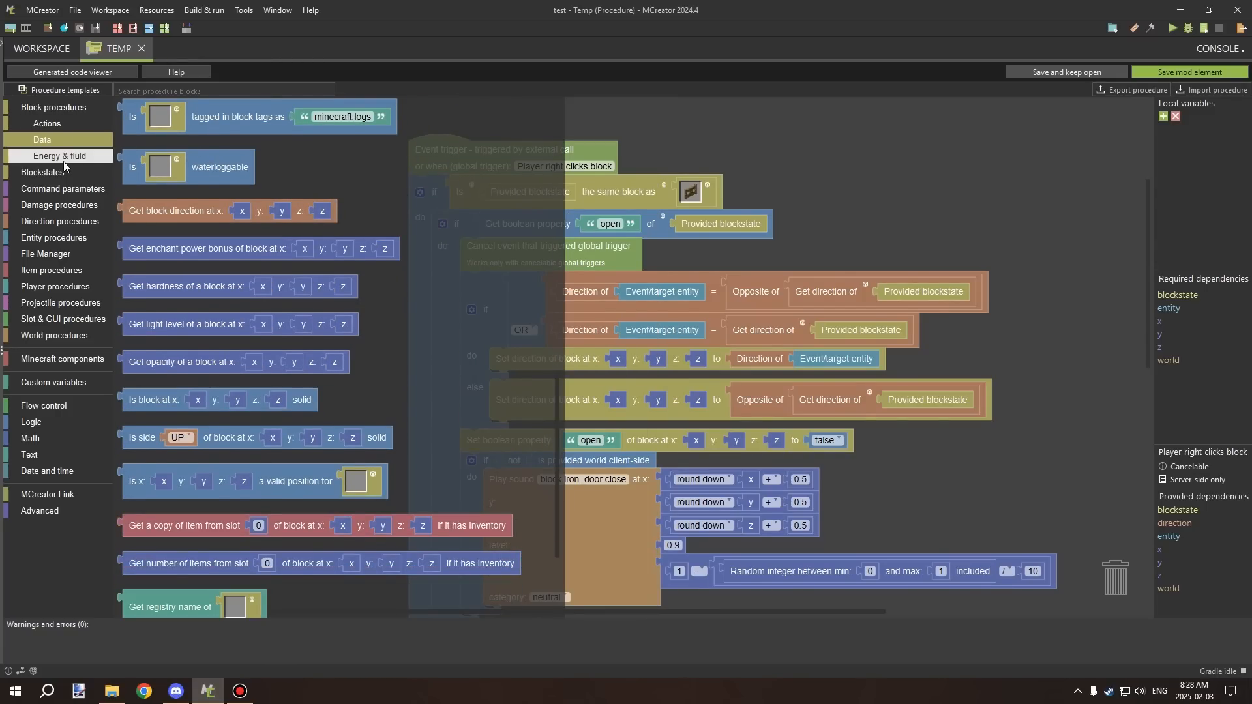
pyautogui.click(57, 155)
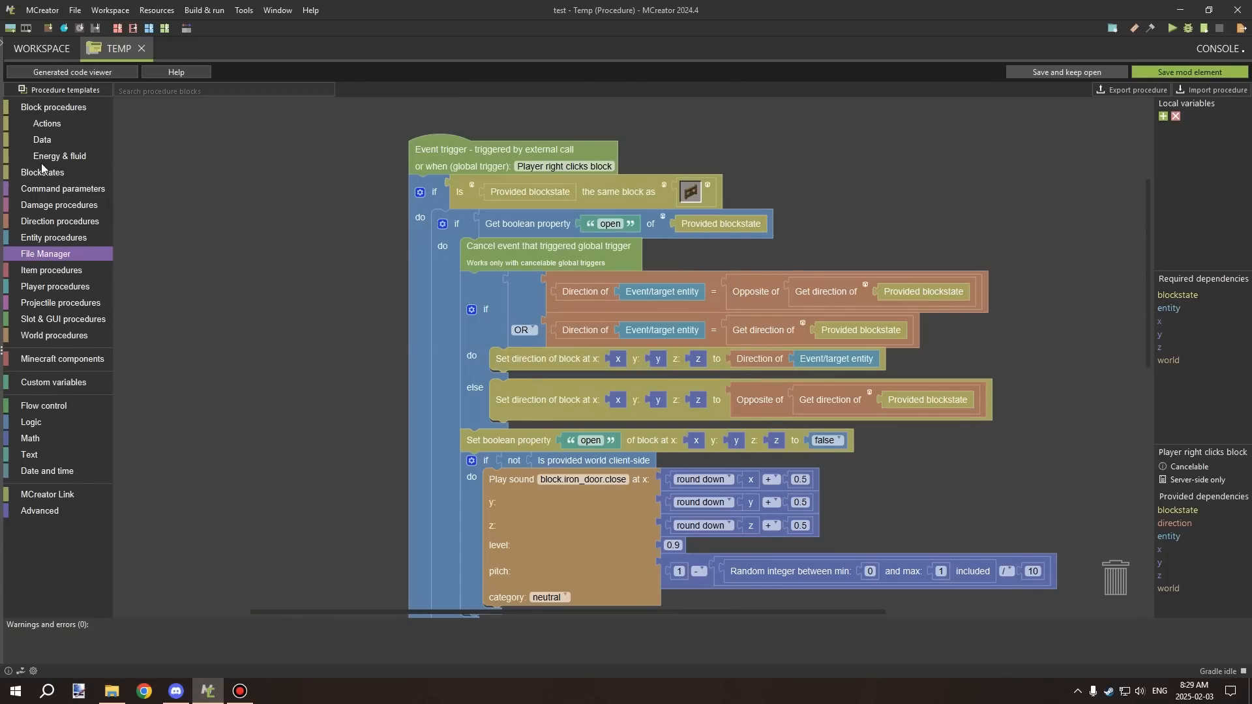
# Collapse the Block procedures palette category to hide its subcategories.
pyautogui.click(43, 172)
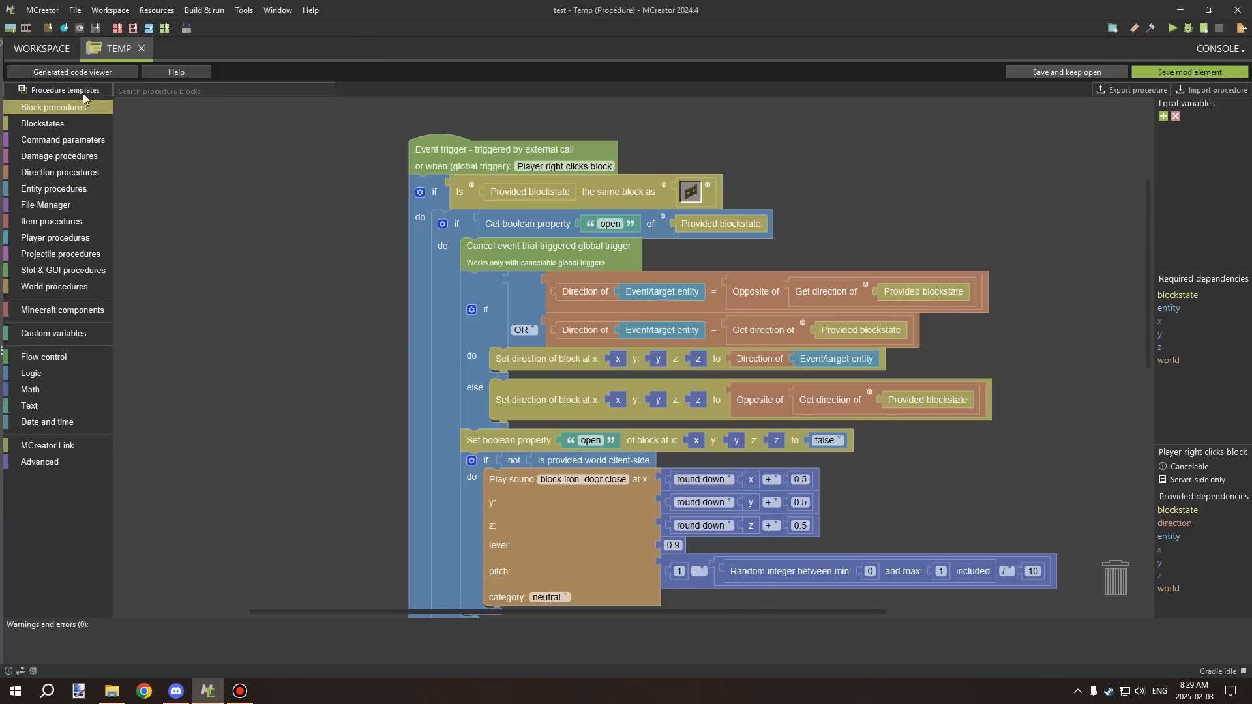
pyautogui.moveTo(53, 288)
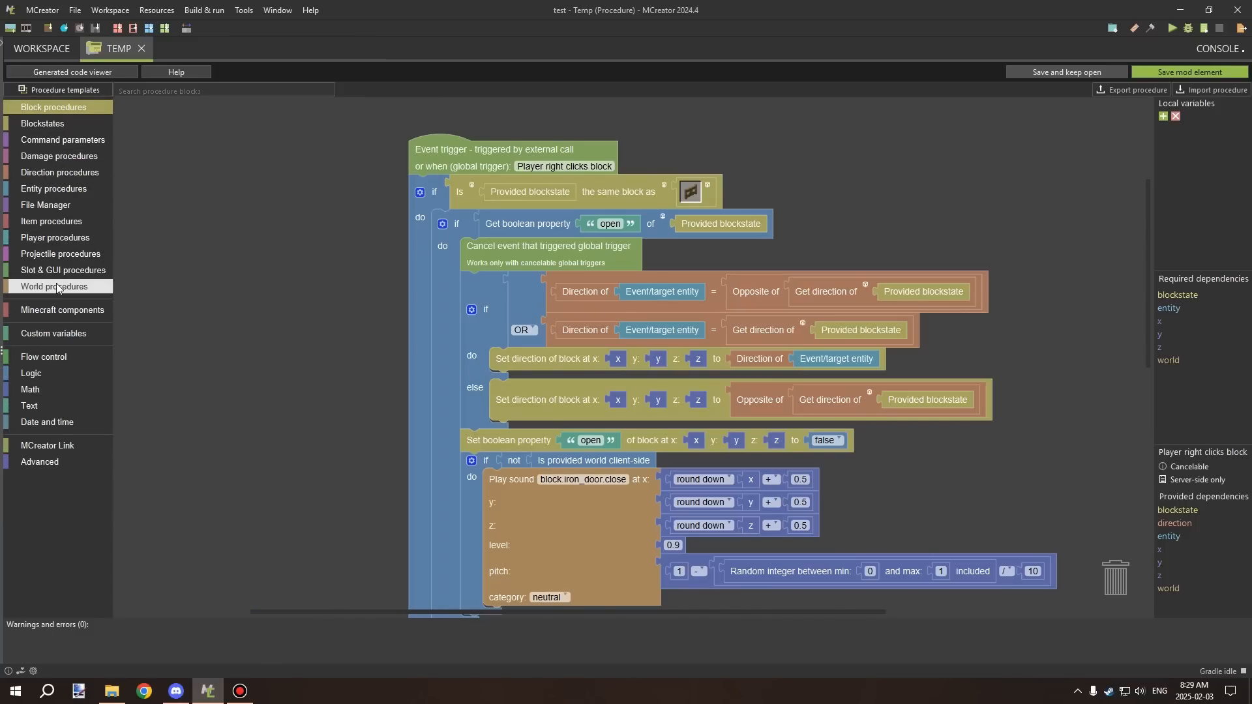
pyautogui.moveTo(46, 206)
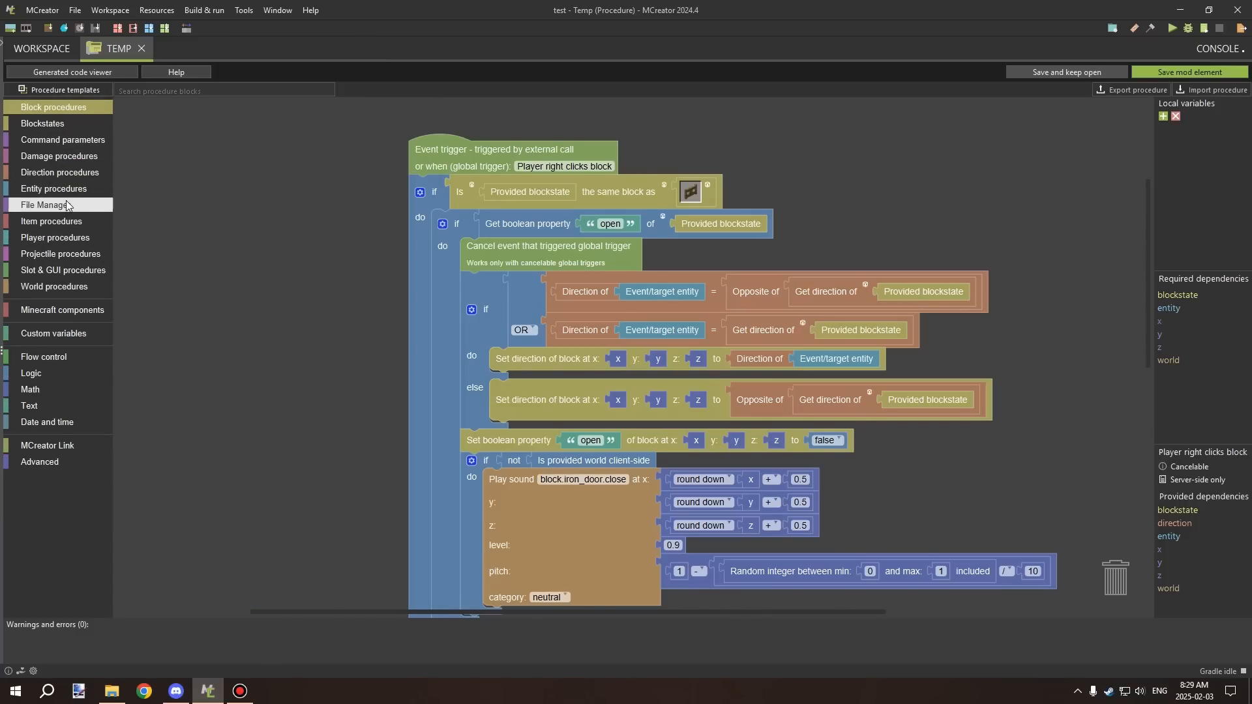
pyautogui.moveTo(345, 149)
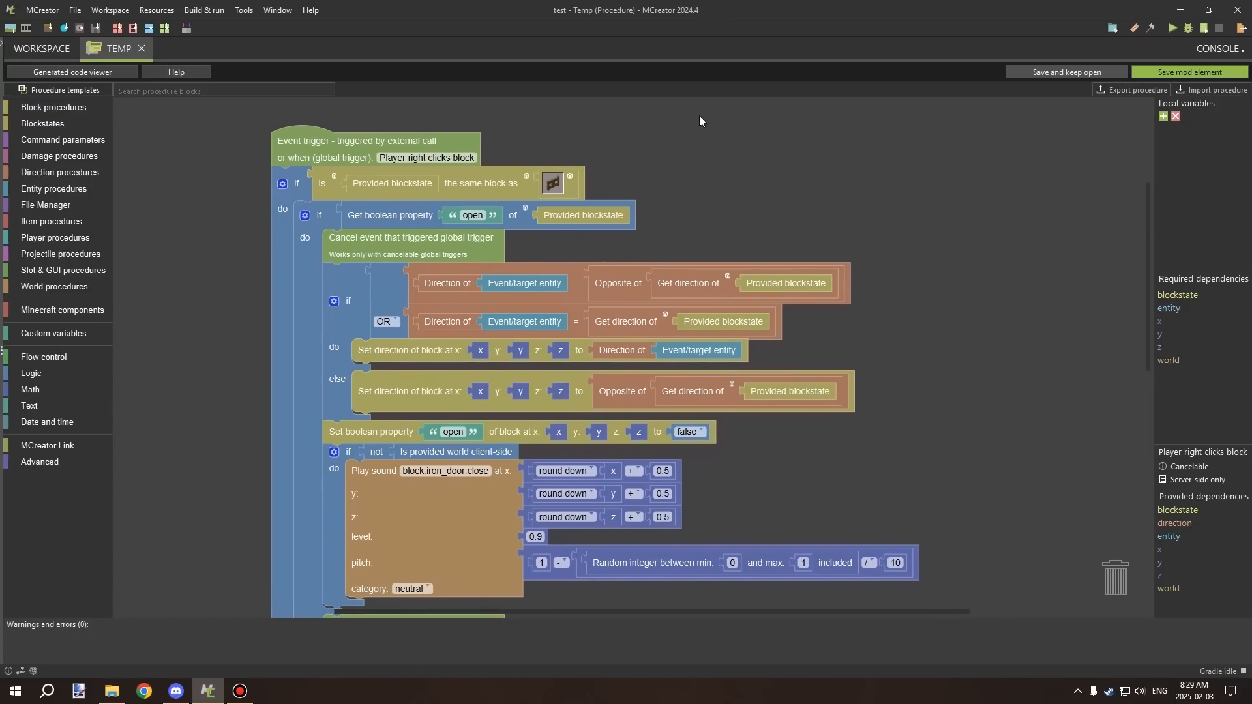
pyautogui.moveTo(644, 133)
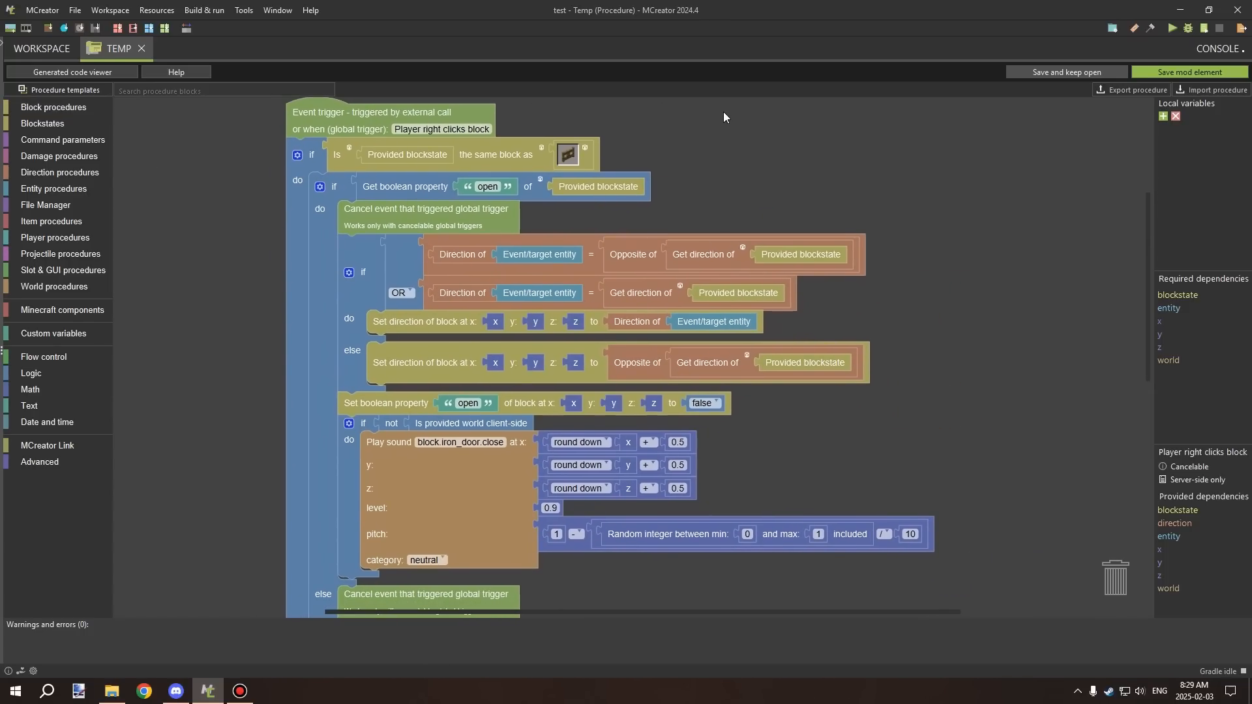
pyautogui.moveTo(1038, 144)
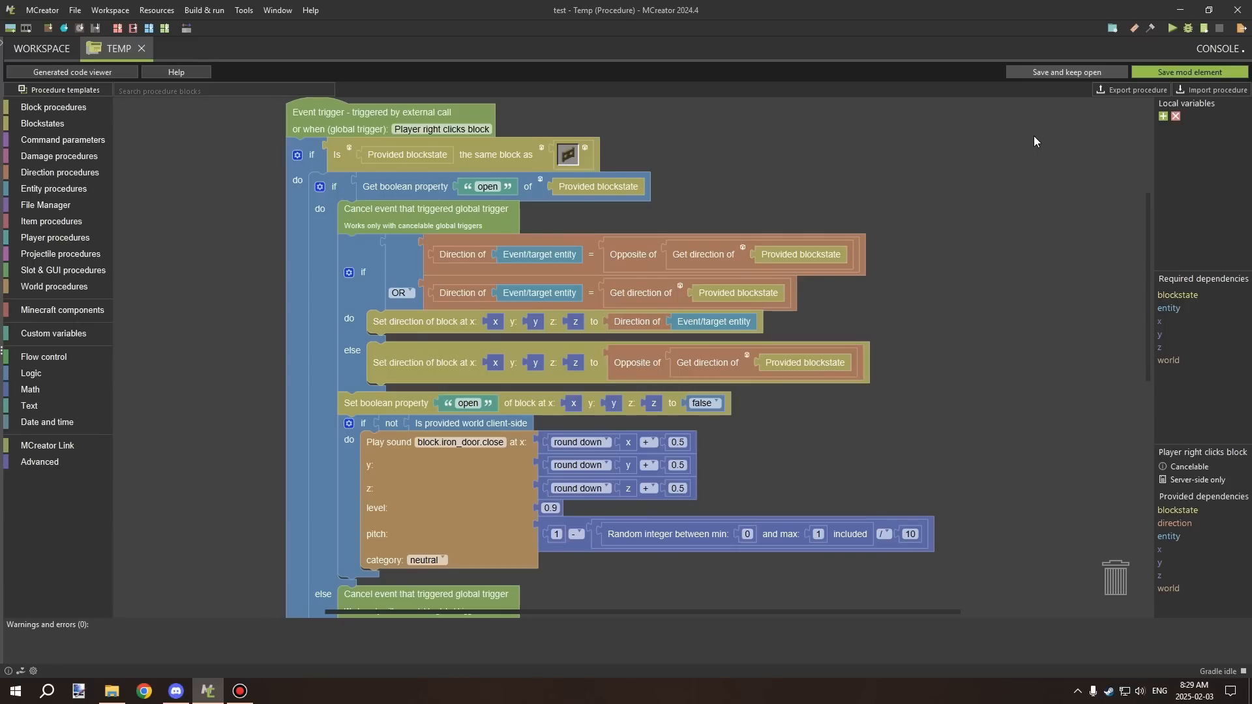
pyautogui.moveTo(1074, 136)
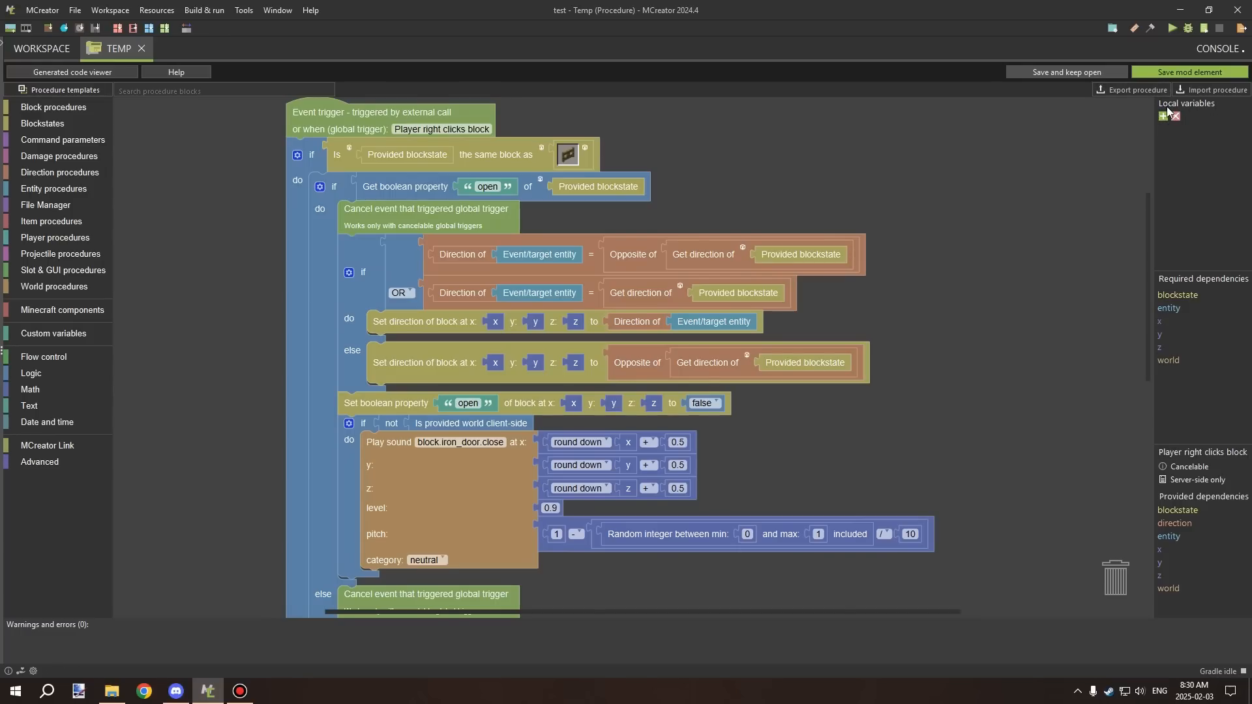
# Start a new local variable from the Local variables + button.
pyautogui.click(1161, 116)
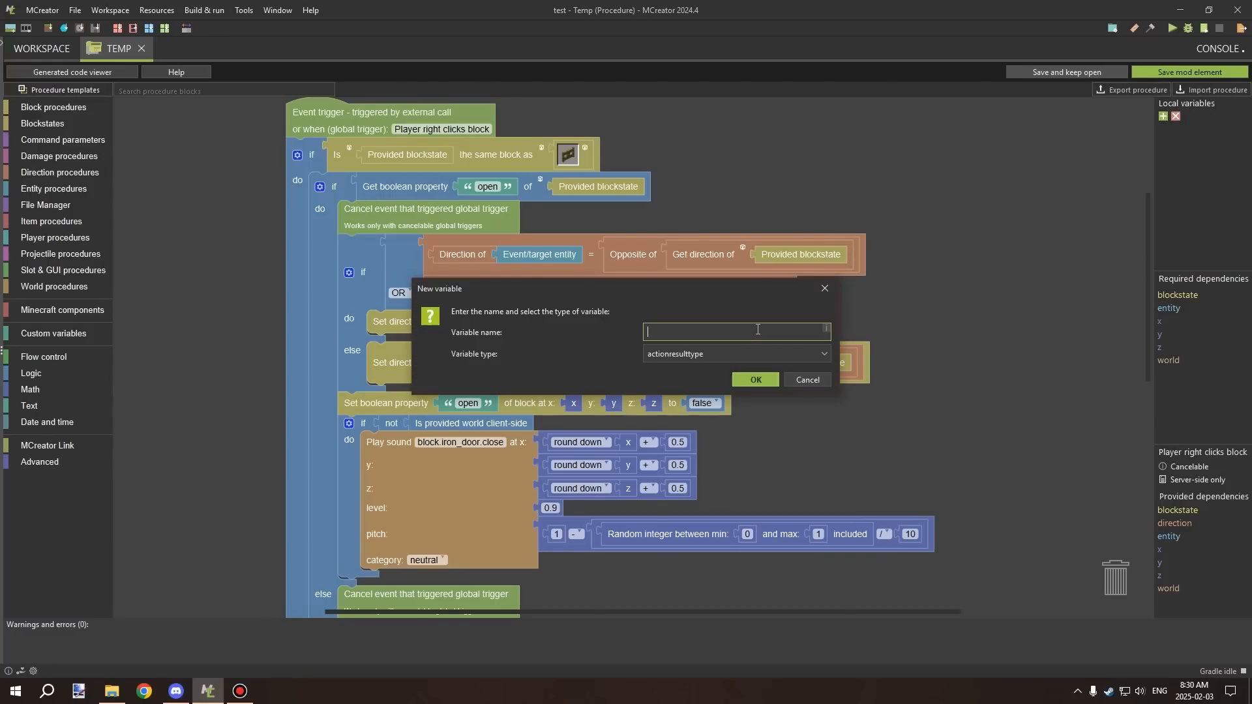
# Name the local variable dddd, browse other types, and keep actionresulttype.
pyautogui.click(734, 353)
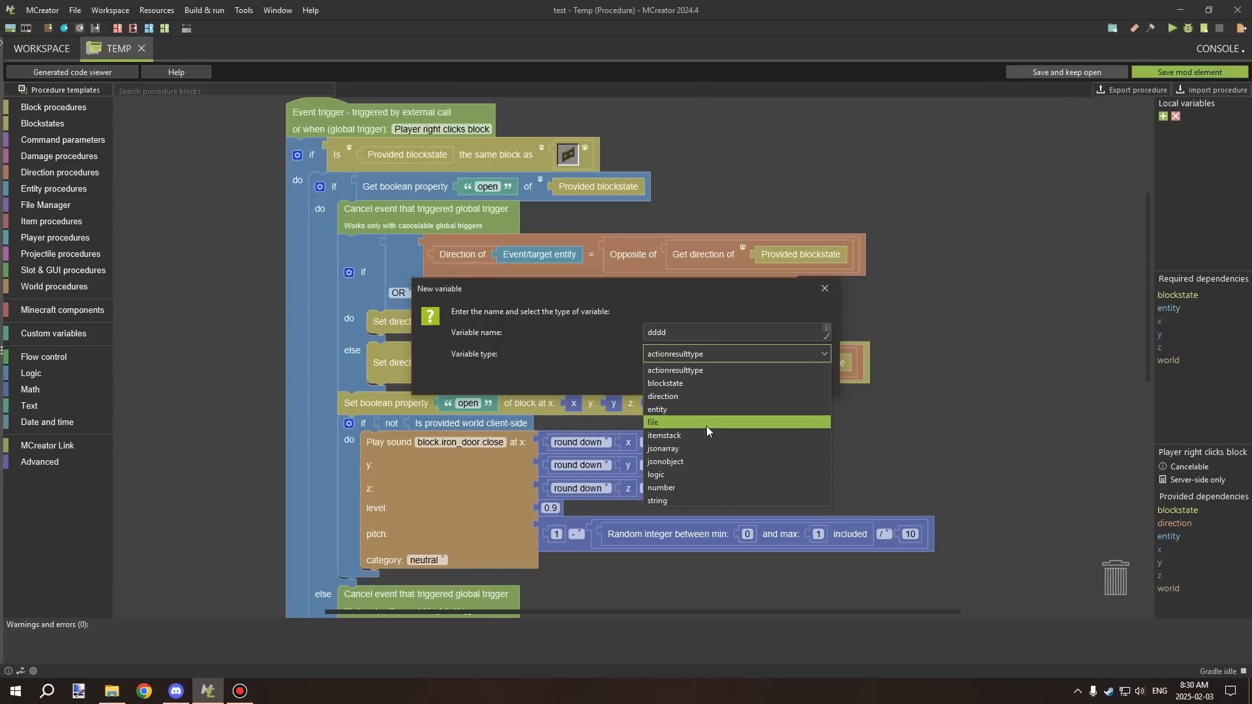
pyautogui.moveTo(706, 427)
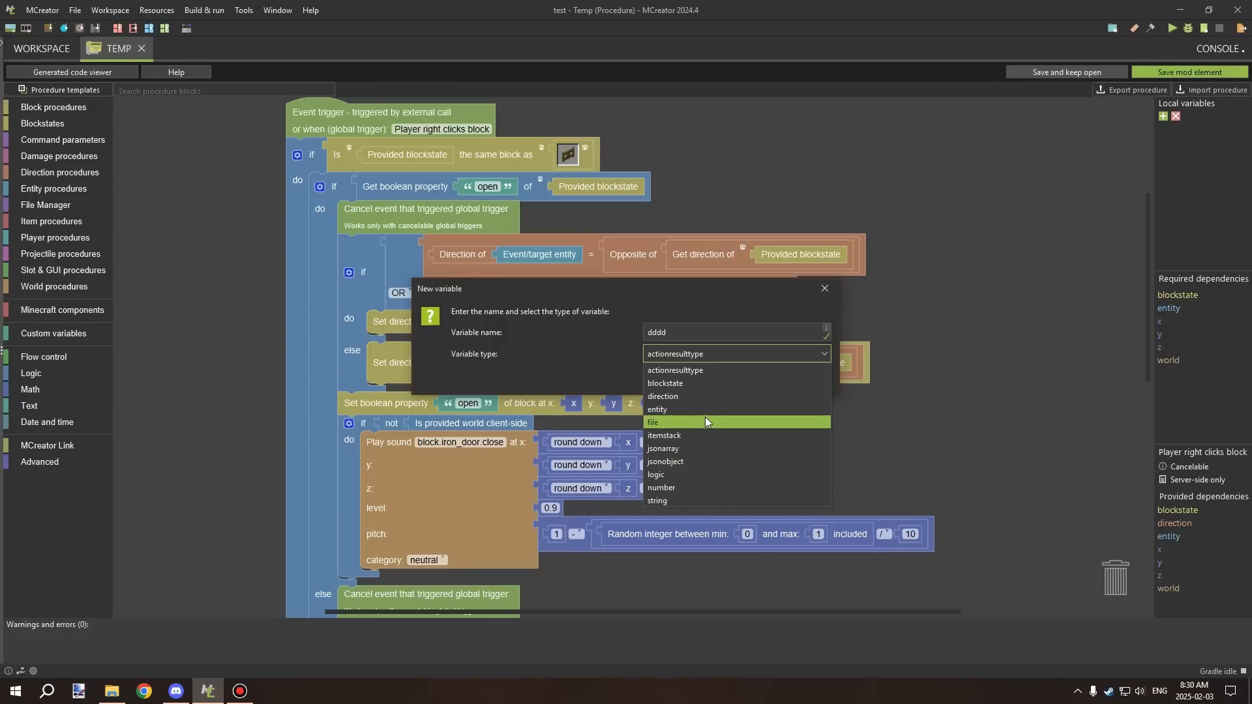
pyautogui.click(653, 422)
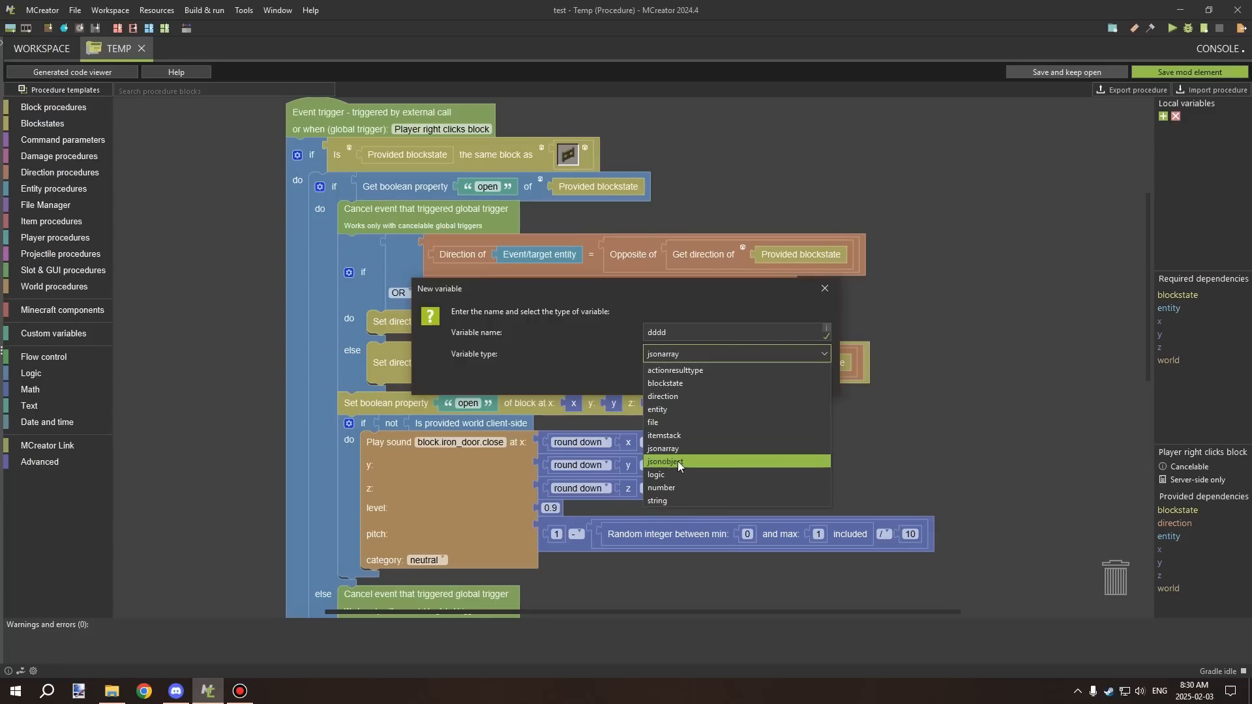
pyautogui.moveTo(656, 500)
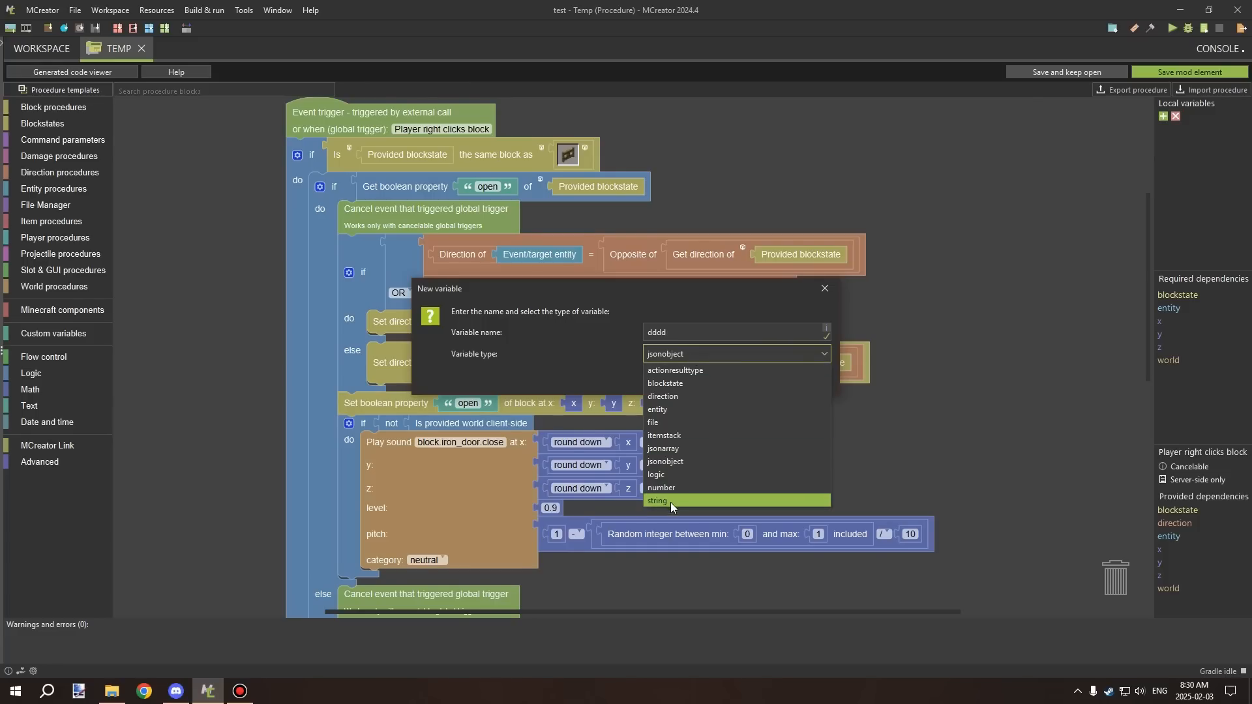
pyautogui.moveTo(693, 354)
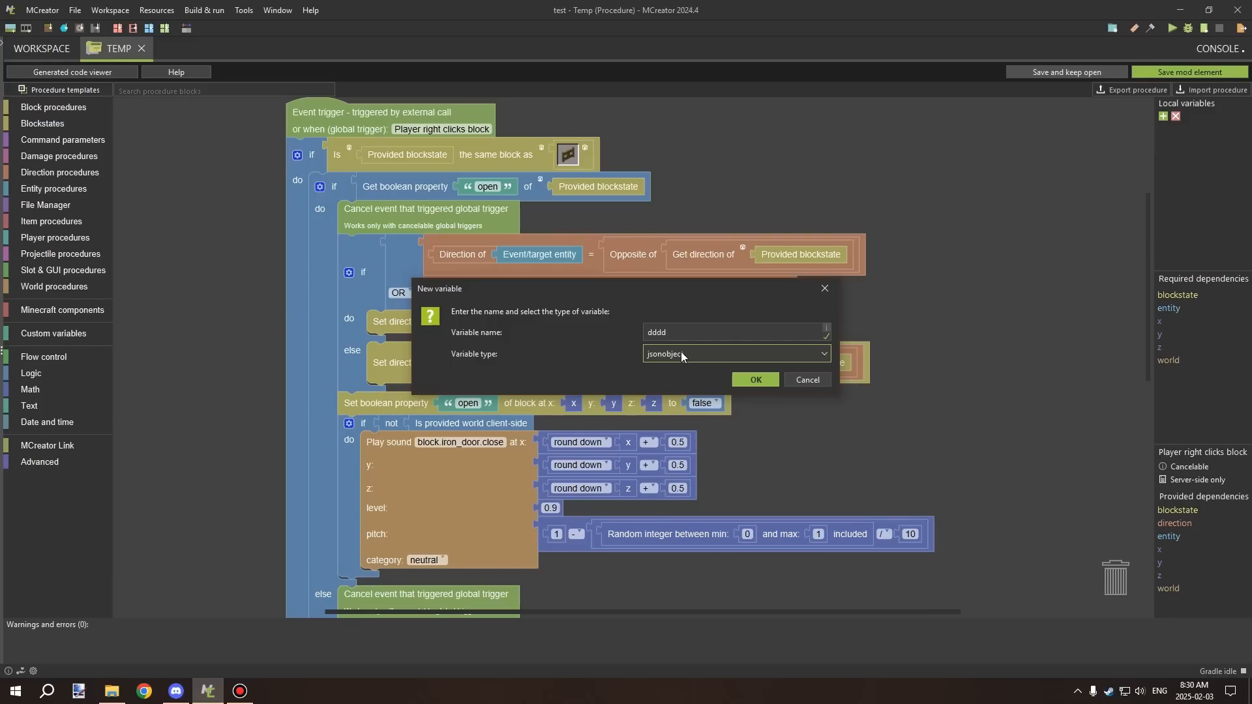
pyautogui.click(732, 354)
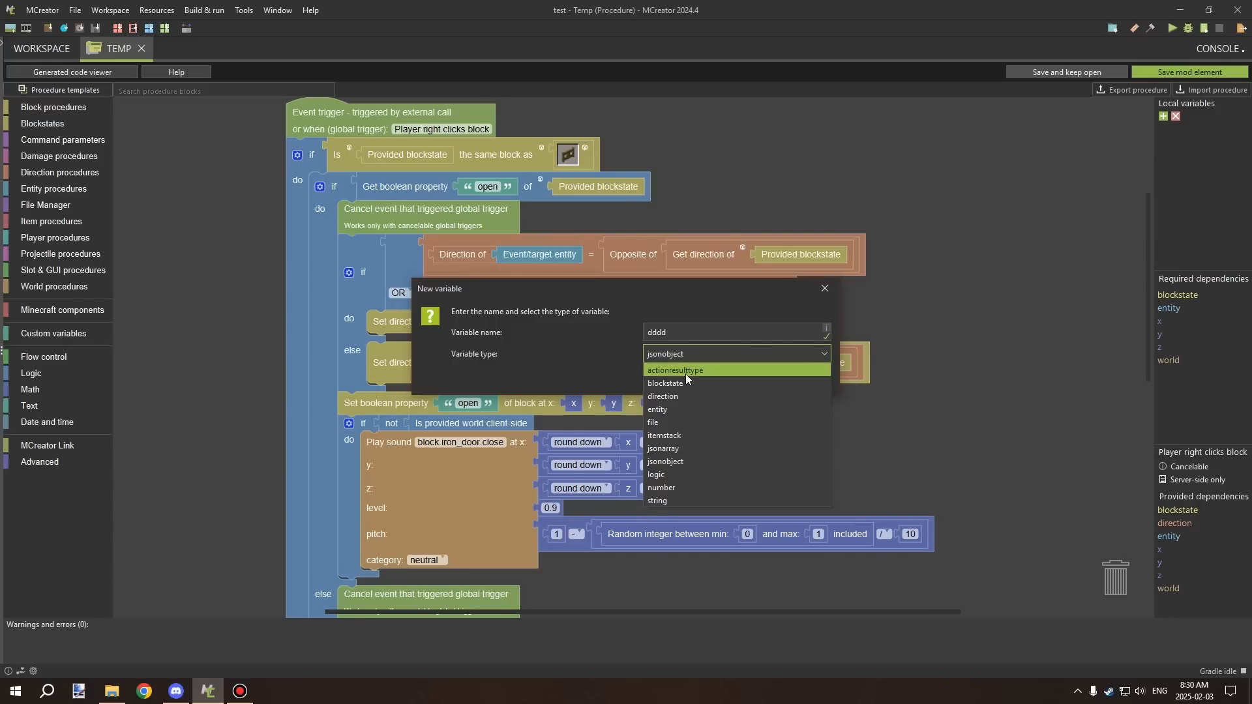
pyautogui.click(688, 370)
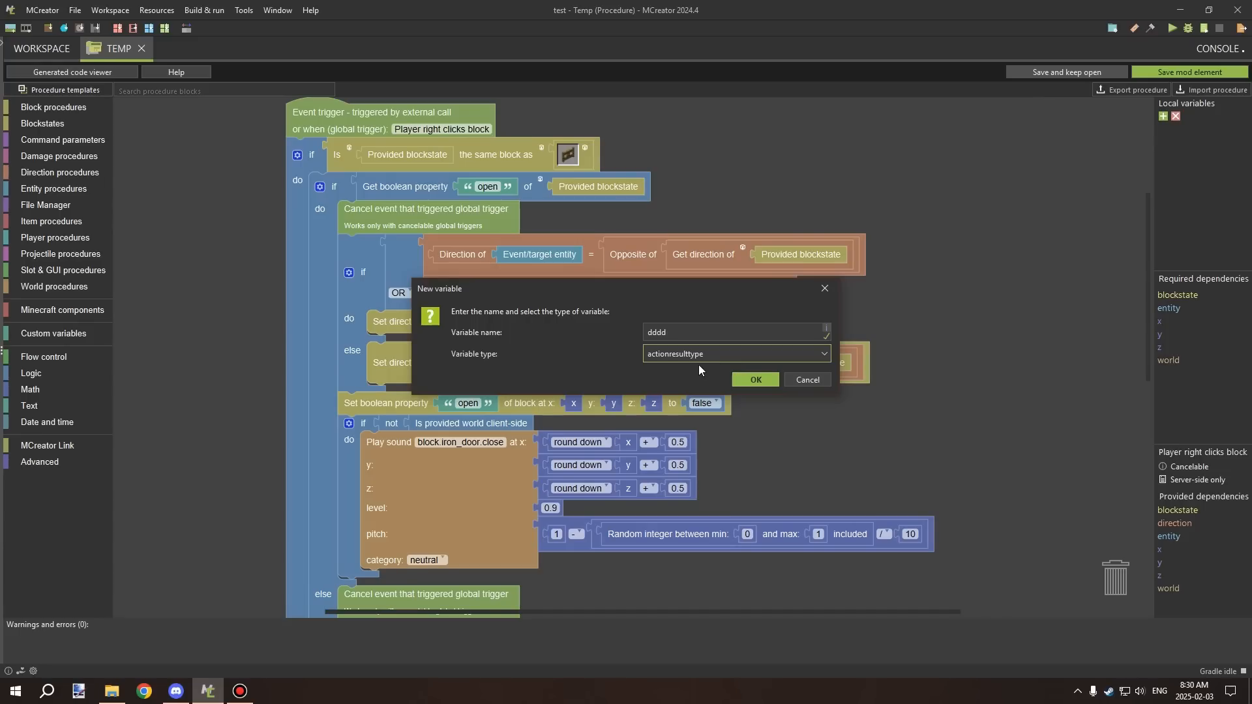
pyautogui.moveTo(619, 352)
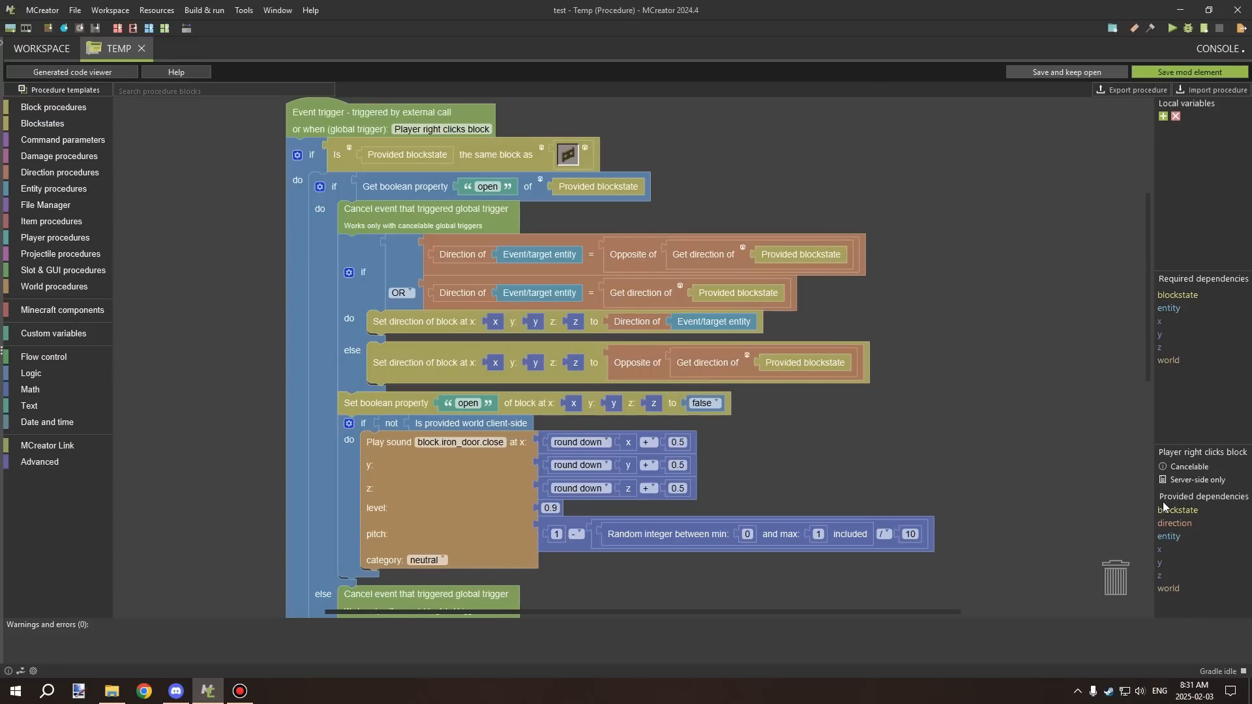
pyautogui.moveTo(1184, 428)
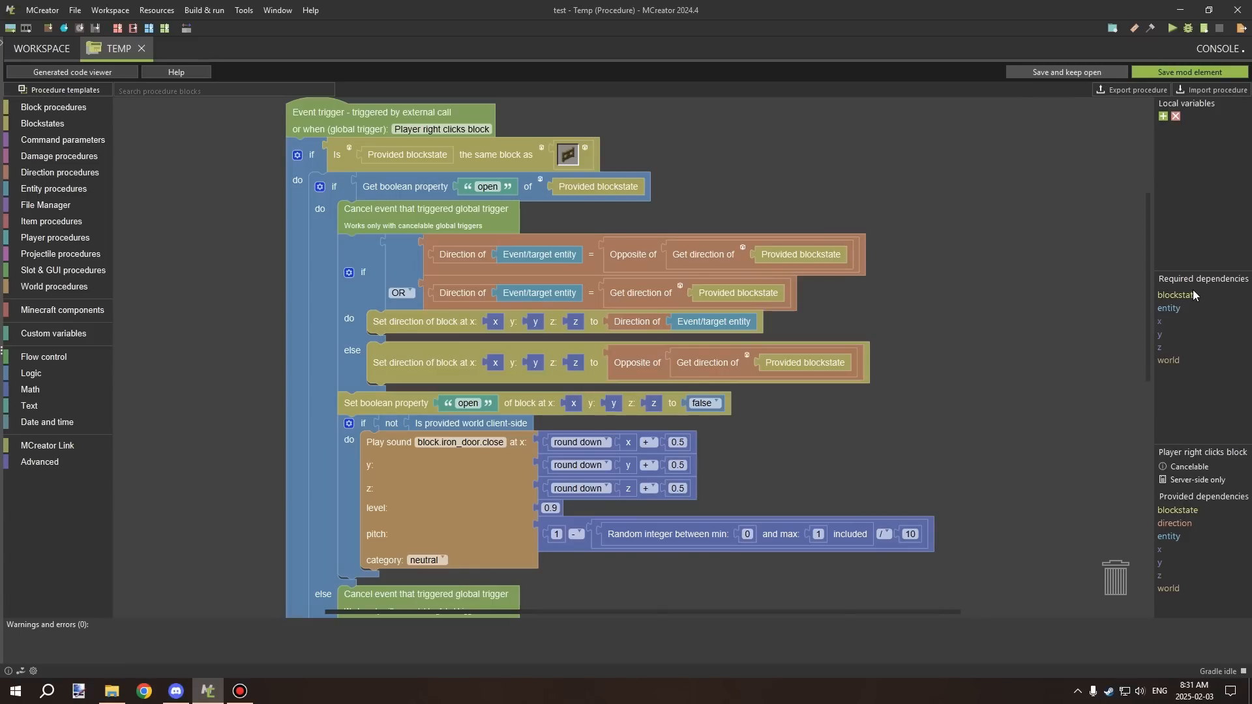
pyautogui.moveTo(1143, 364)
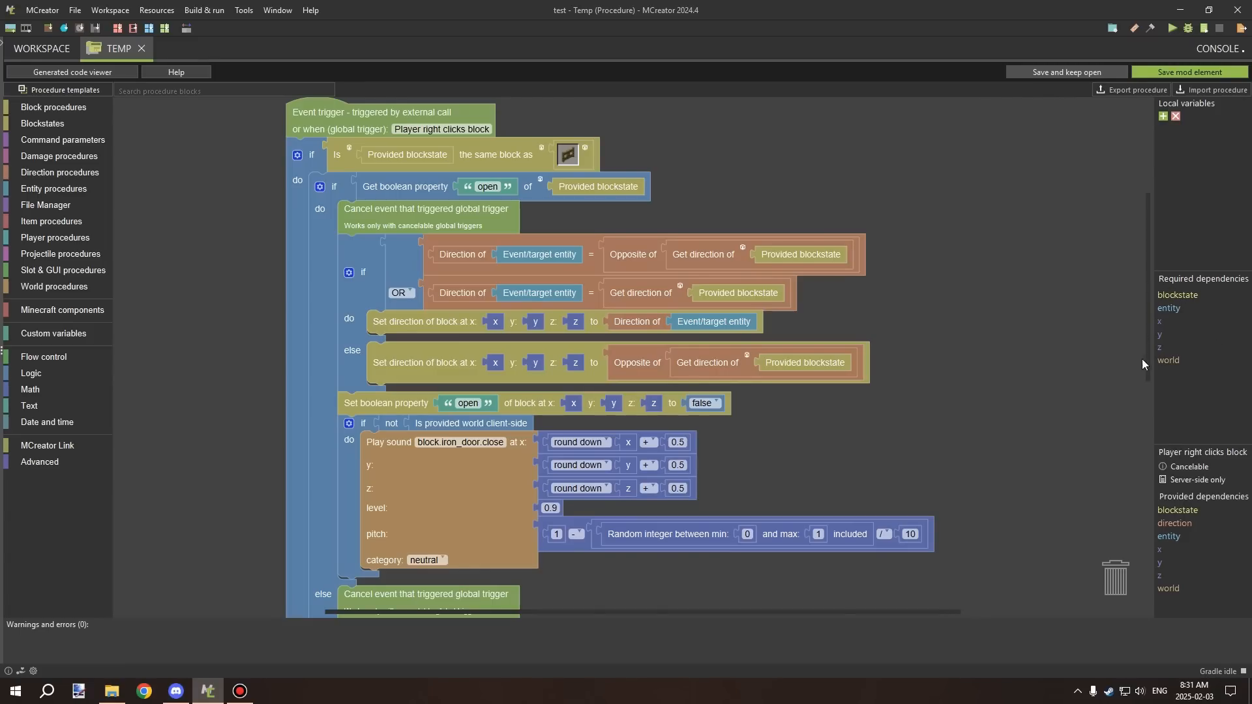
pyautogui.moveTo(1167, 366)
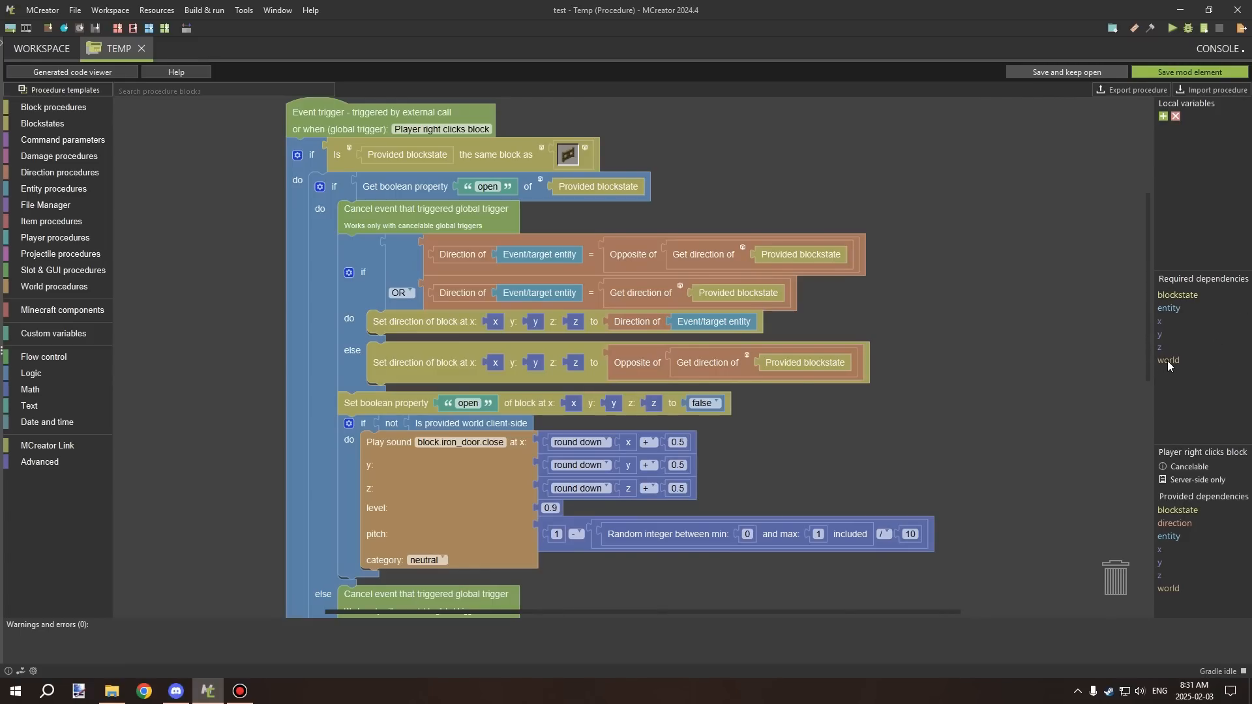
pyautogui.moveTo(1157, 588)
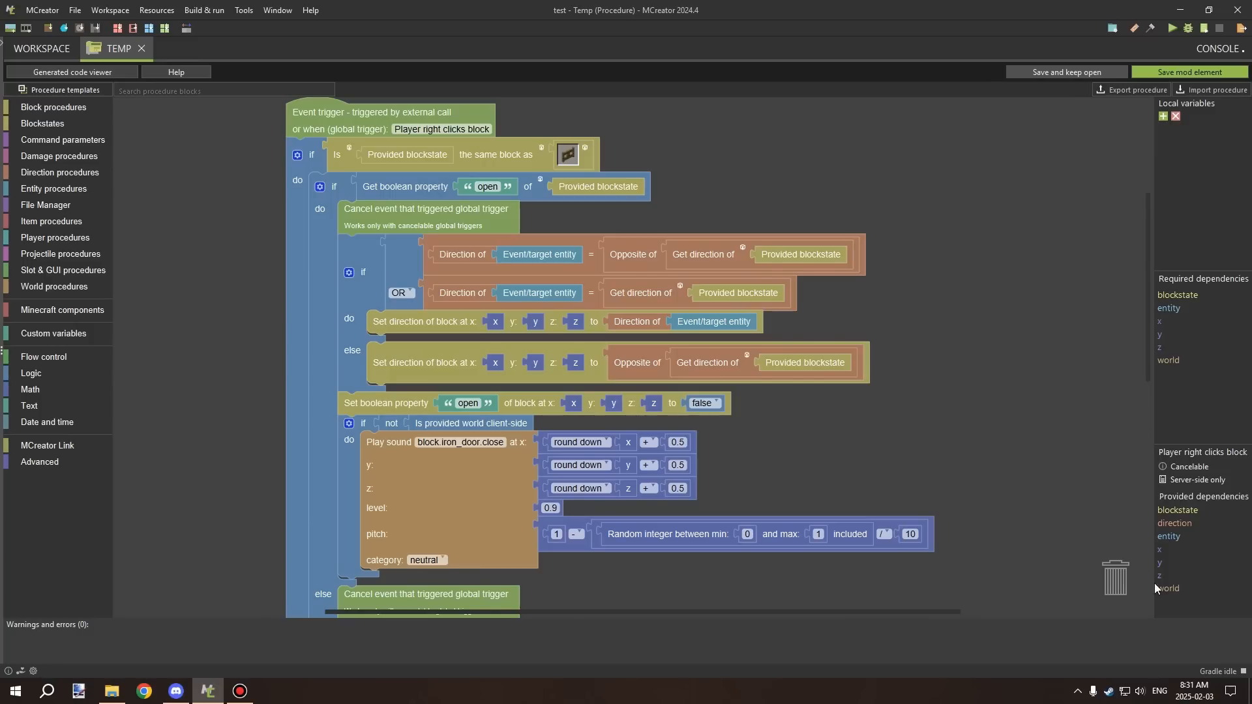
pyautogui.moveTo(1201, 553)
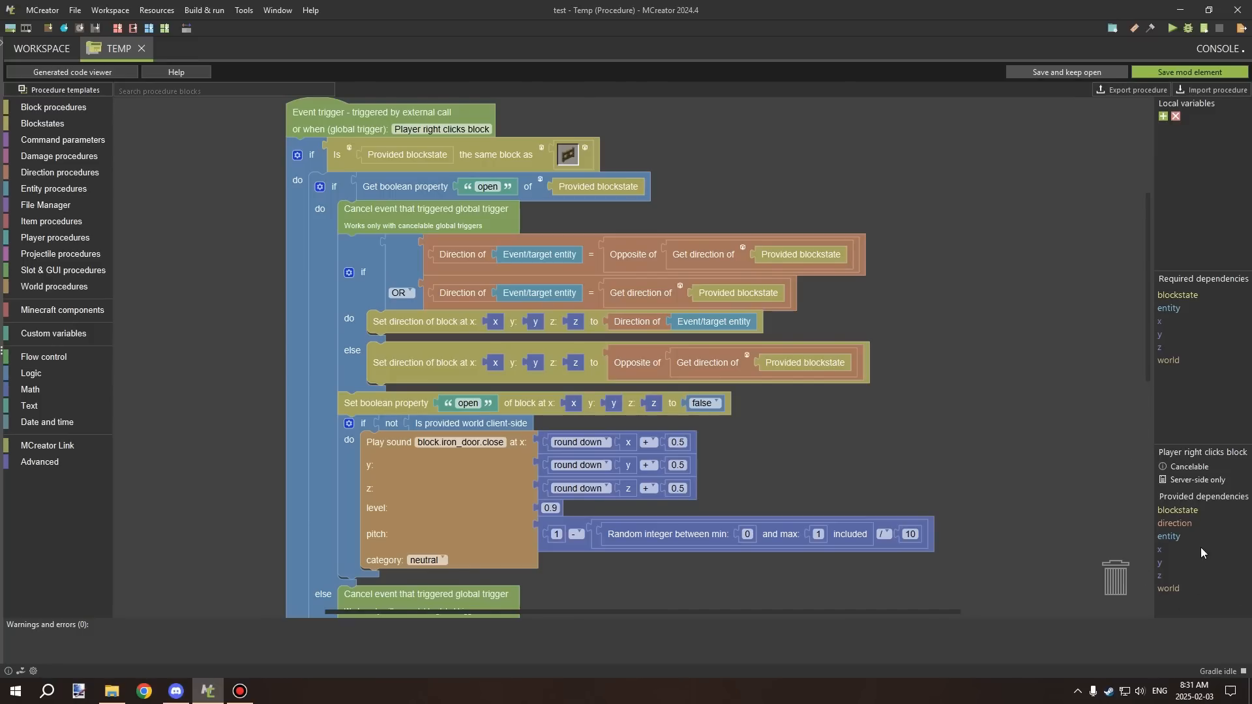
pyautogui.moveTo(1127, 493)
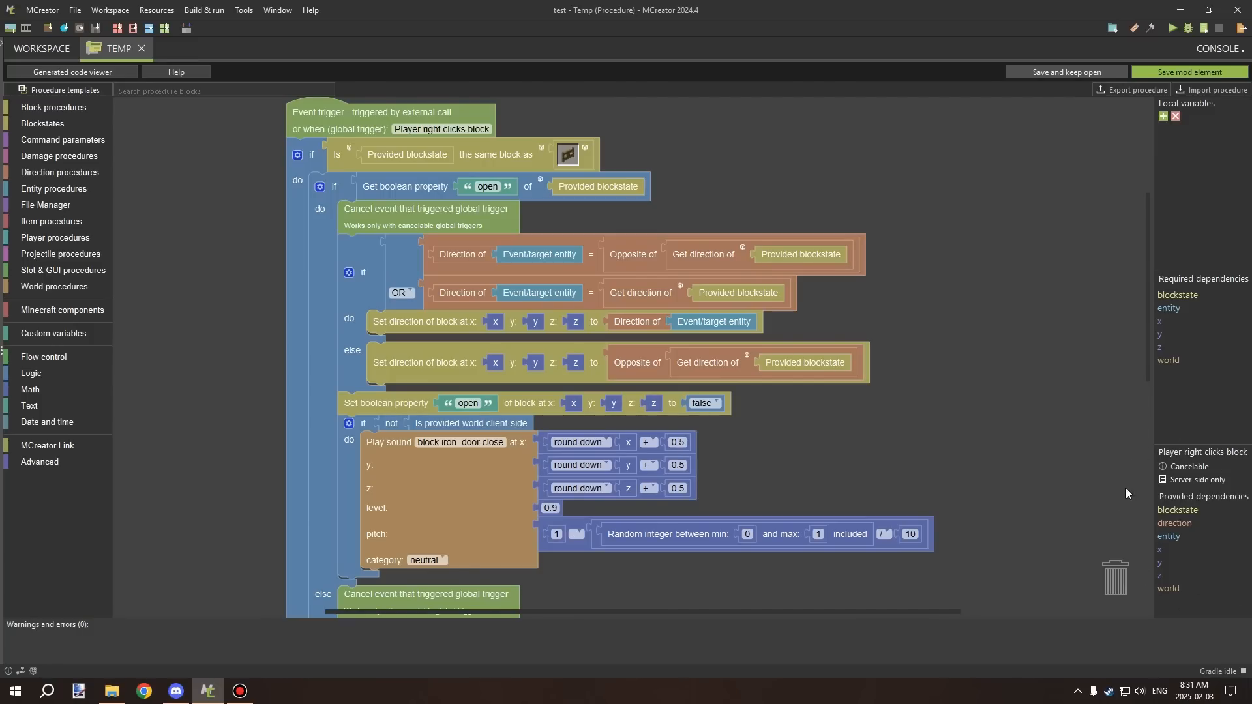
pyautogui.moveTo(1208, 539)
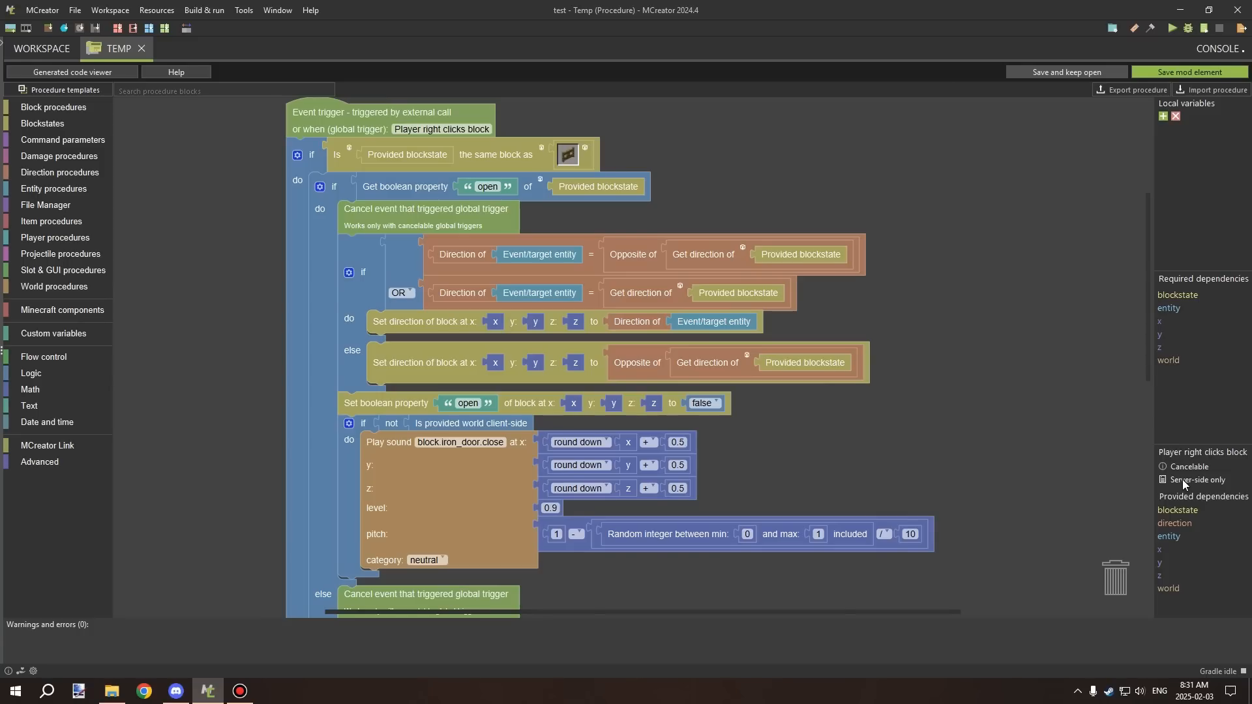
pyautogui.moveTo(1141, 480)
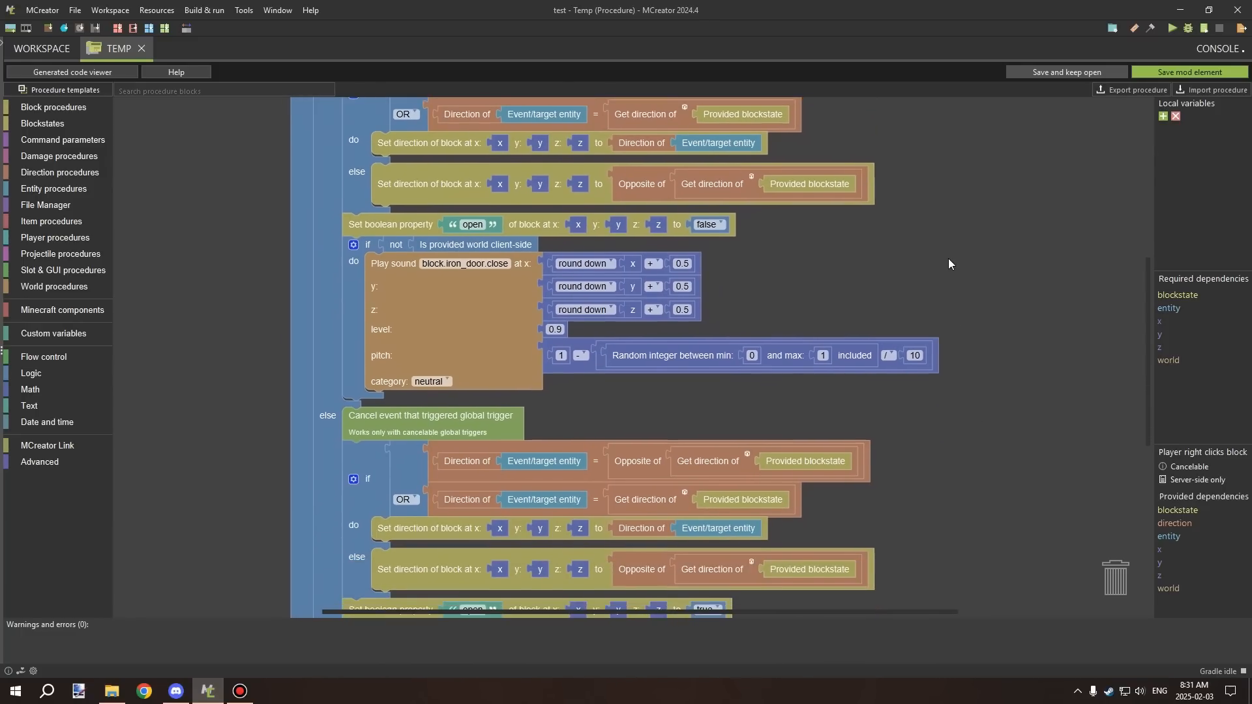
pyautogui.scroll(3)
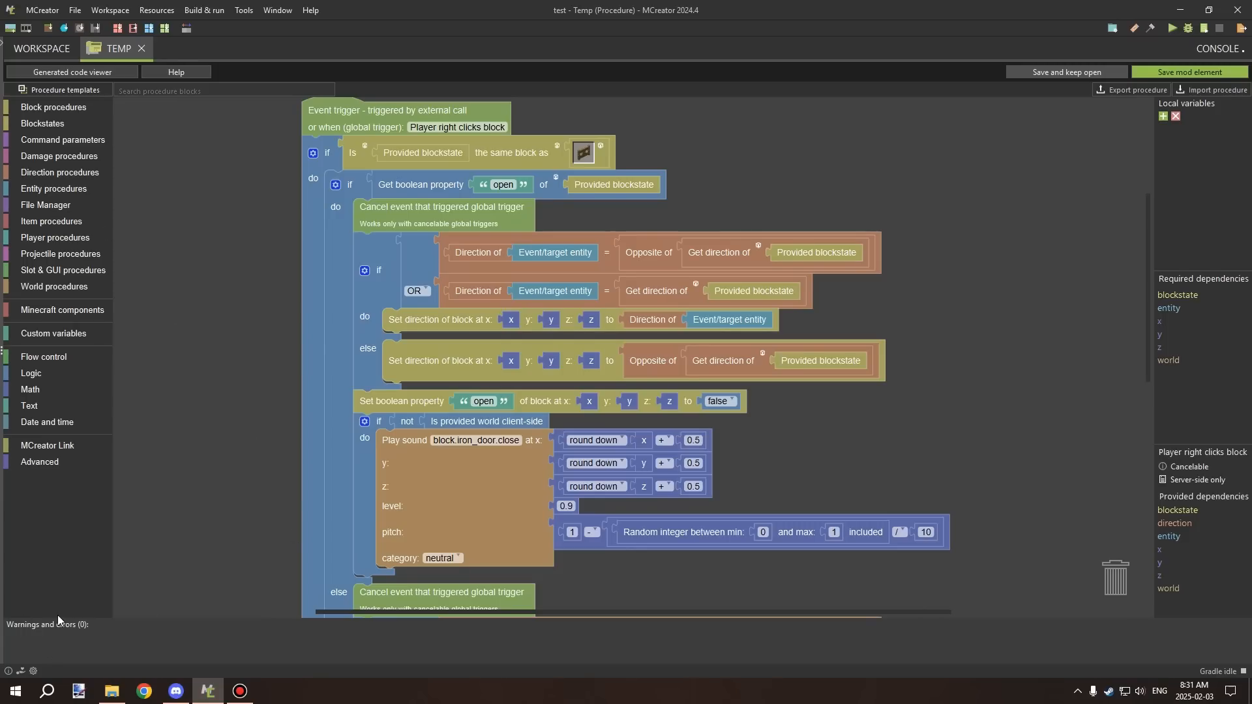
pyautogui.moveTo(92, 634)
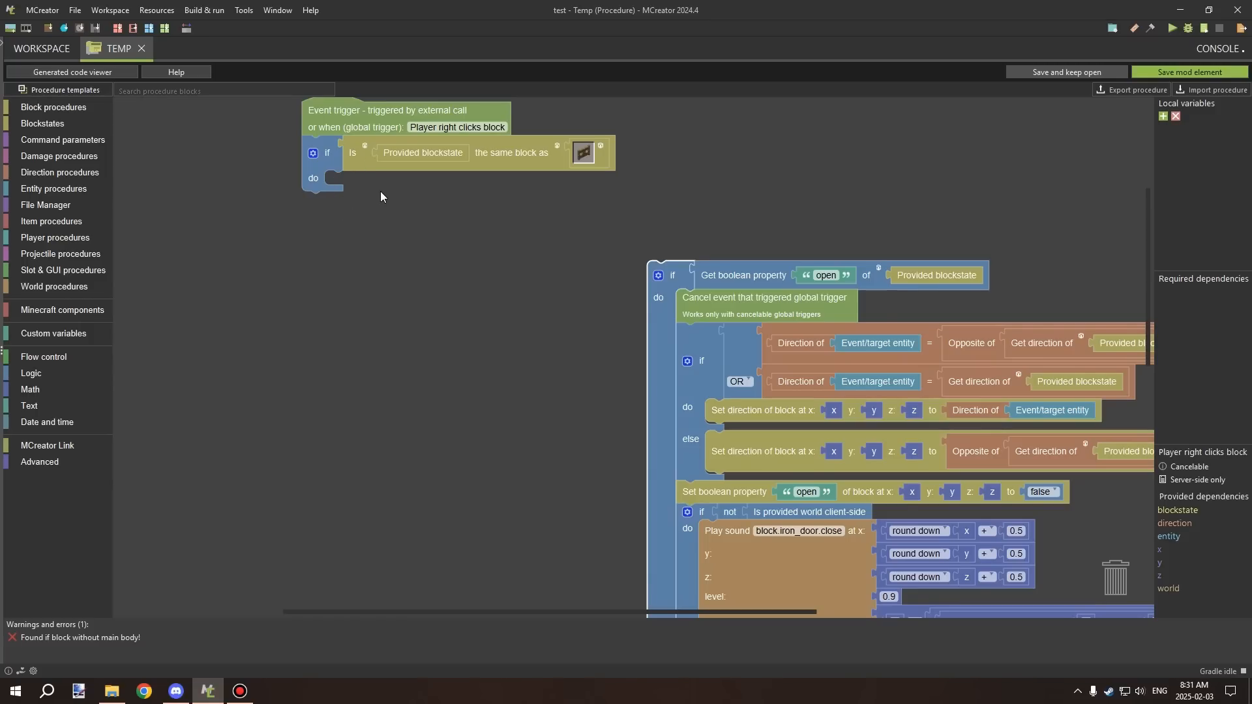
pyautogui.moveTo(36, 643)
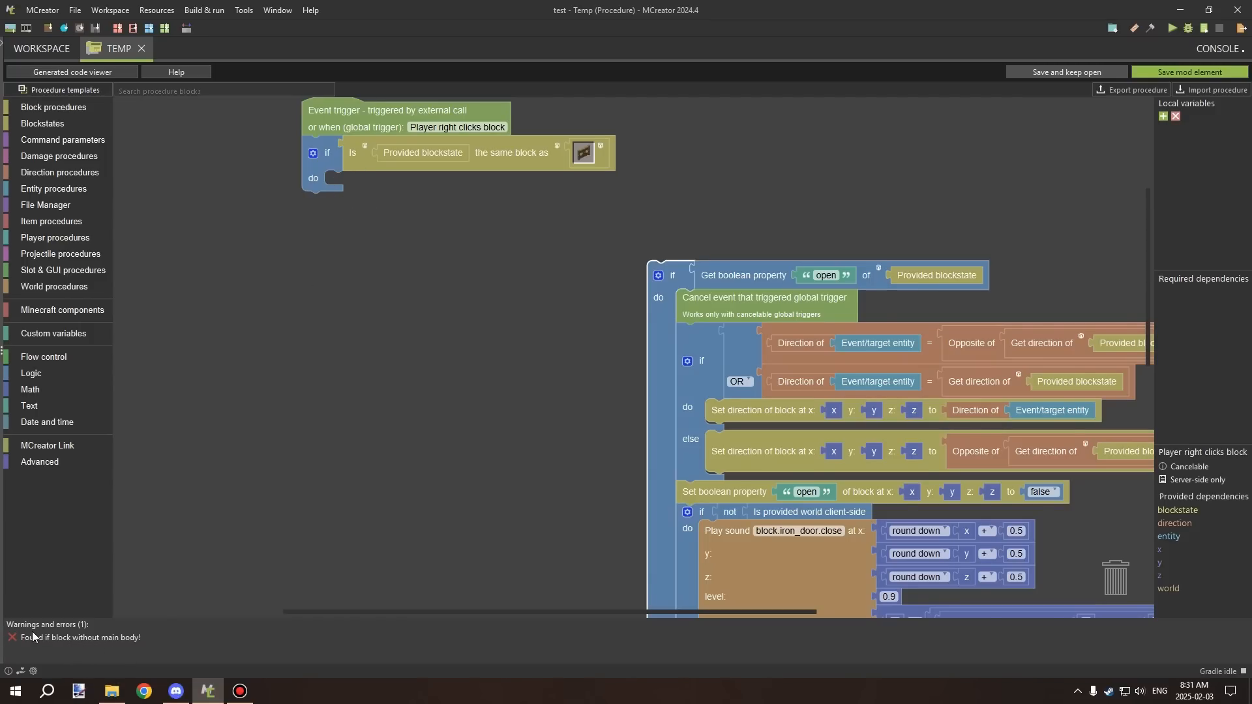
pyautogui.moveTo(111, 654)
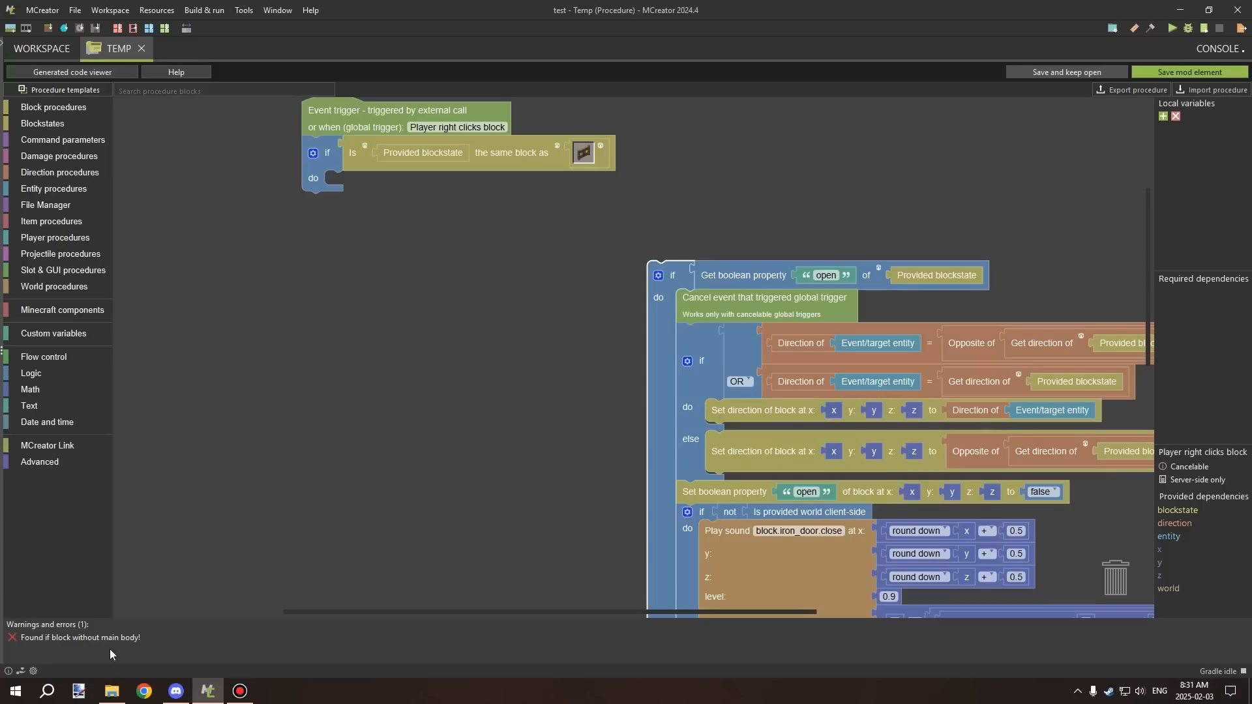
pyautogui.moveTo(141, 647)
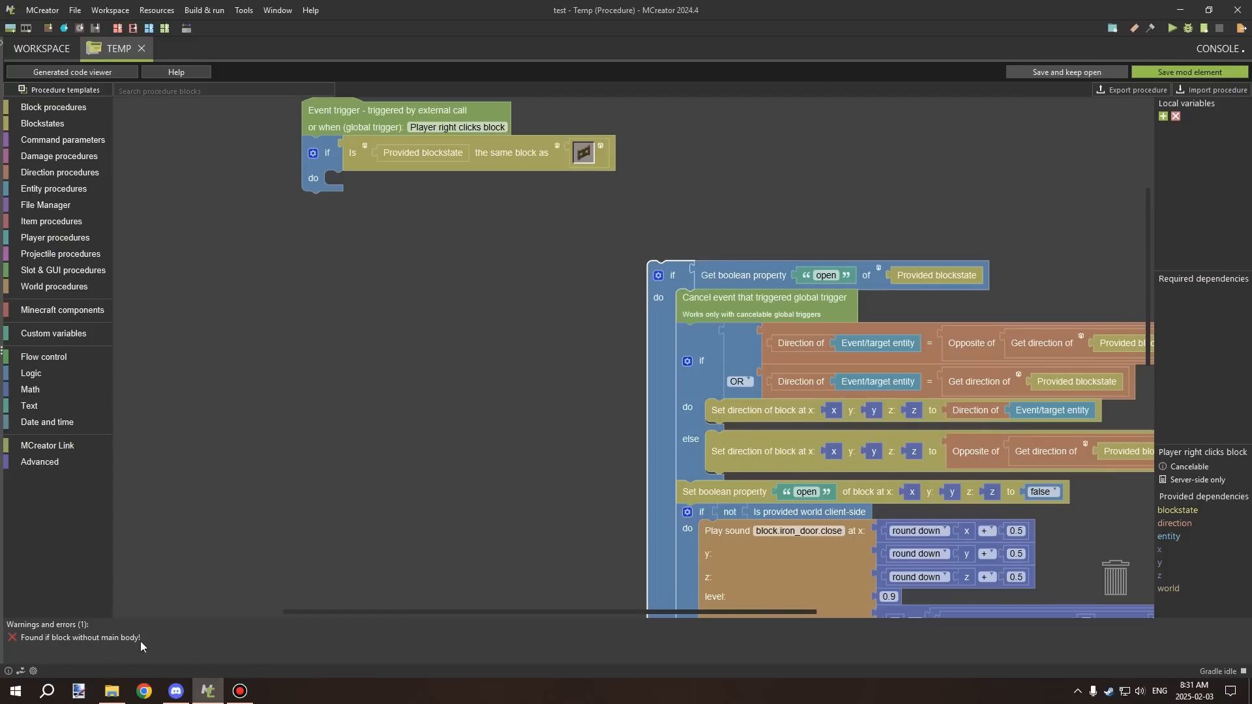
pyautogui.moveTo(72, 642)
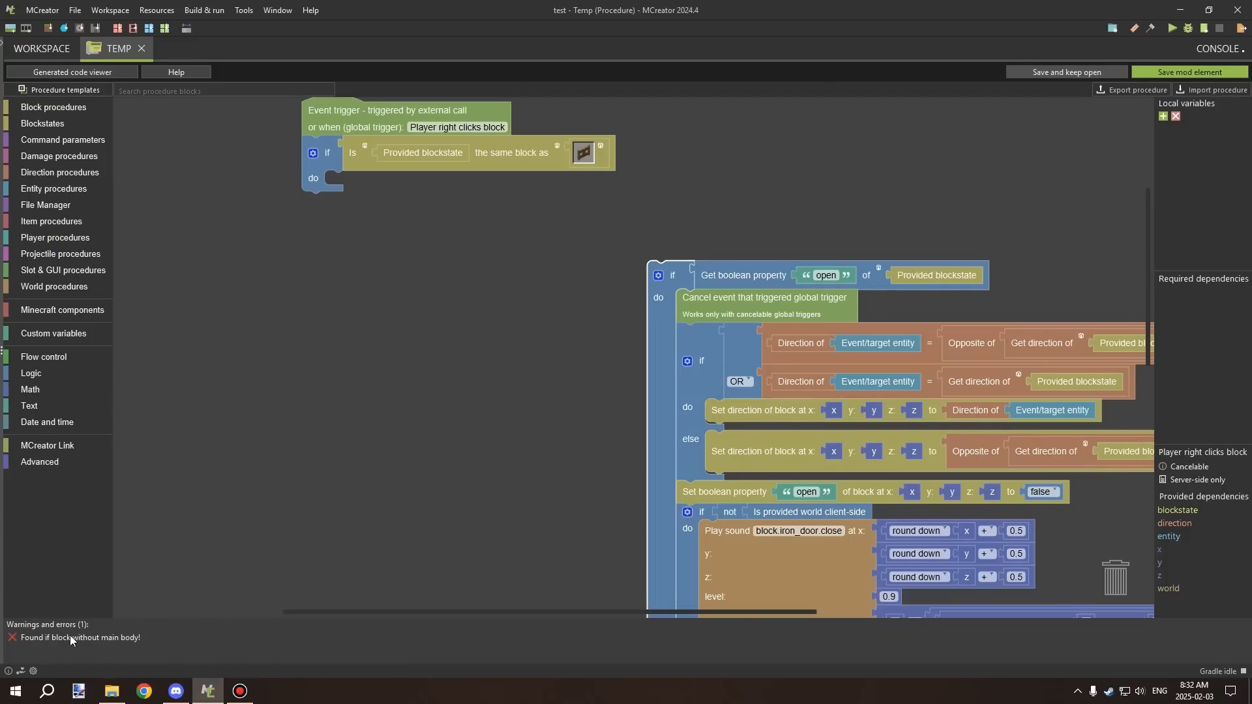
pyautogui.moveTo(44, 645)
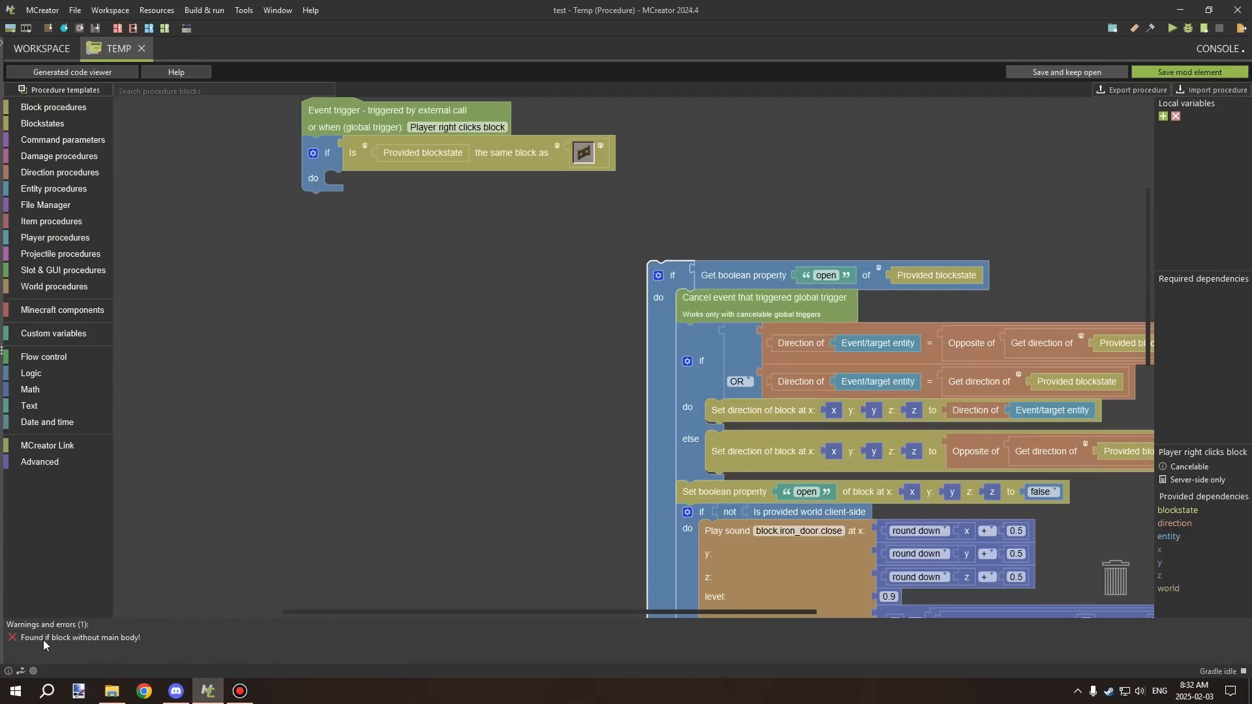
pyautogui.moveTo(90, 650)
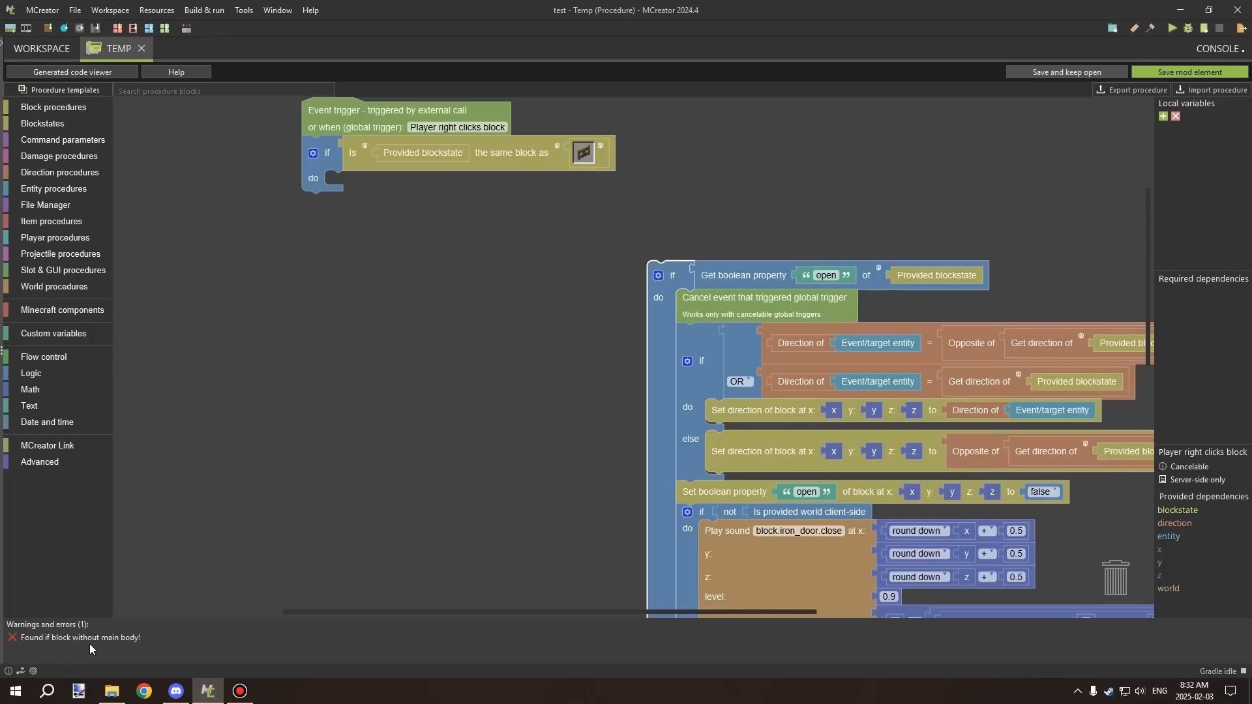
pyautogui.moveTo(722, 294)
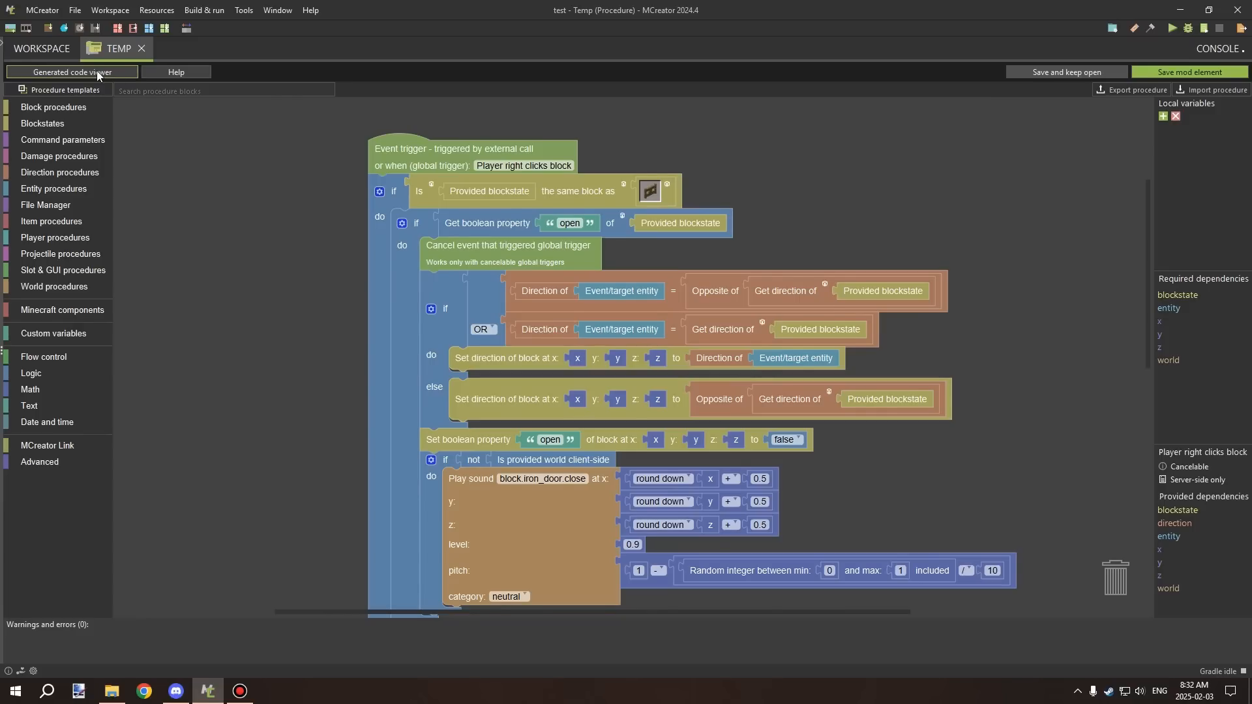
pyautogui.click(71, 72)
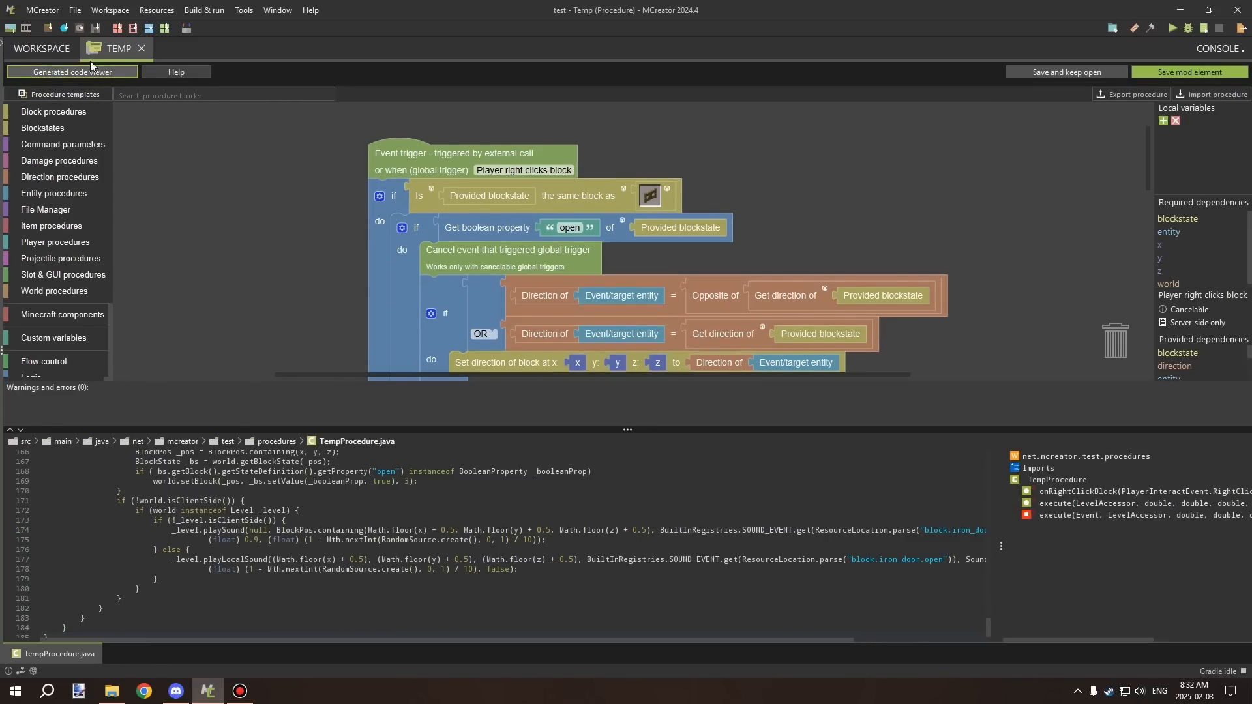
pyautogui.moveTo(175, 72)
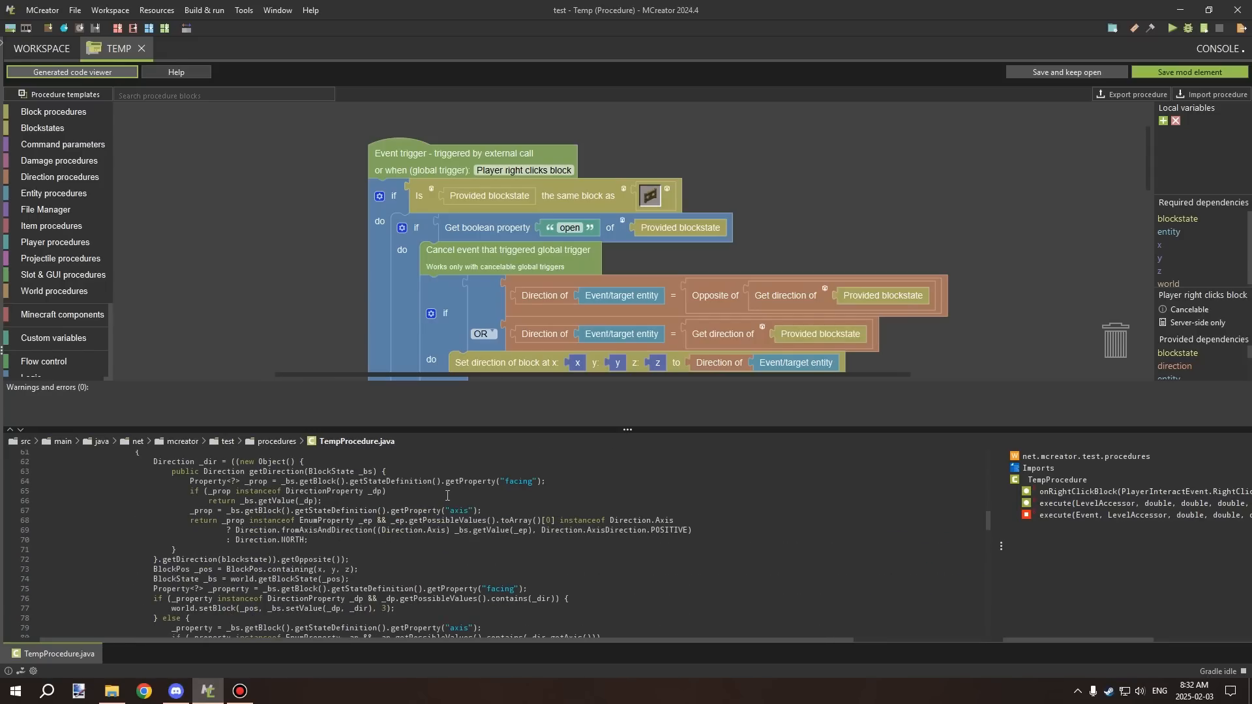
pyautogui.scroll(3)
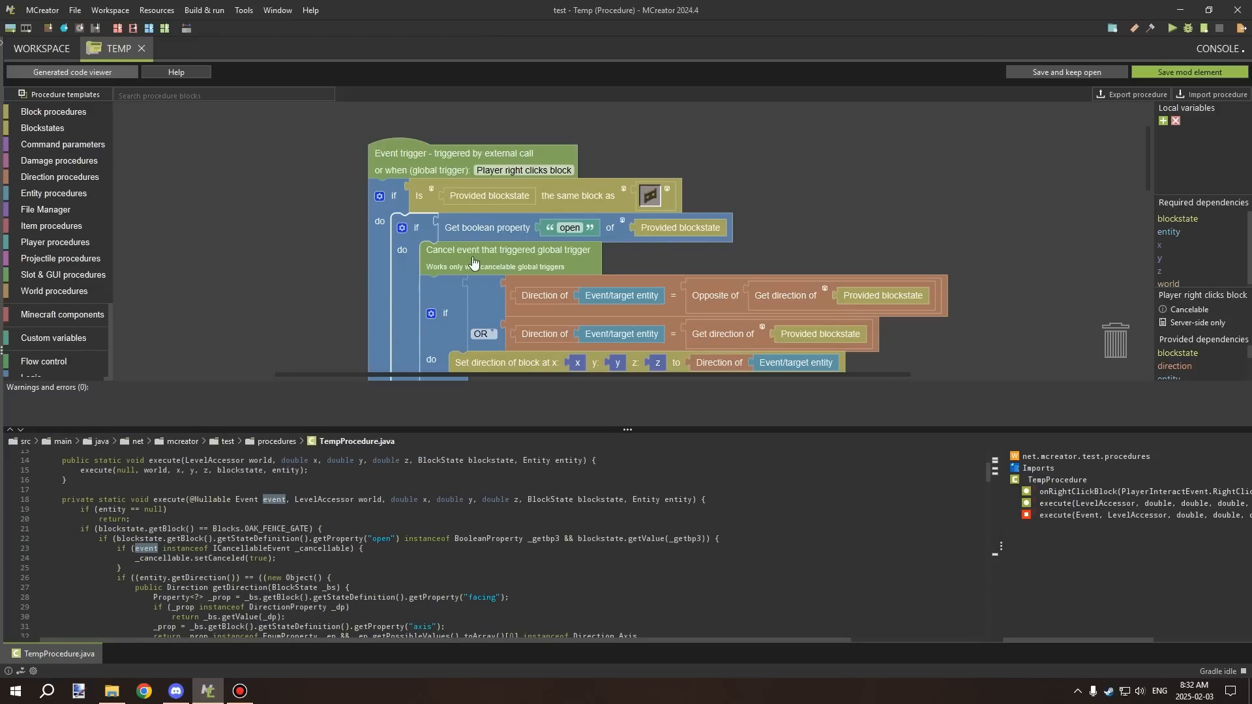
pyautogui.scroll(-3)
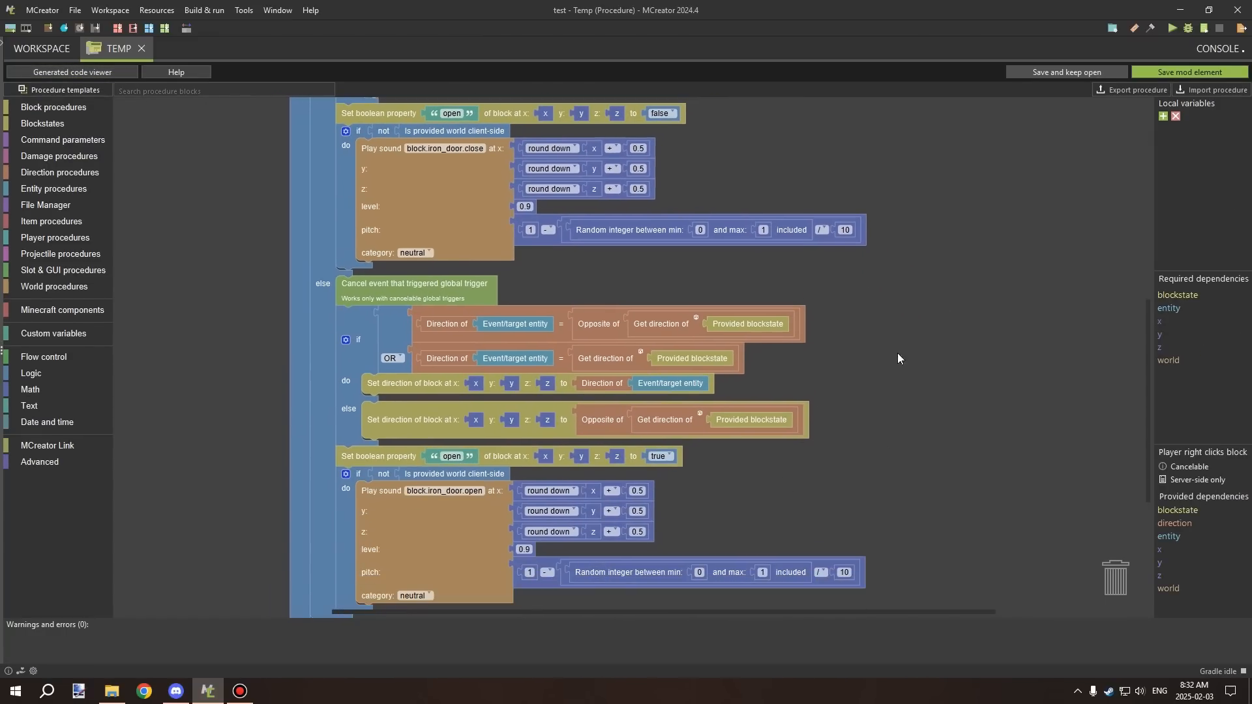
pyautogui.scroll(-3)
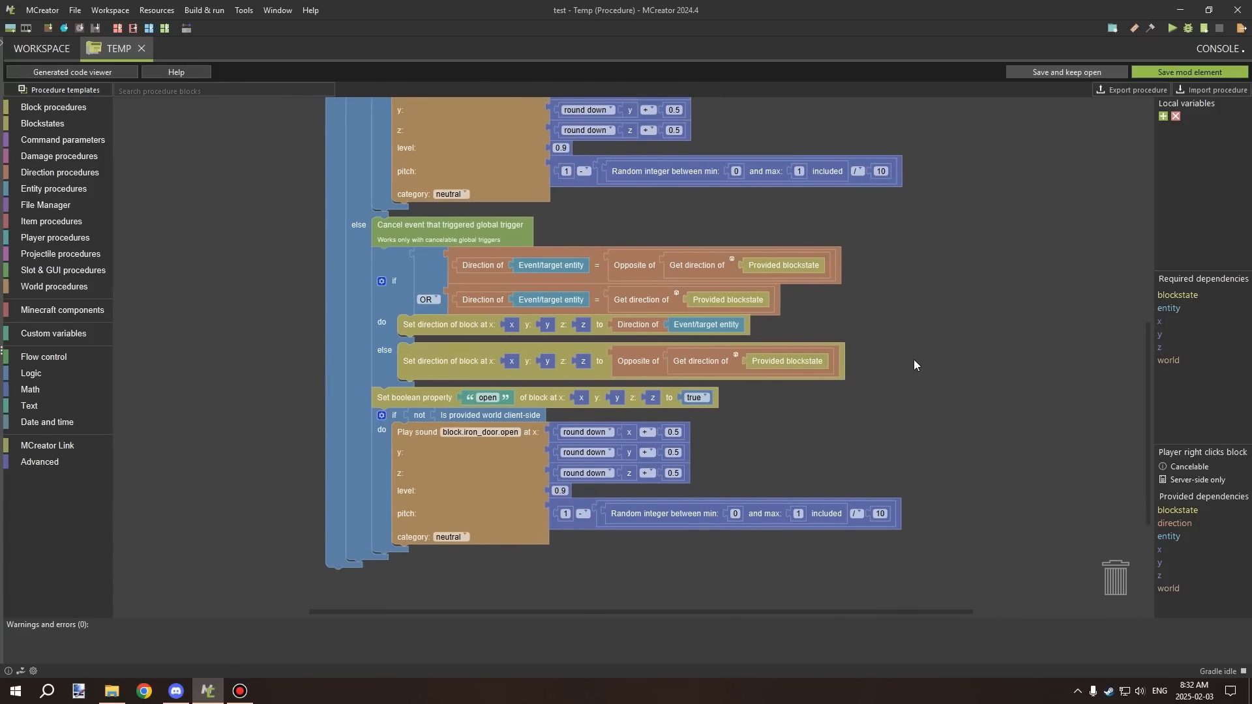
pyautogui.scroll(-3)
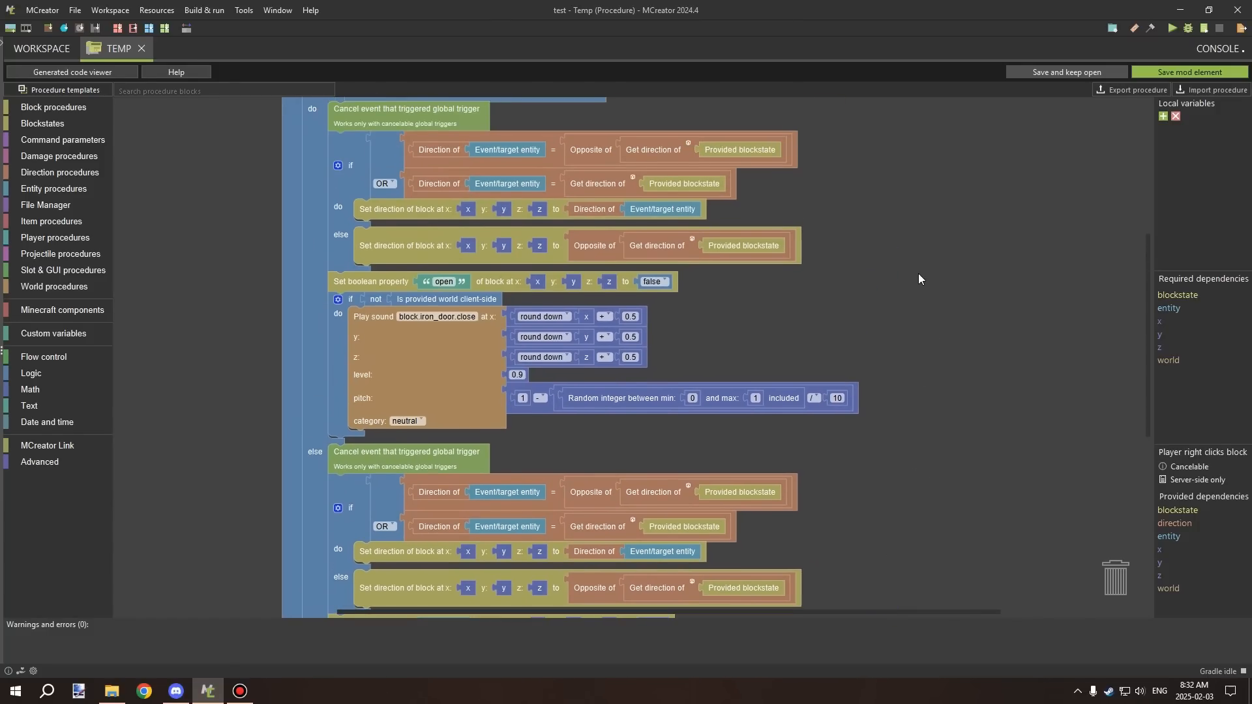
pyautogui.moveTo(946, 277)
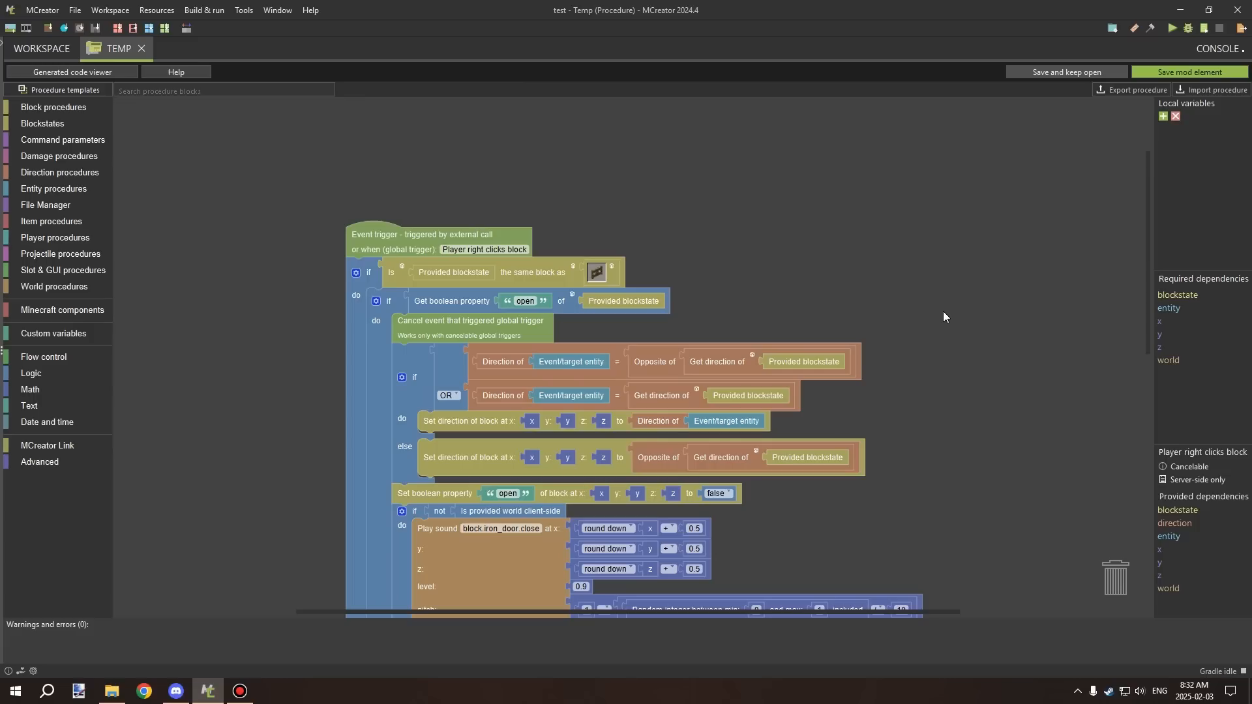
pyautogui.moveTo(927, 281)
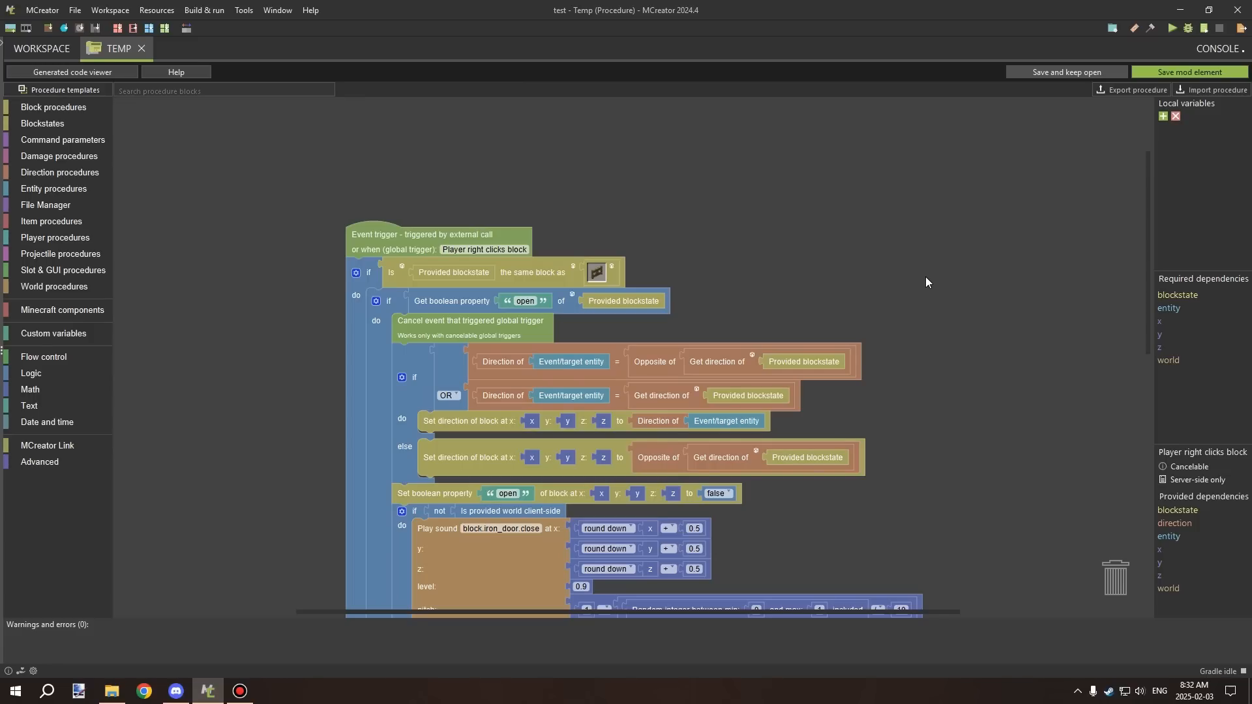
pyautogui.moveTo(913, 282)
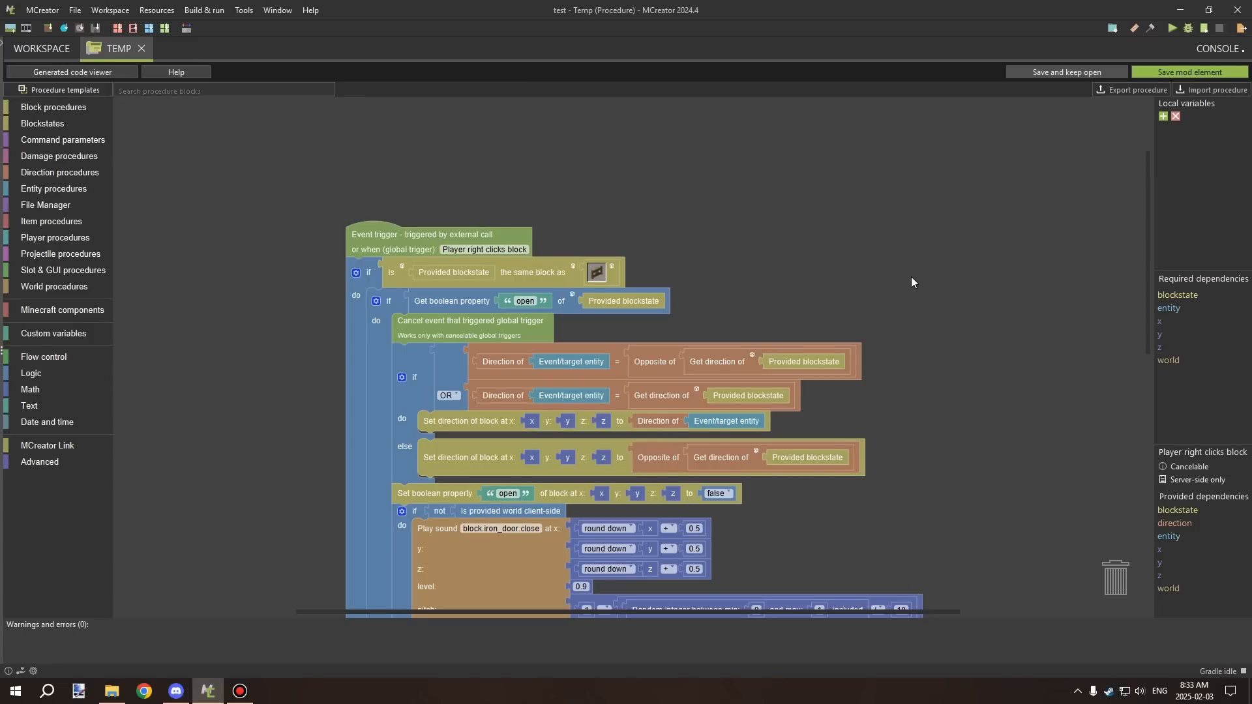
pyautogui.moveTo(747, 287)
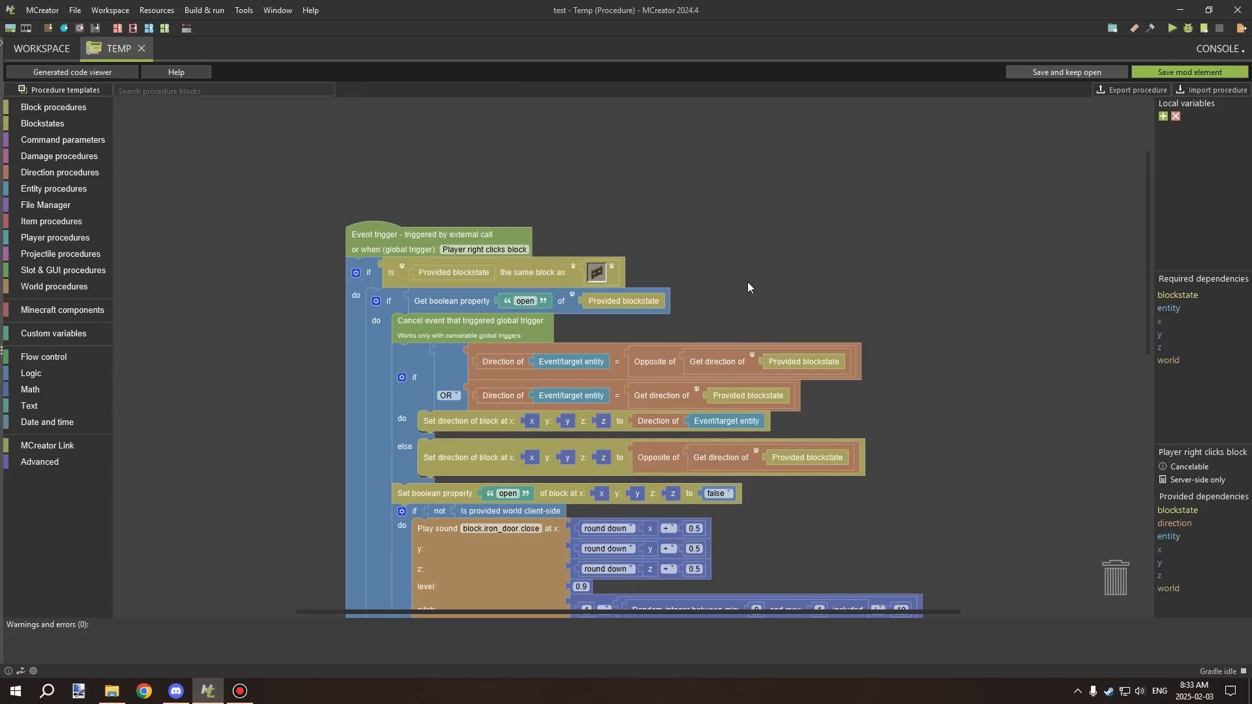
pyautogui.scroll(-3)
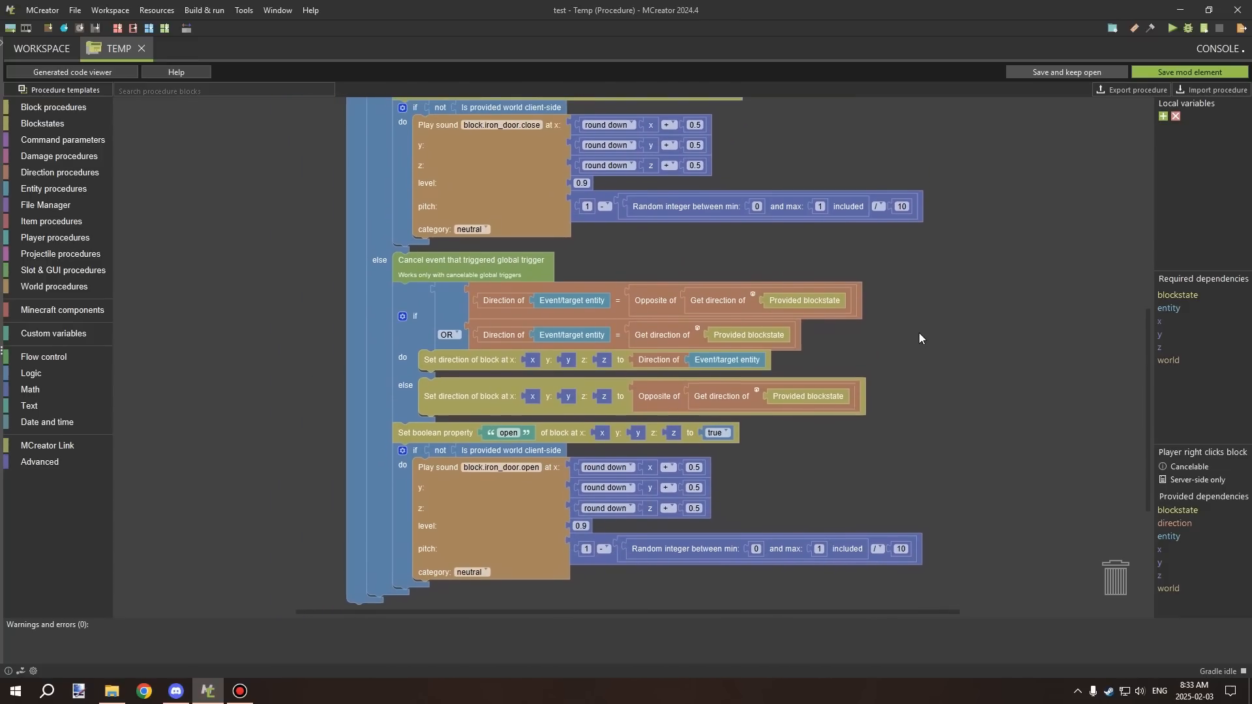
pyautogui.scroll(-3)
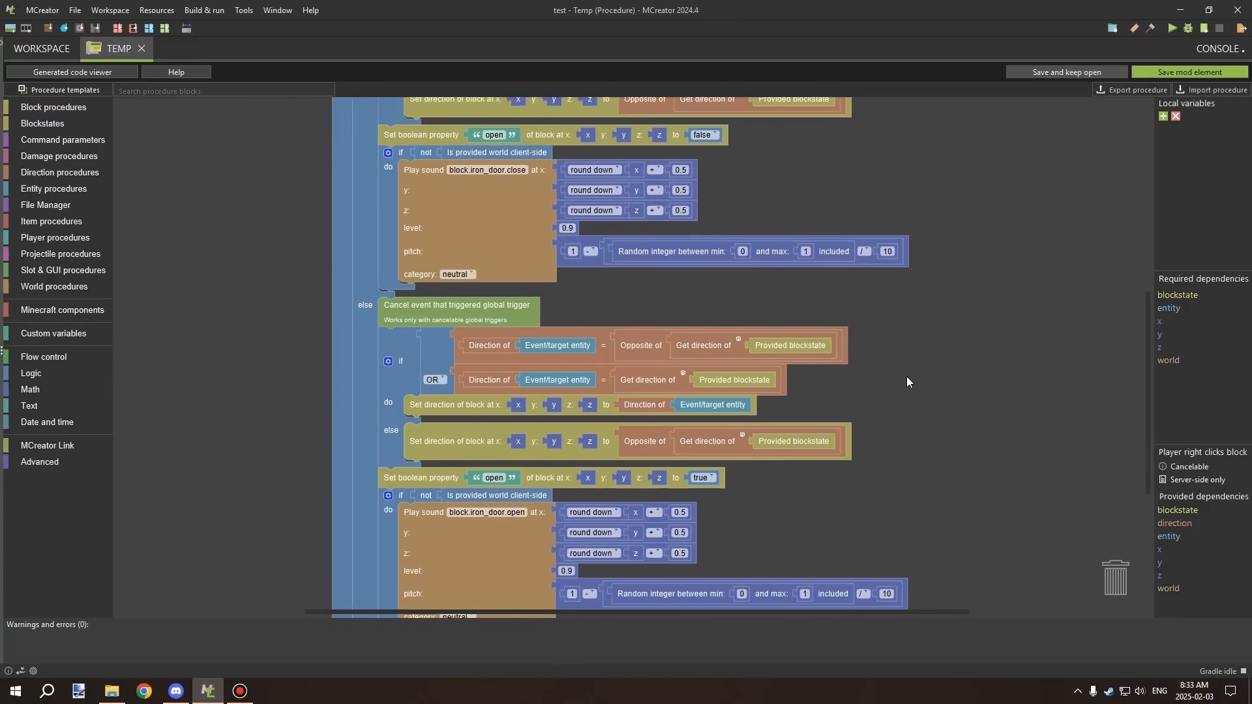